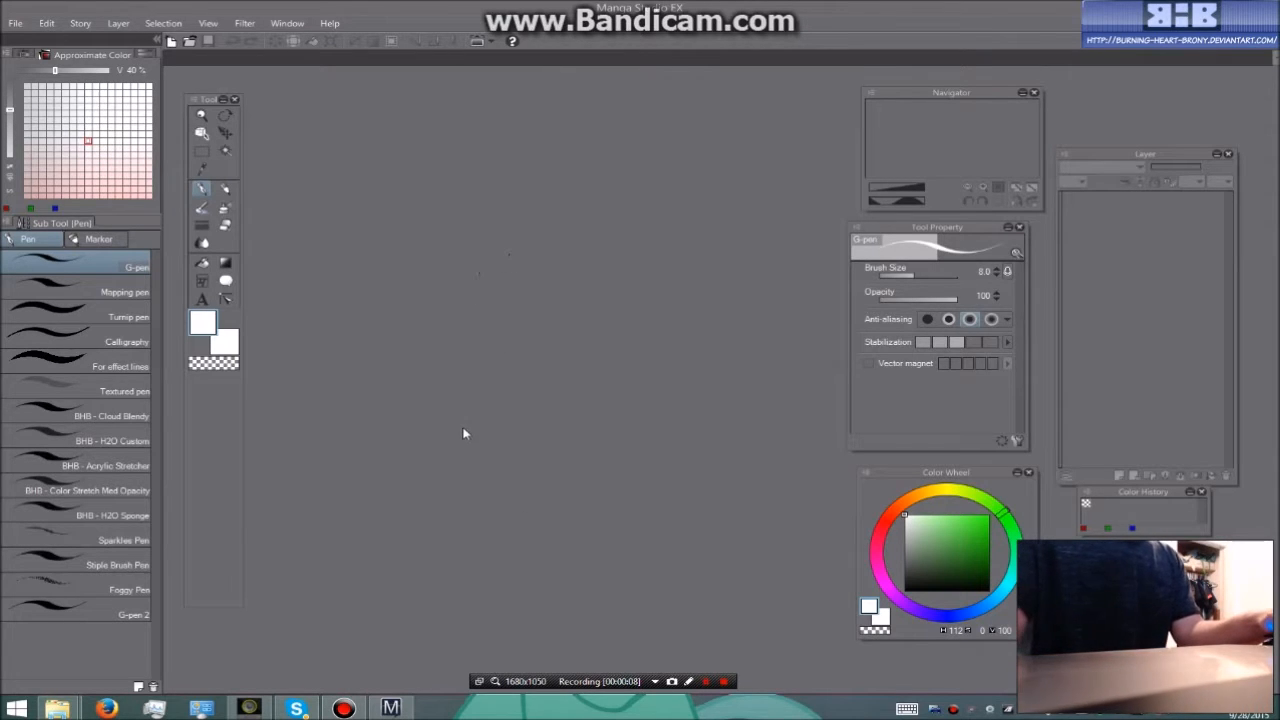
mouse_move(418, 473)
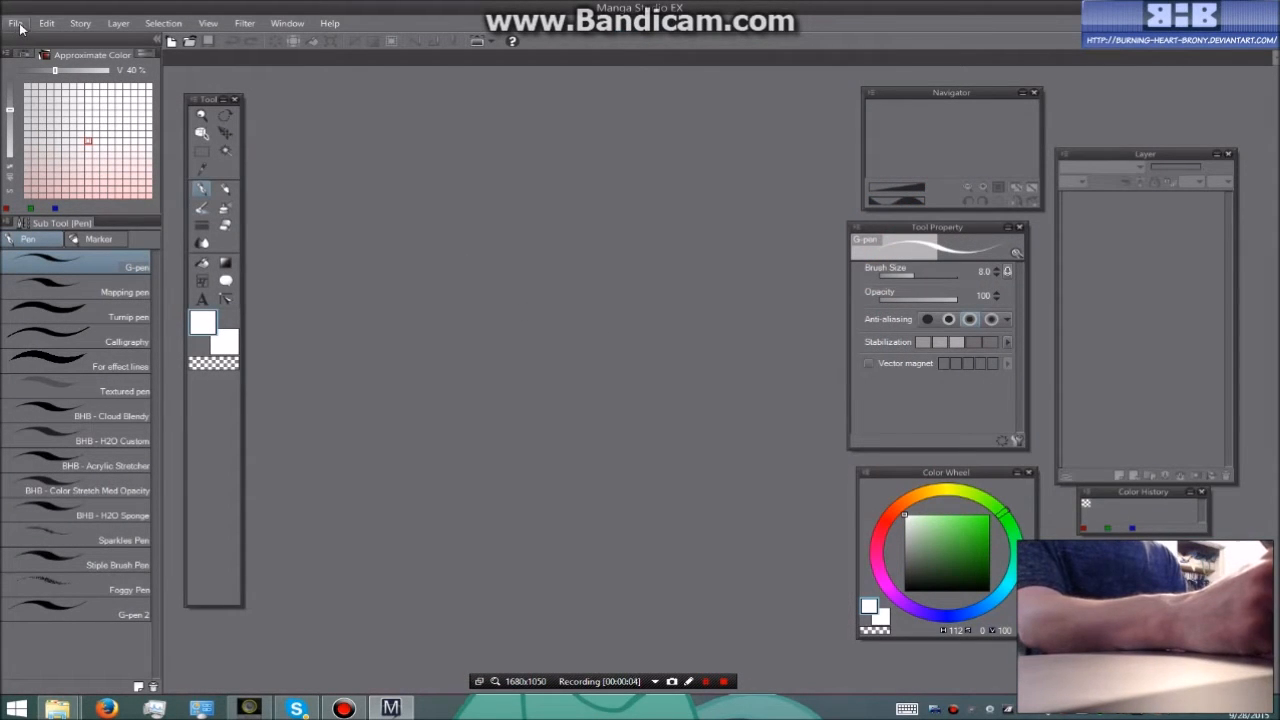
Create a new Illustration file at A4 size (2480 by 3508 px, 300 dpi) from File > New.
left_click(15, 23)
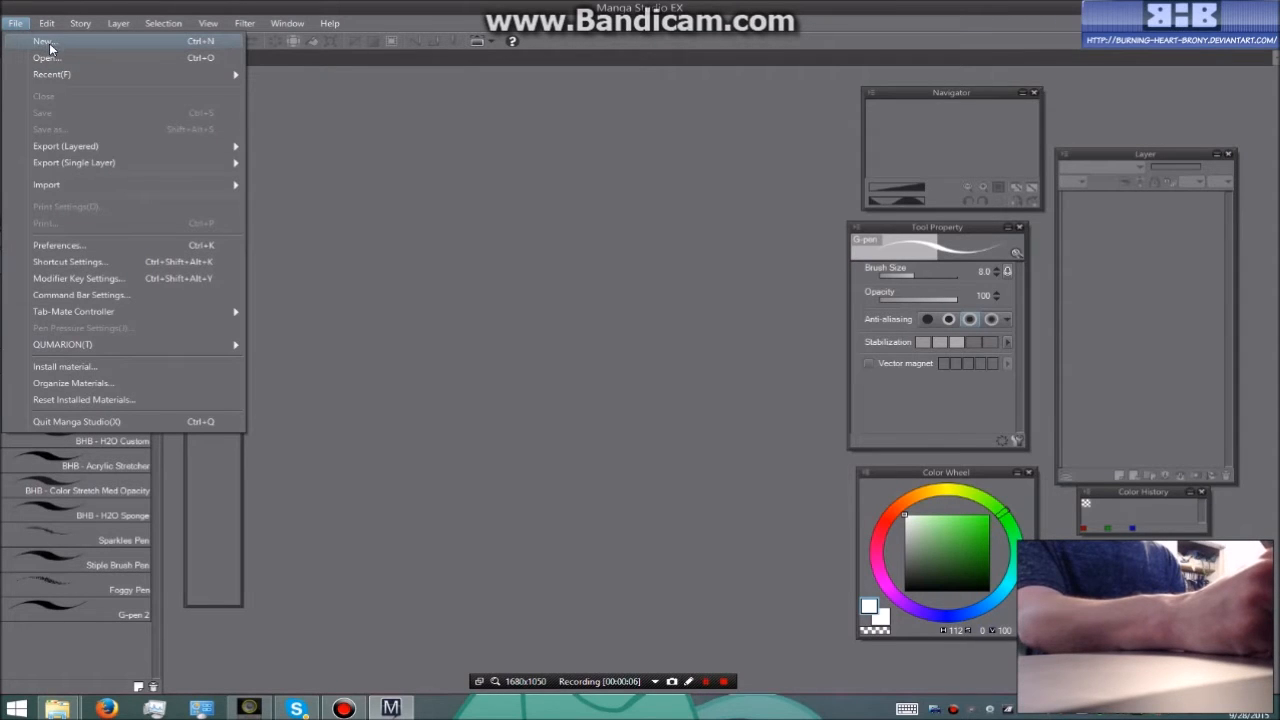
left_click(43, 41)
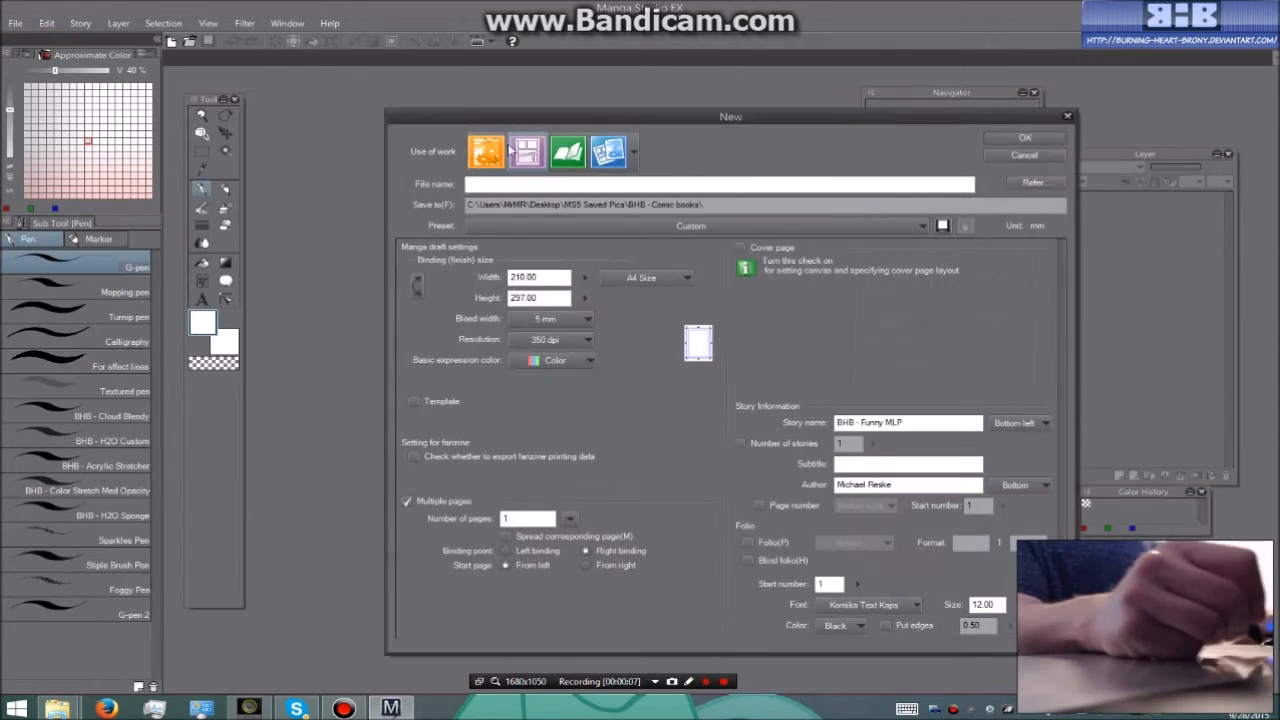
mouse_move(487, 152)
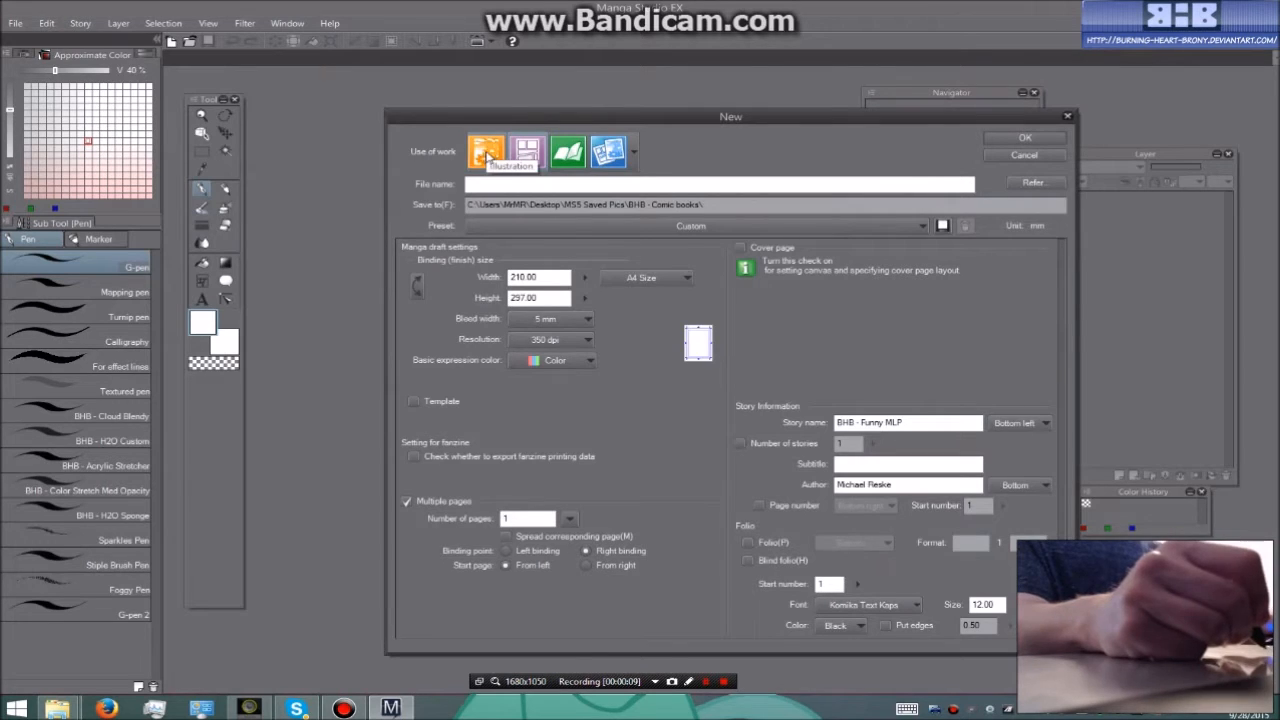
left_click(486, 151)
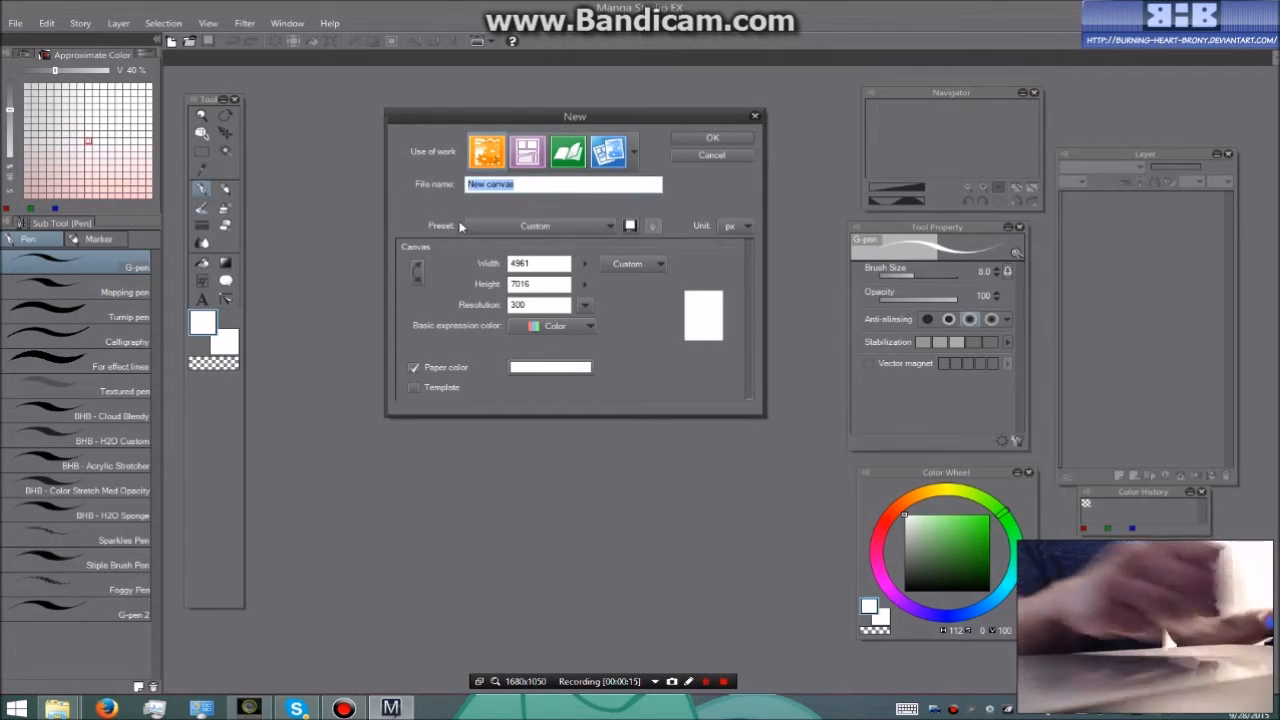
mouse_move(640, 293)
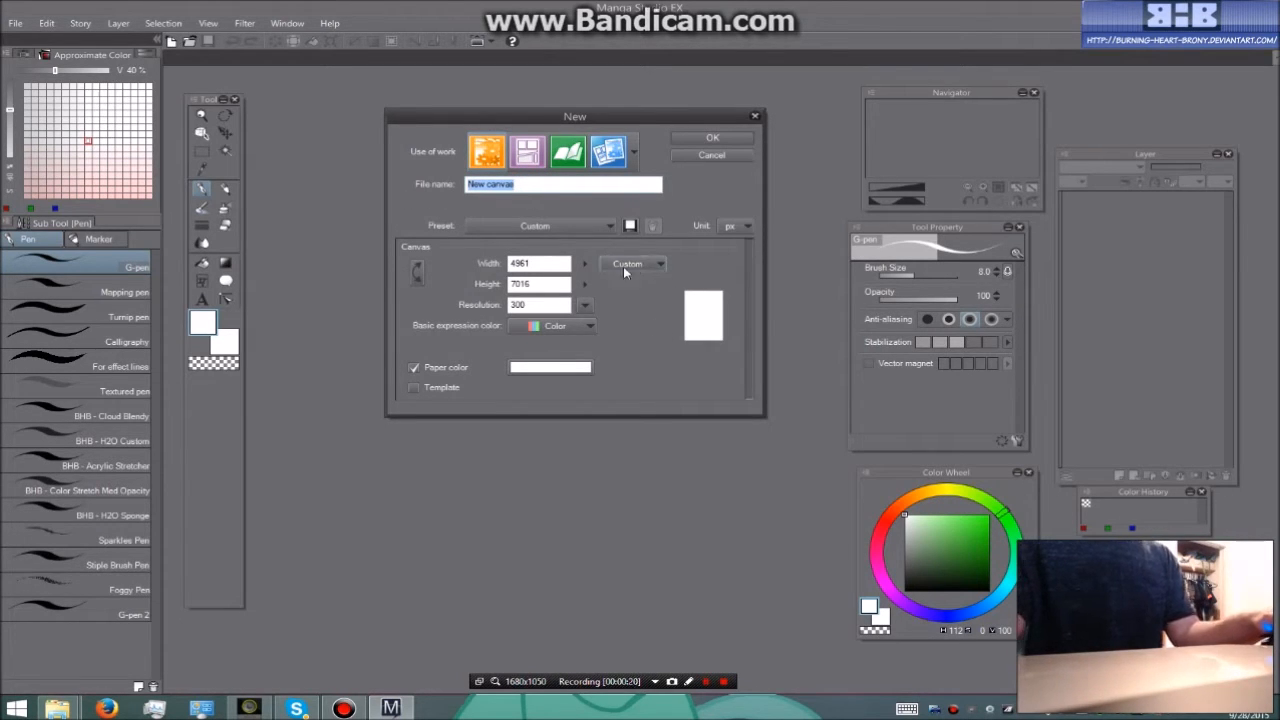
mouse_move(660, 267)
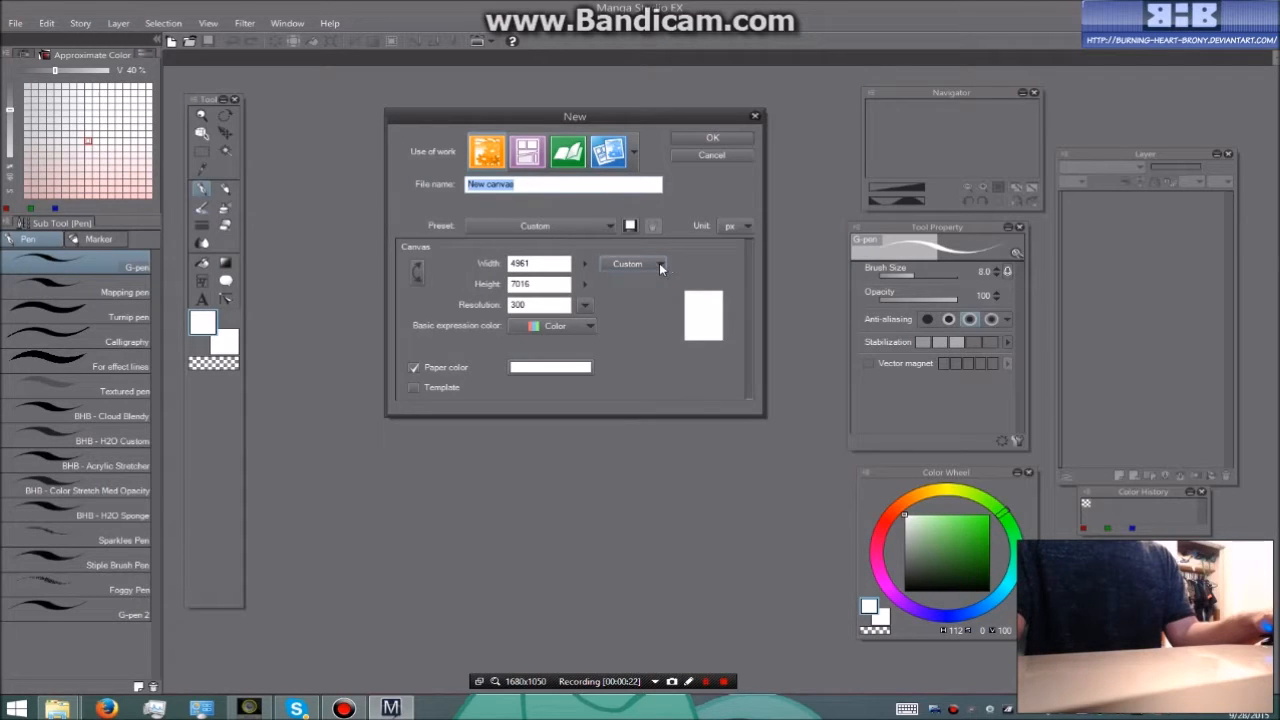
left_click(660, 264)
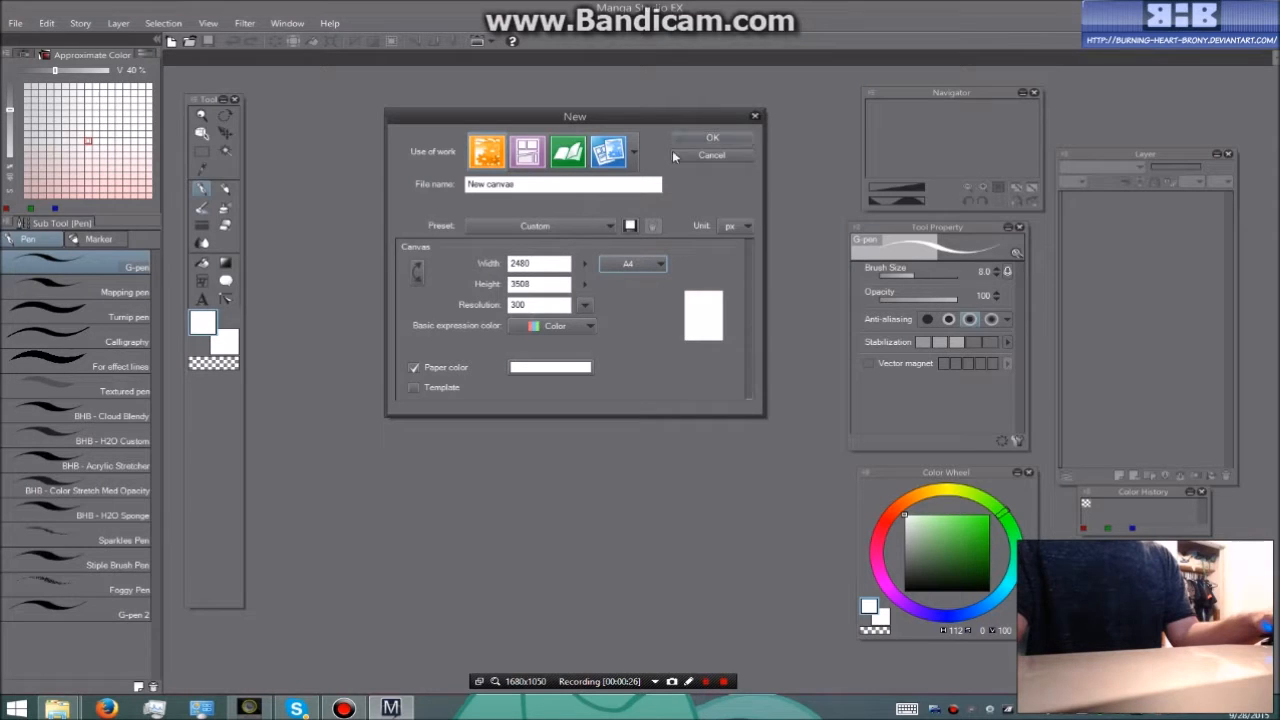
left_click(712, 137)
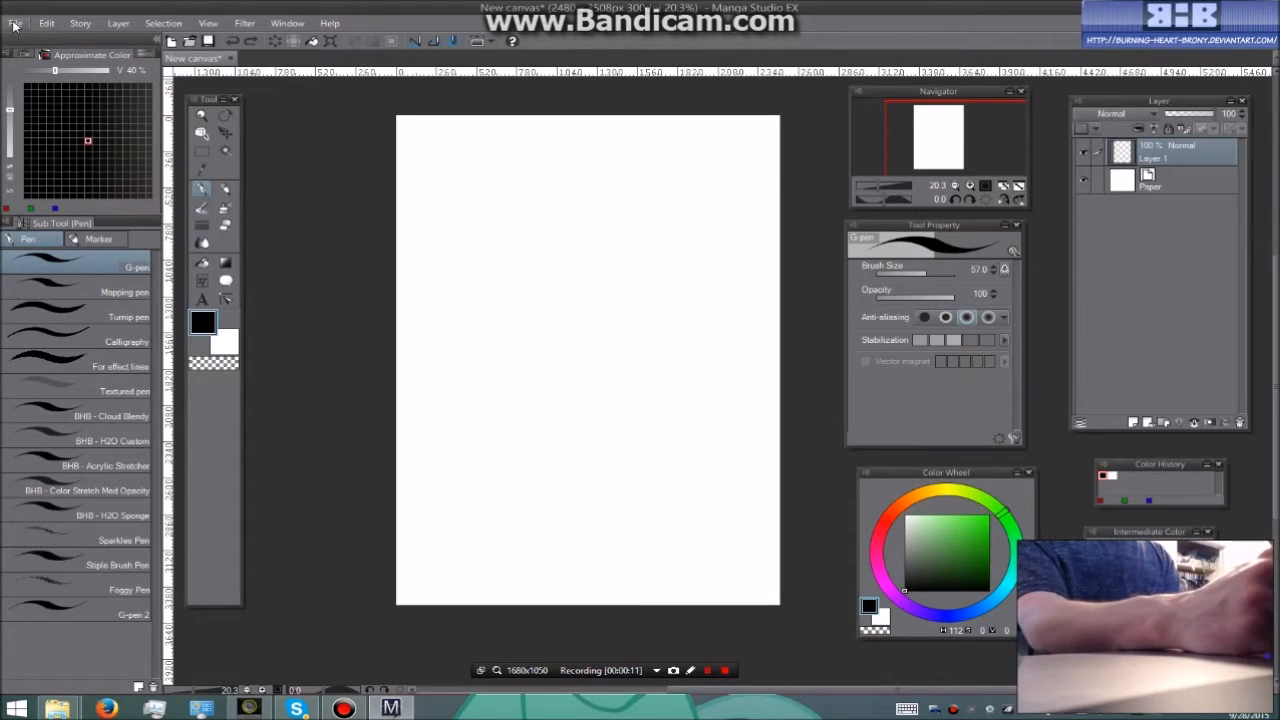
left_click(15, 23)
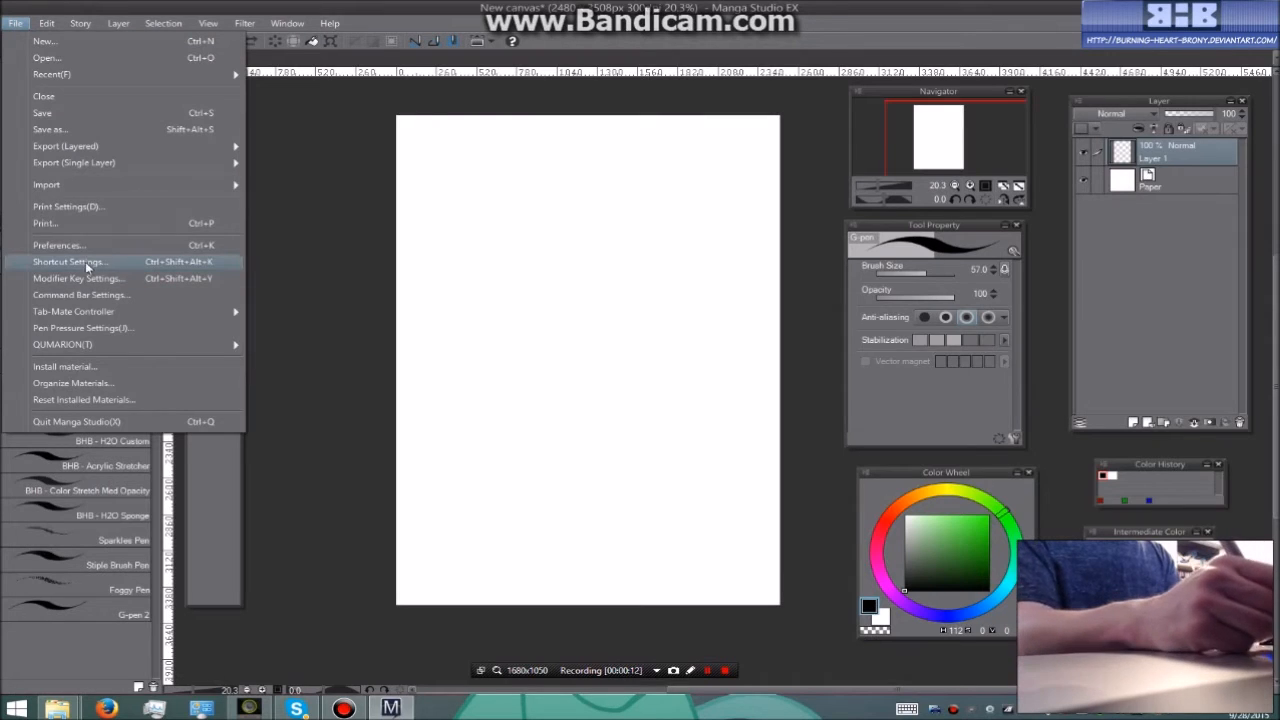
left_click(68, 261)
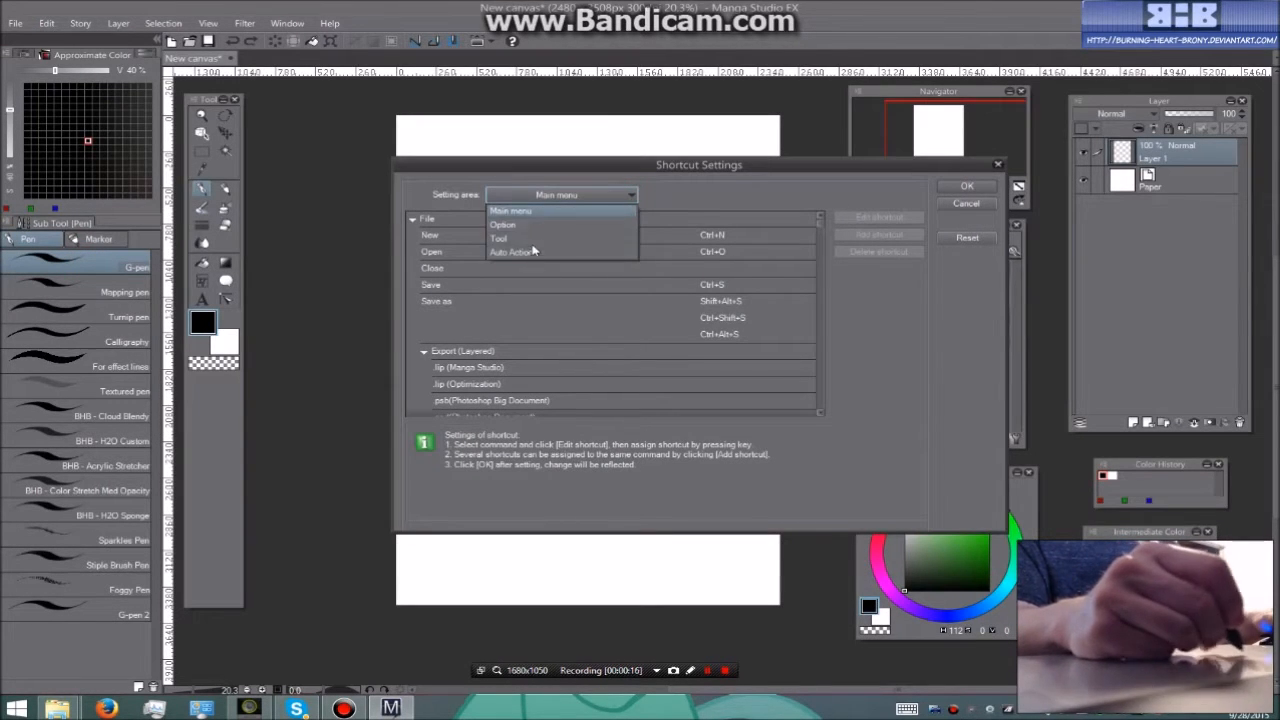
mouse_move(530, 225)
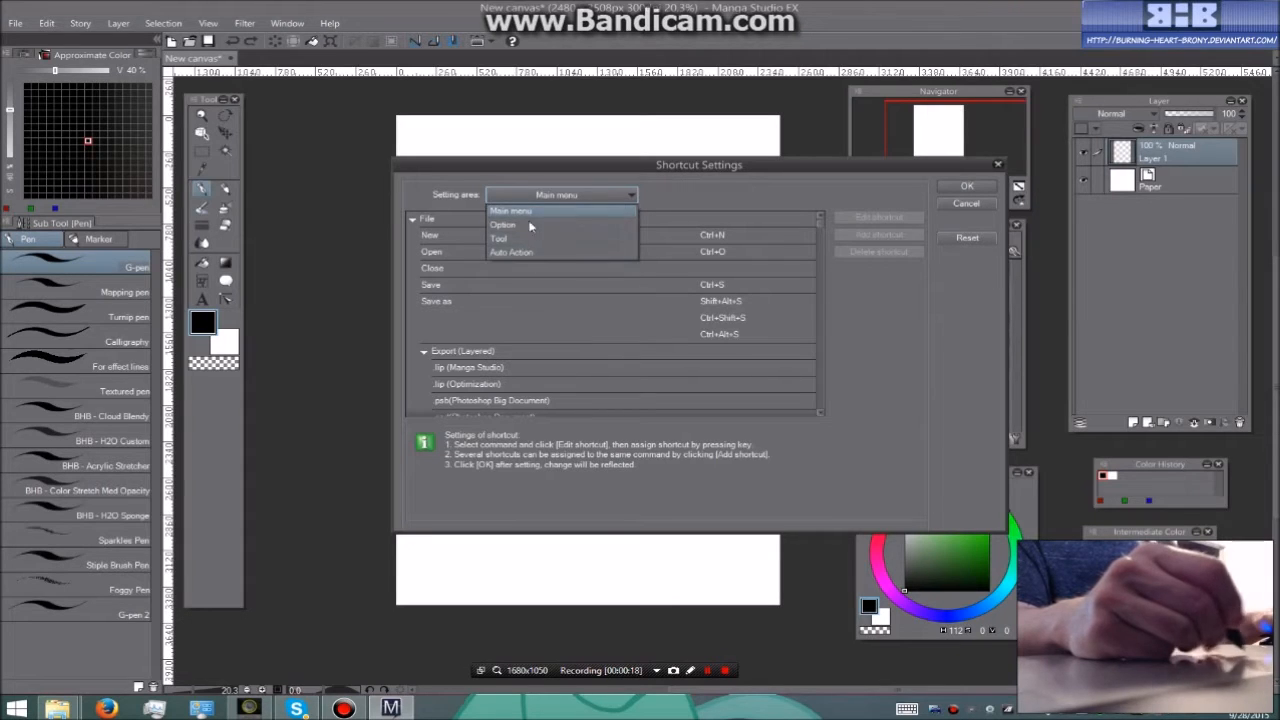
left_click(510, 239)
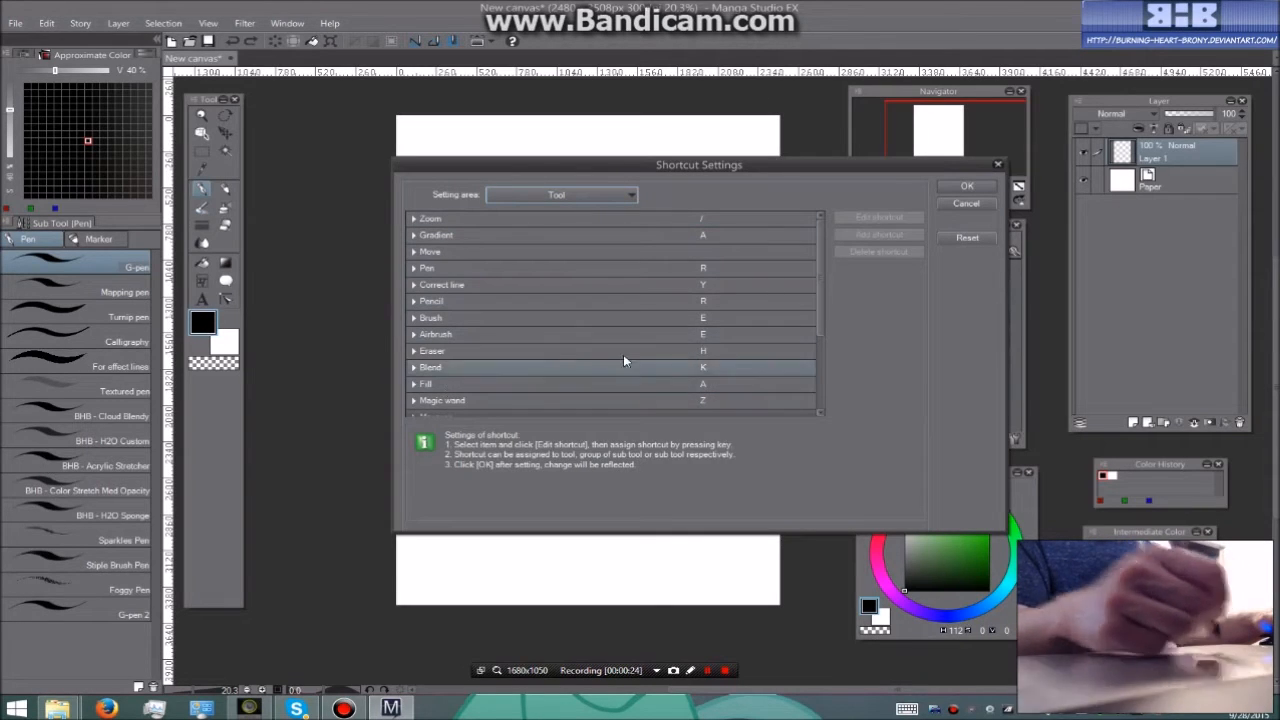
left_click(430, 267)
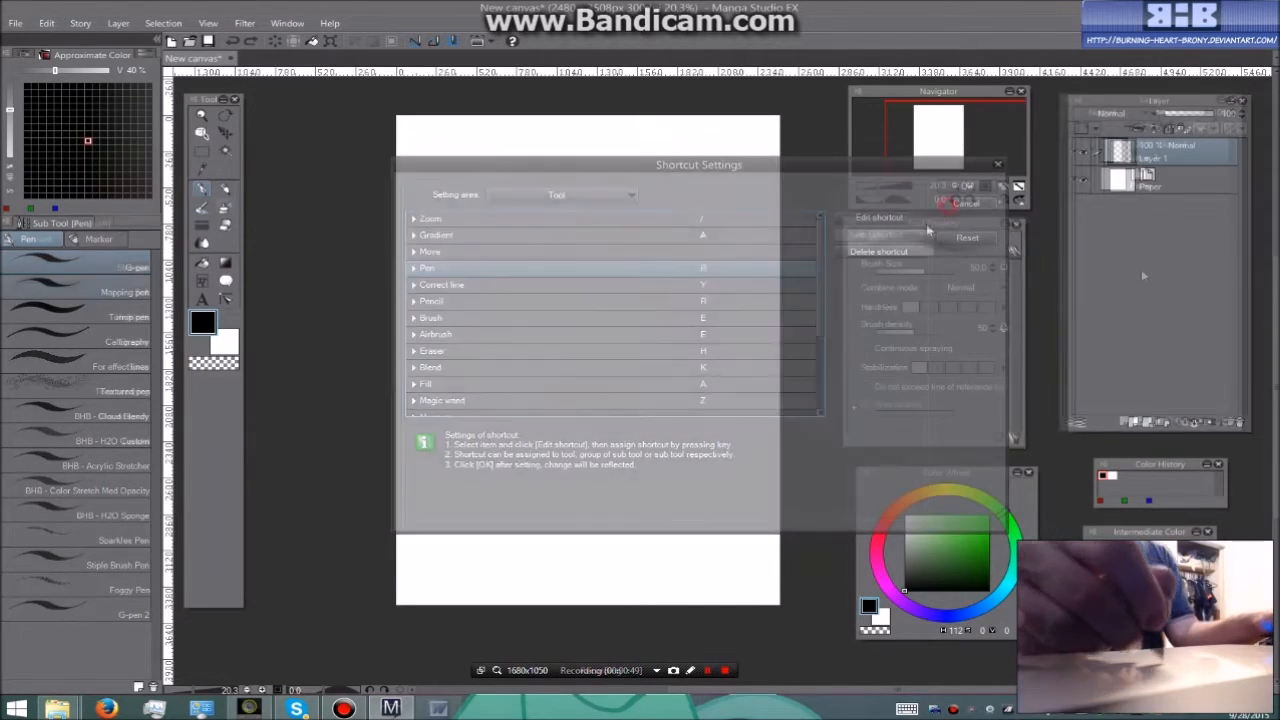
left_click(965, 203)
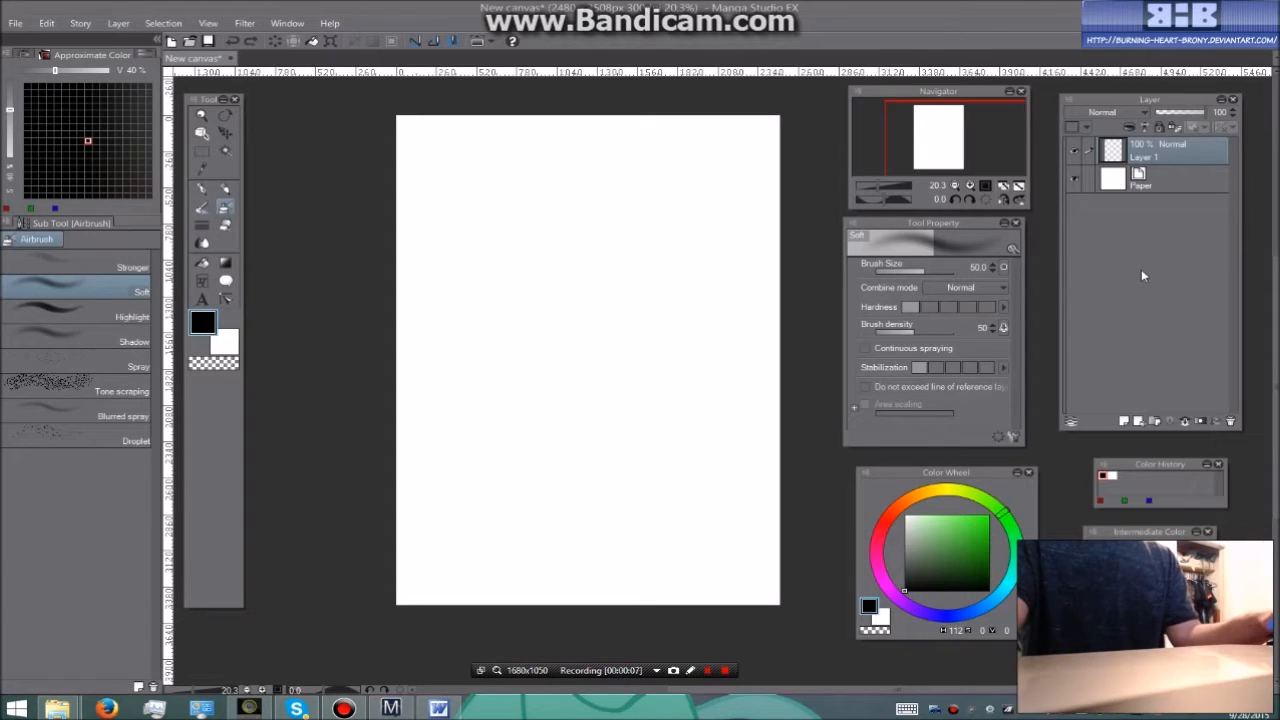
mouse_move(1076, 213)
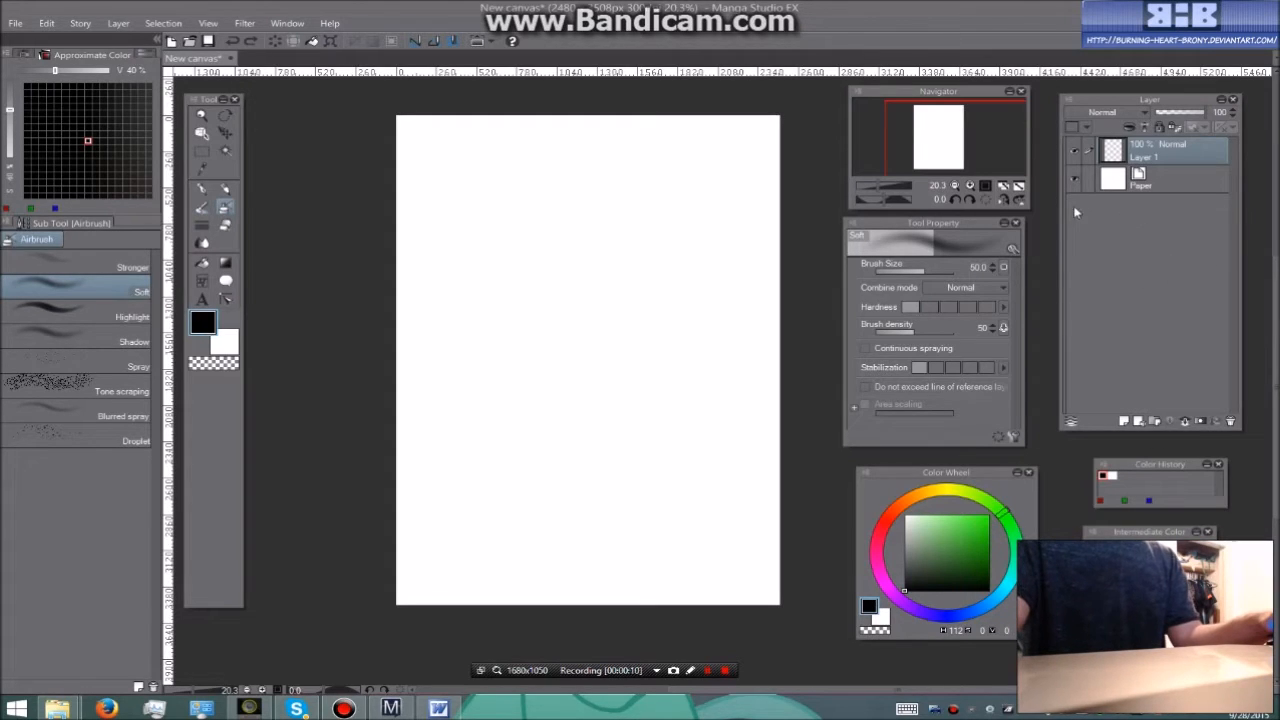
mouse_move(1123, 420)
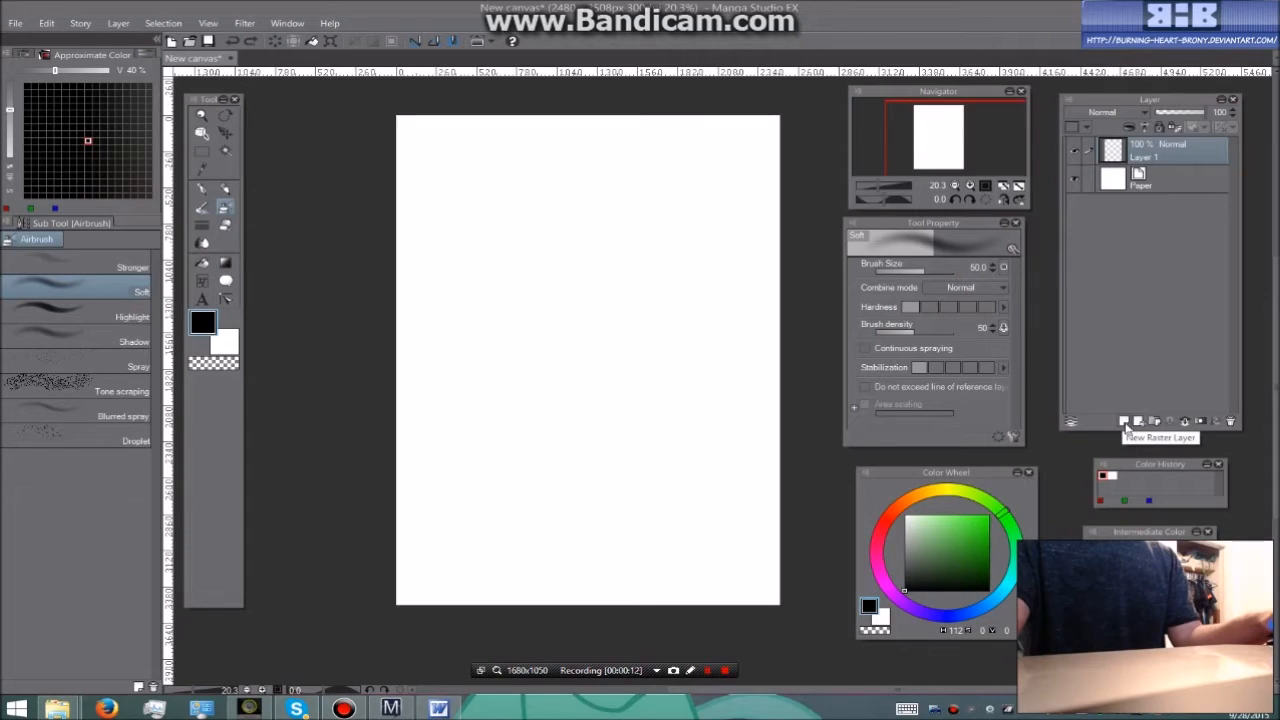
Add two new raster layers above Layer 1, then delete Layer 3 and confirm.
left_click(1123, 420)
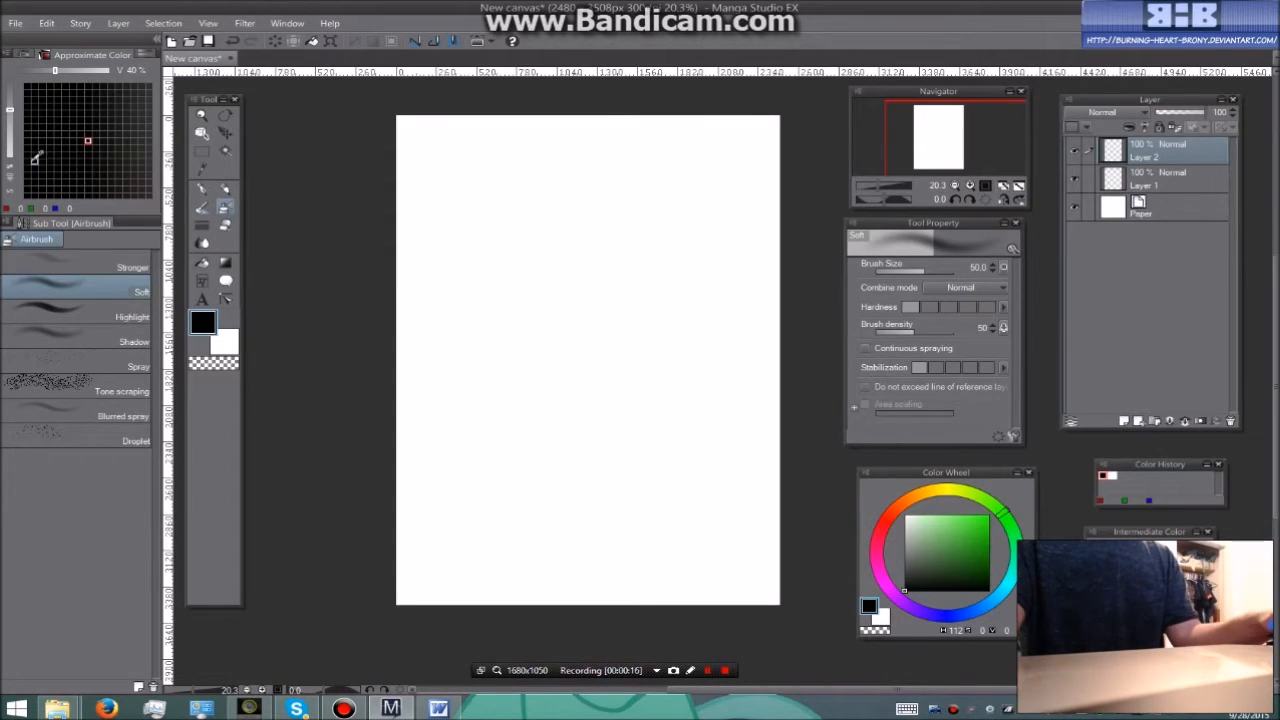
left_click(118, 23)
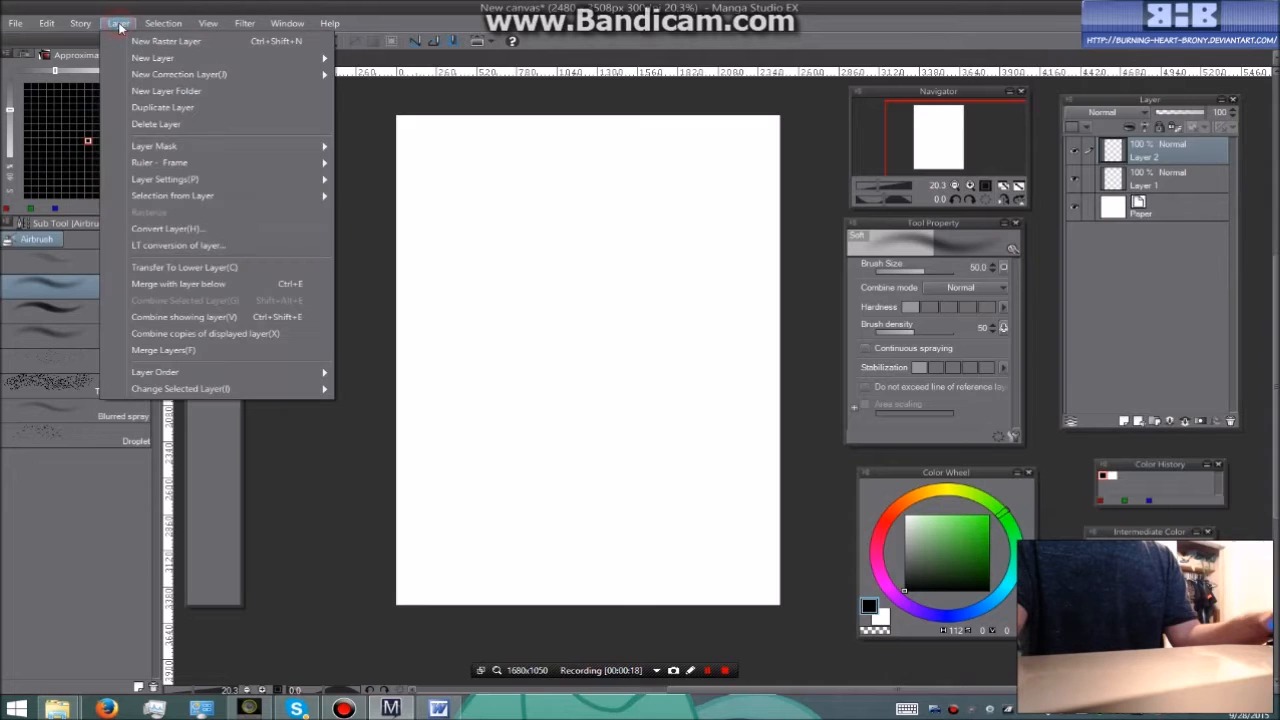
mouse_move(145, 41)
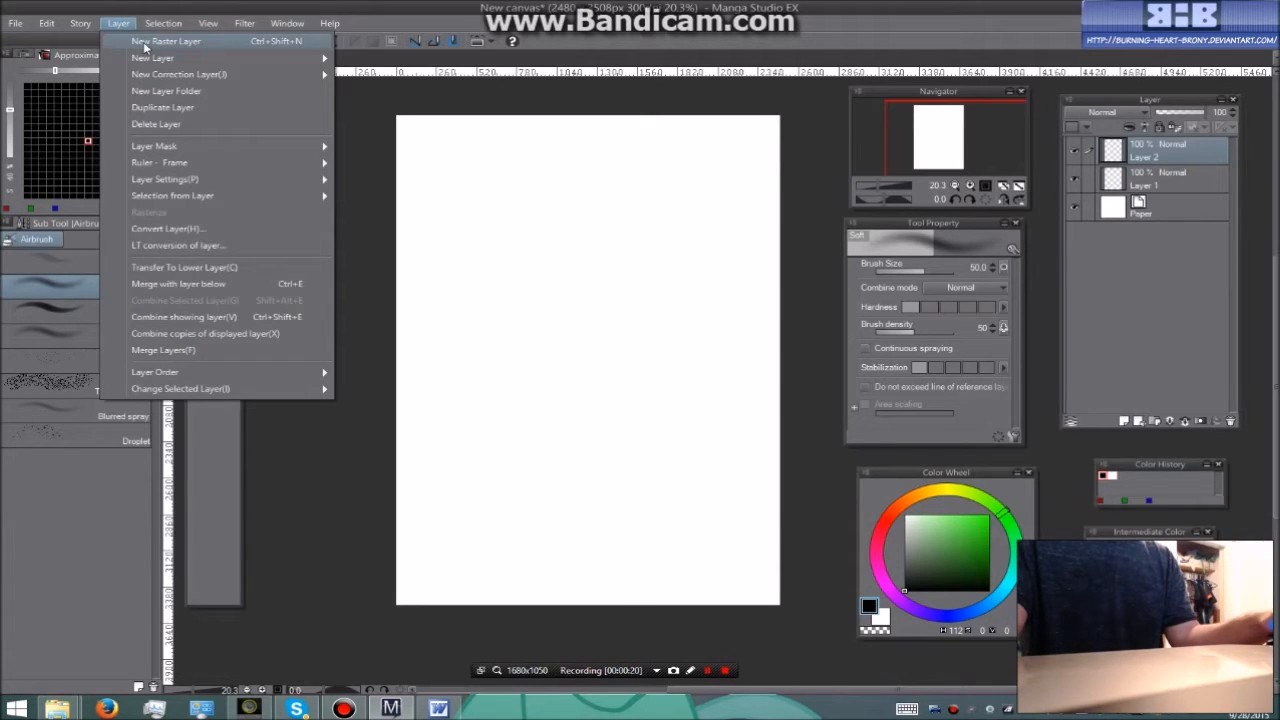
left_click(166, 41)
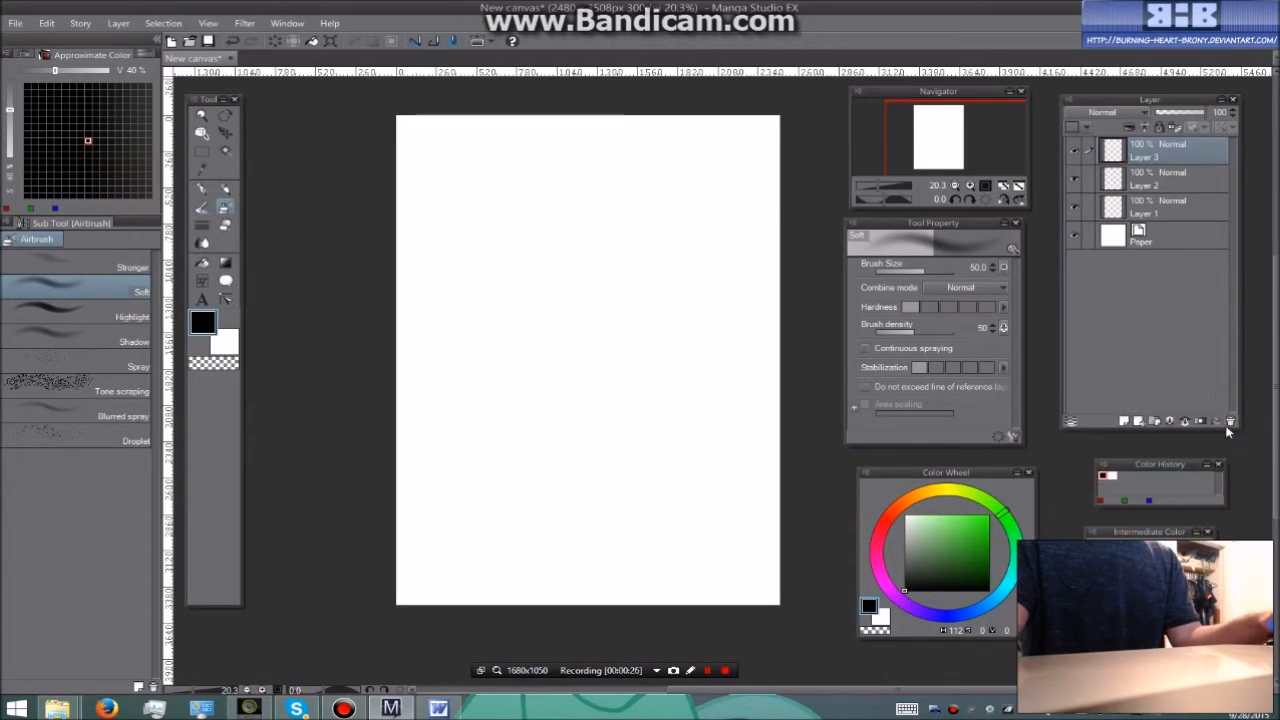
mouse_move(1231, 421)
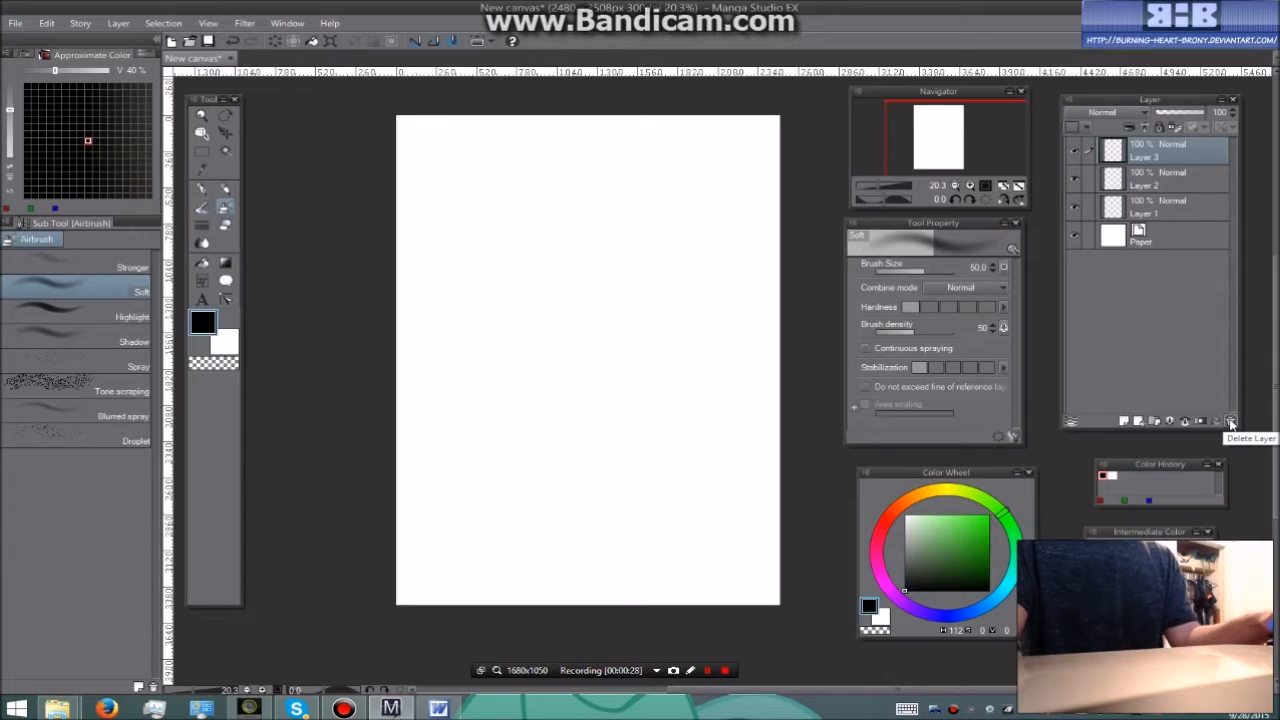
left_click(1230, 421)
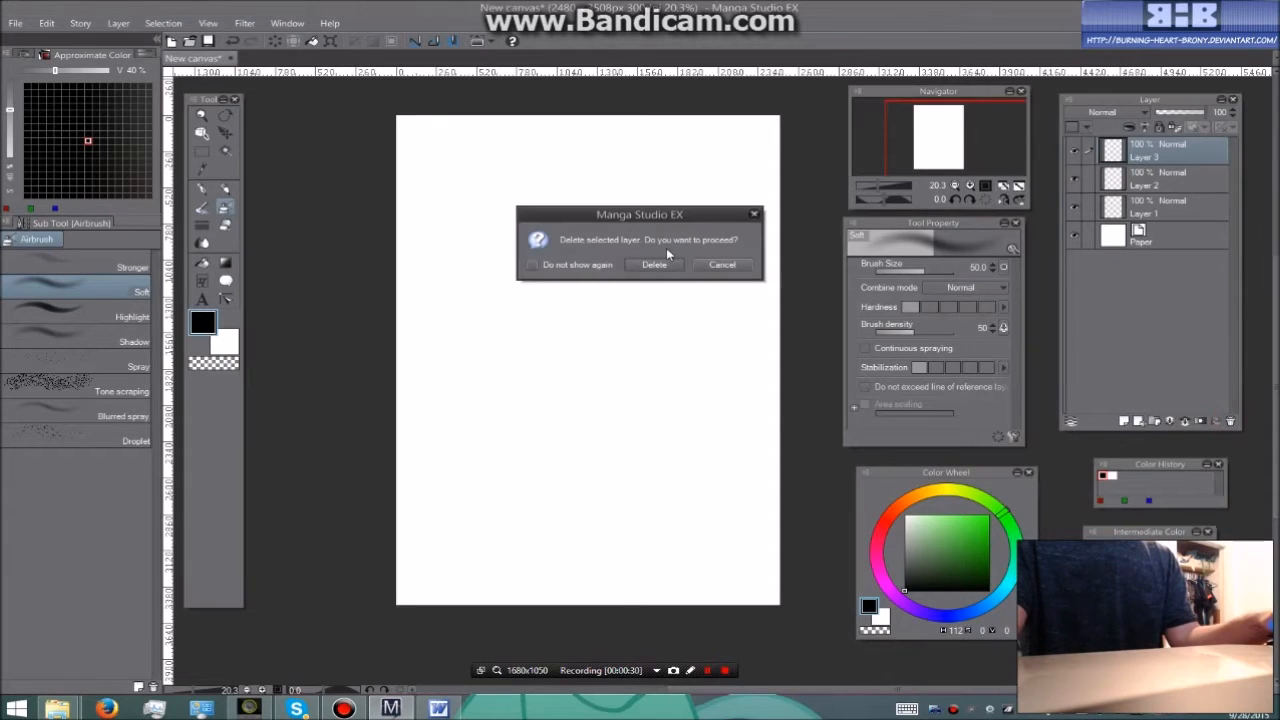
left_click(654, 264)
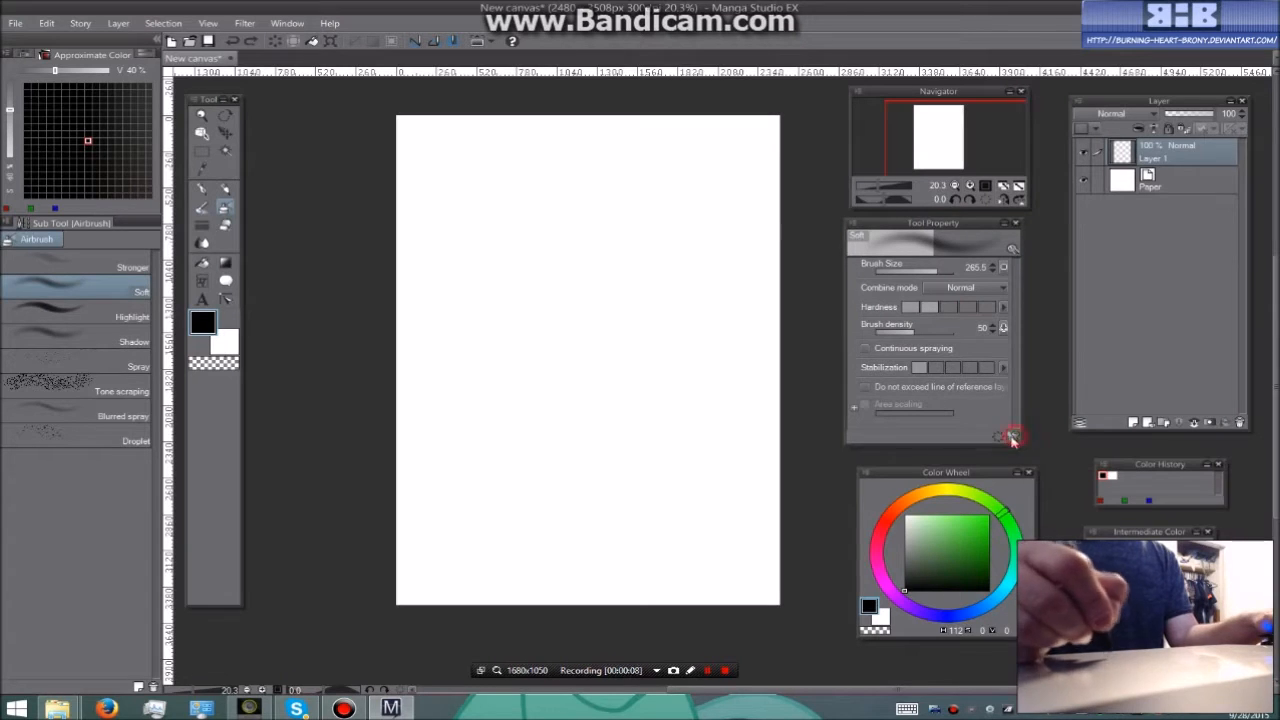
Reset the Soft airbrush to default settings via Sub Tool Detail, restoring brush size 50.
left_click(1012, 436)
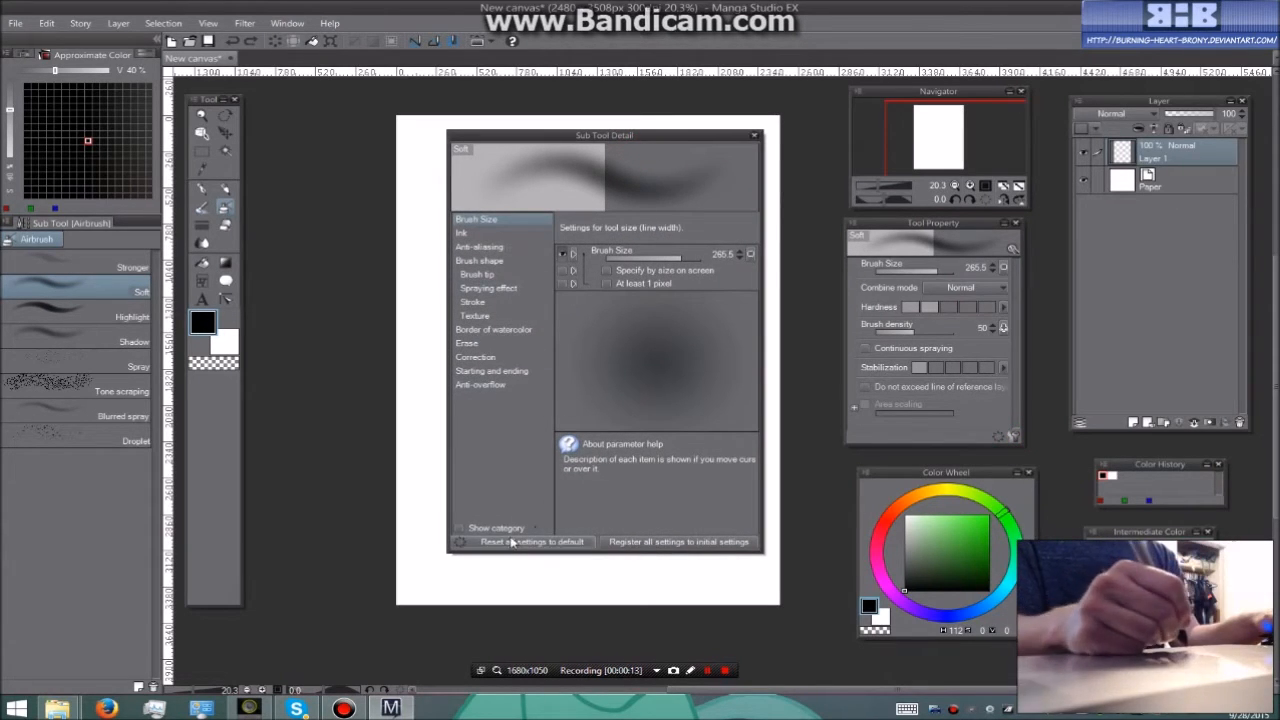
mouse_move(510, 550)
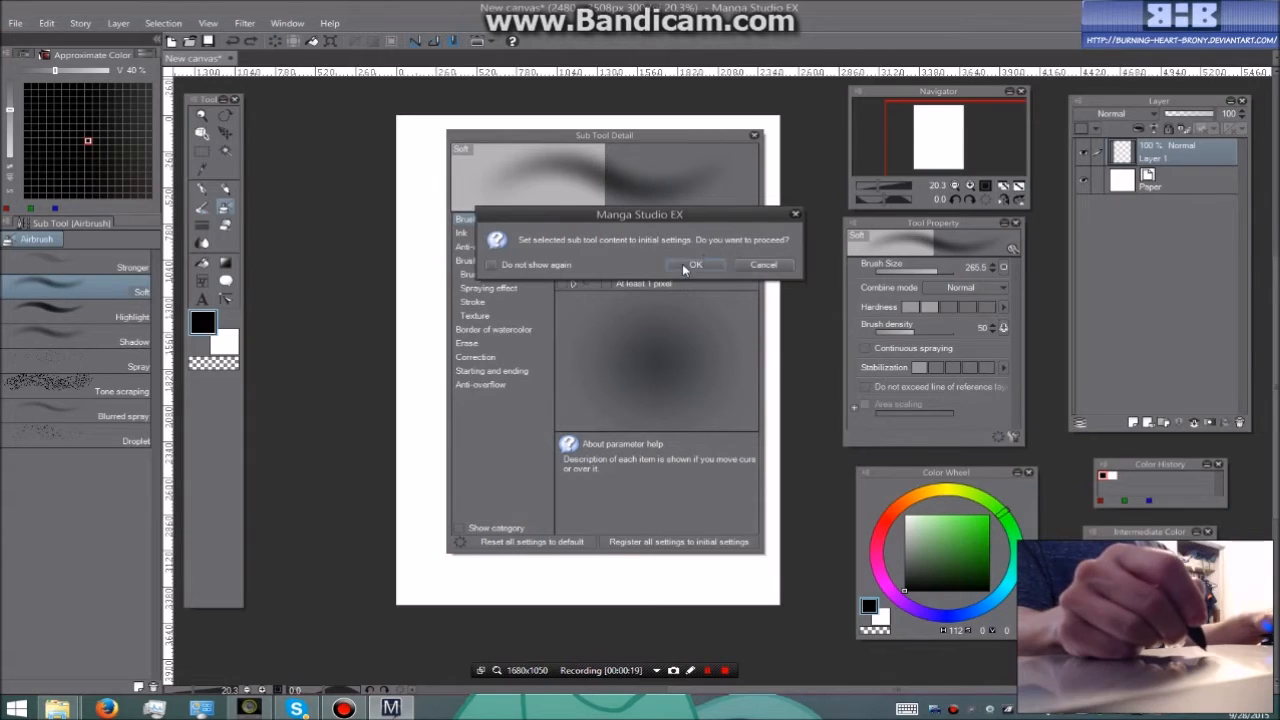
left_click(695, 264)
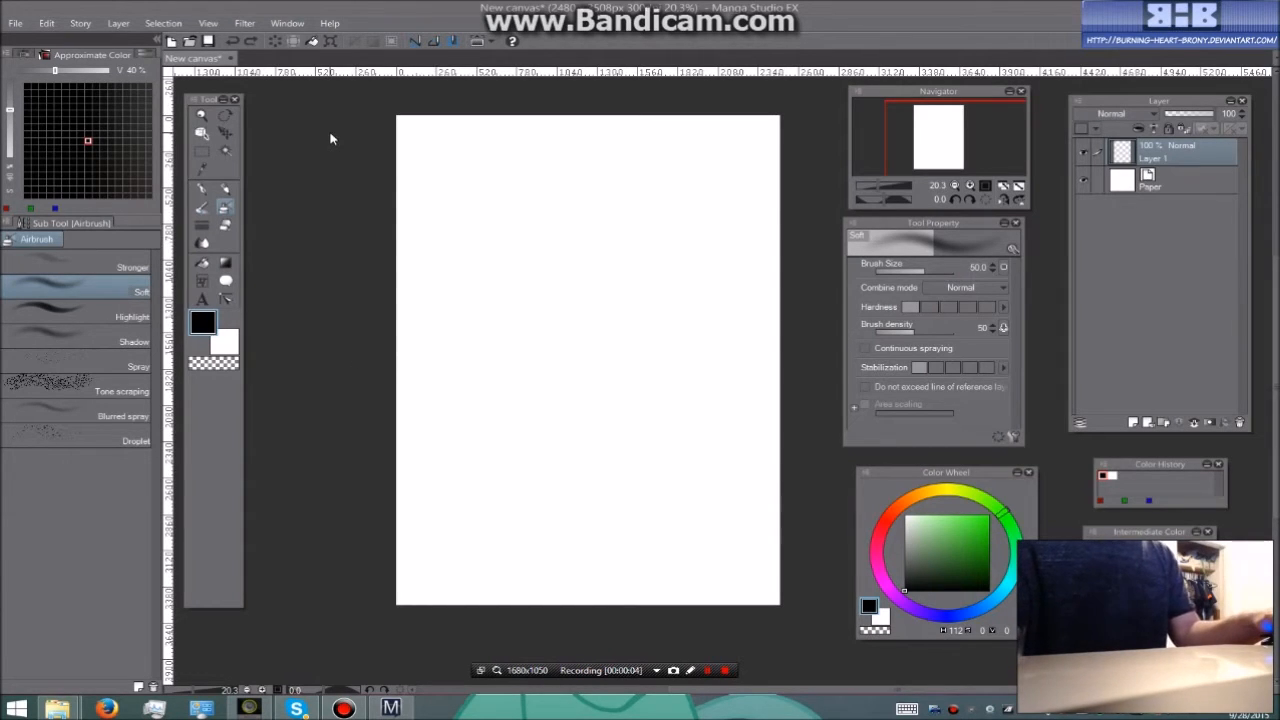
mouse_move(422, 363)
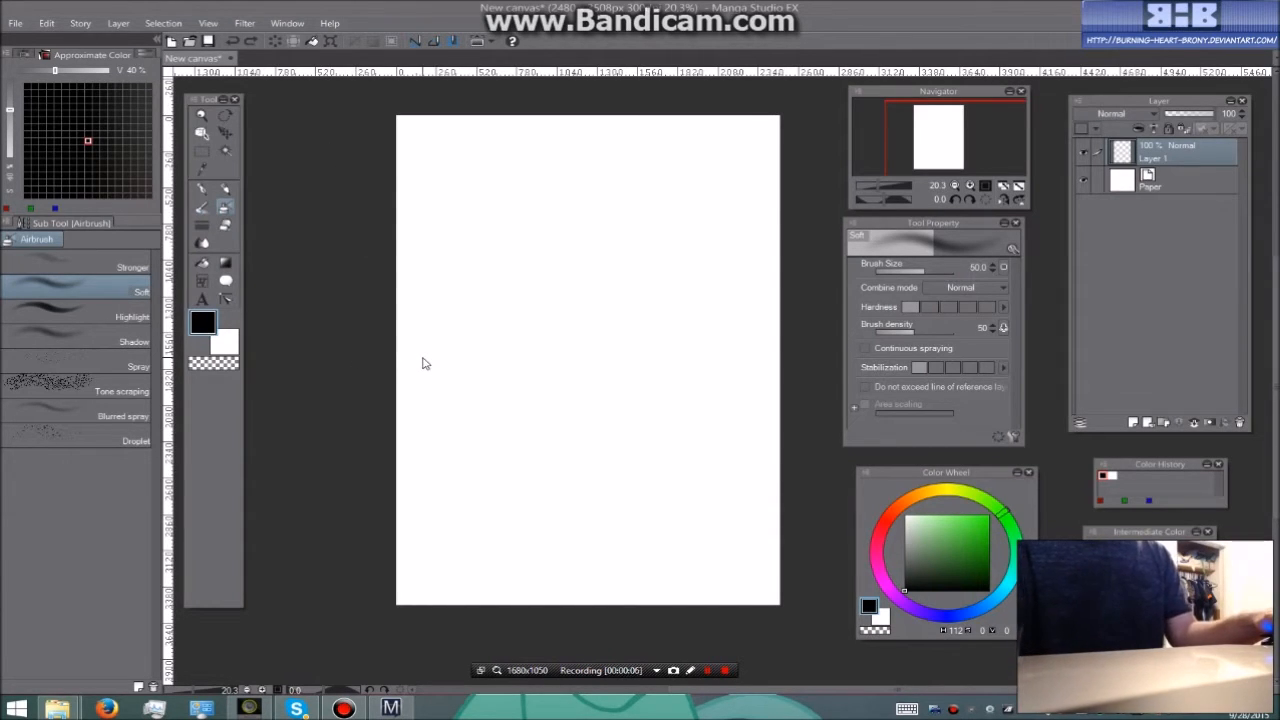
mouse_move(341, 218)
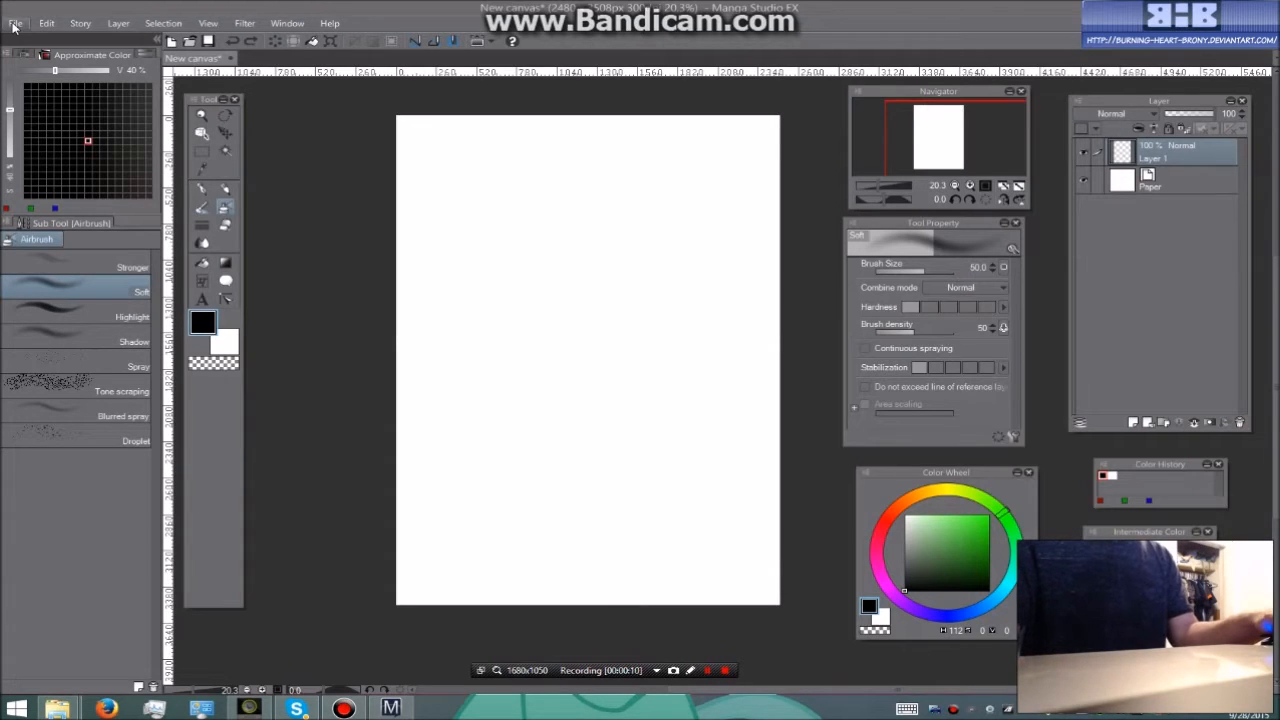
left_click(16, 23)
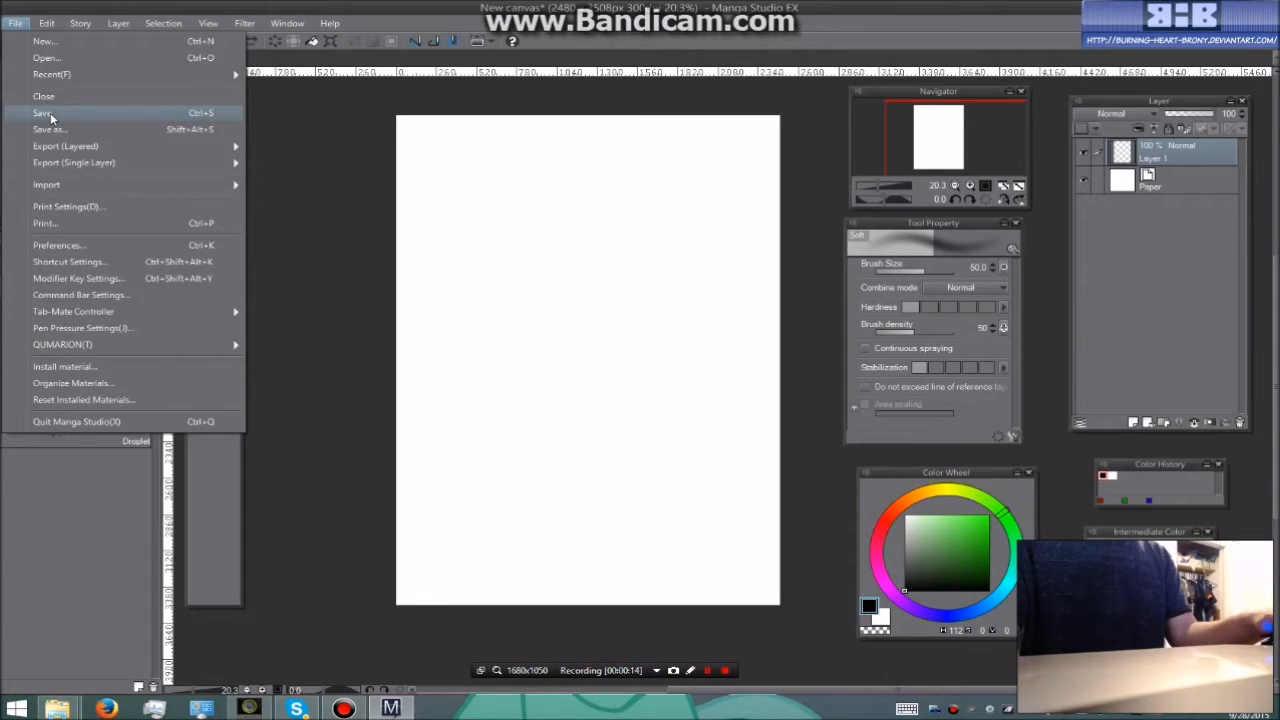
mouse_move(88, 129)
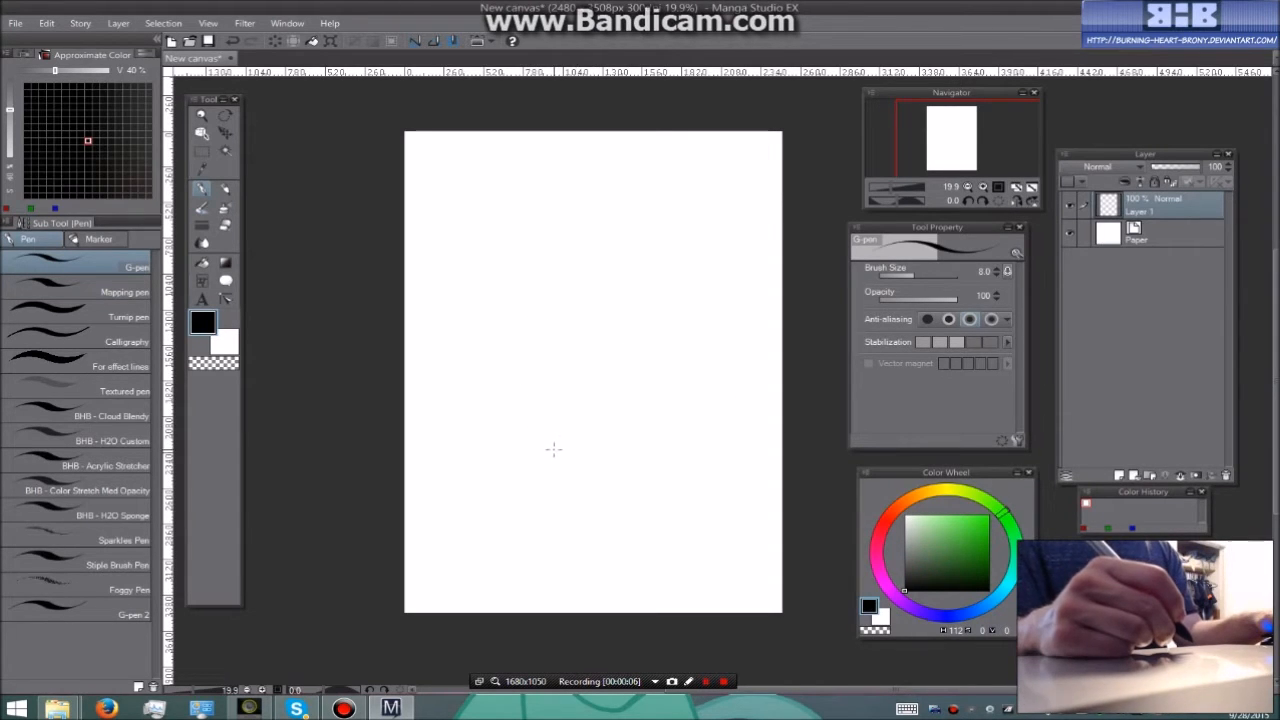
mouse_move(481, 356)
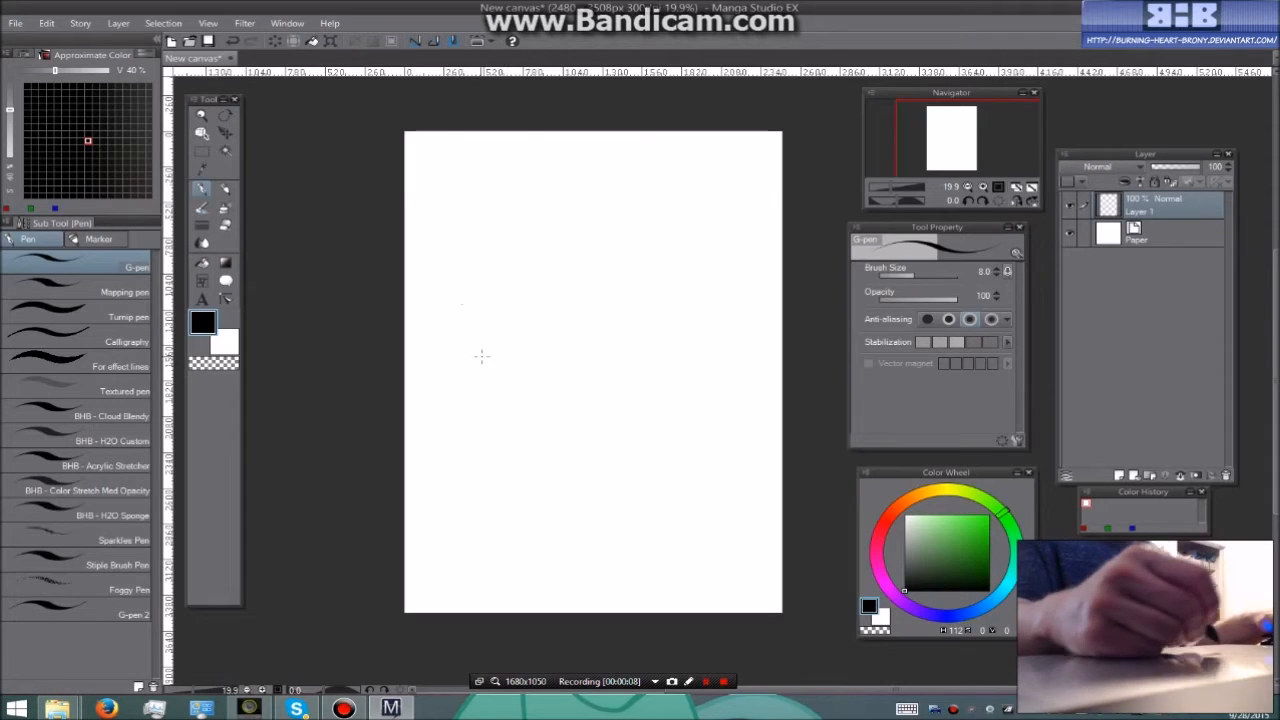
Draw a curved G-pen test stroke and raise the brush size to about 57.
left_click_drag(525, 260, 465, 480)
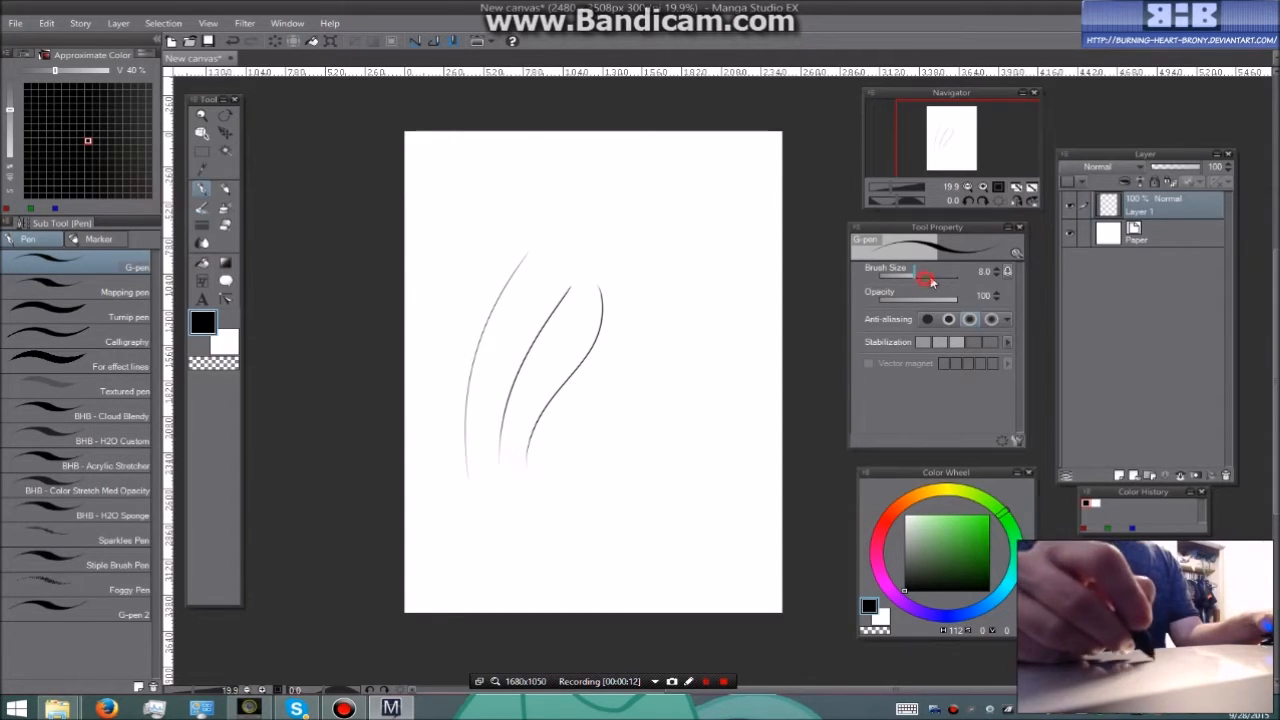
left_click_drag(650, 250, 560, 480)
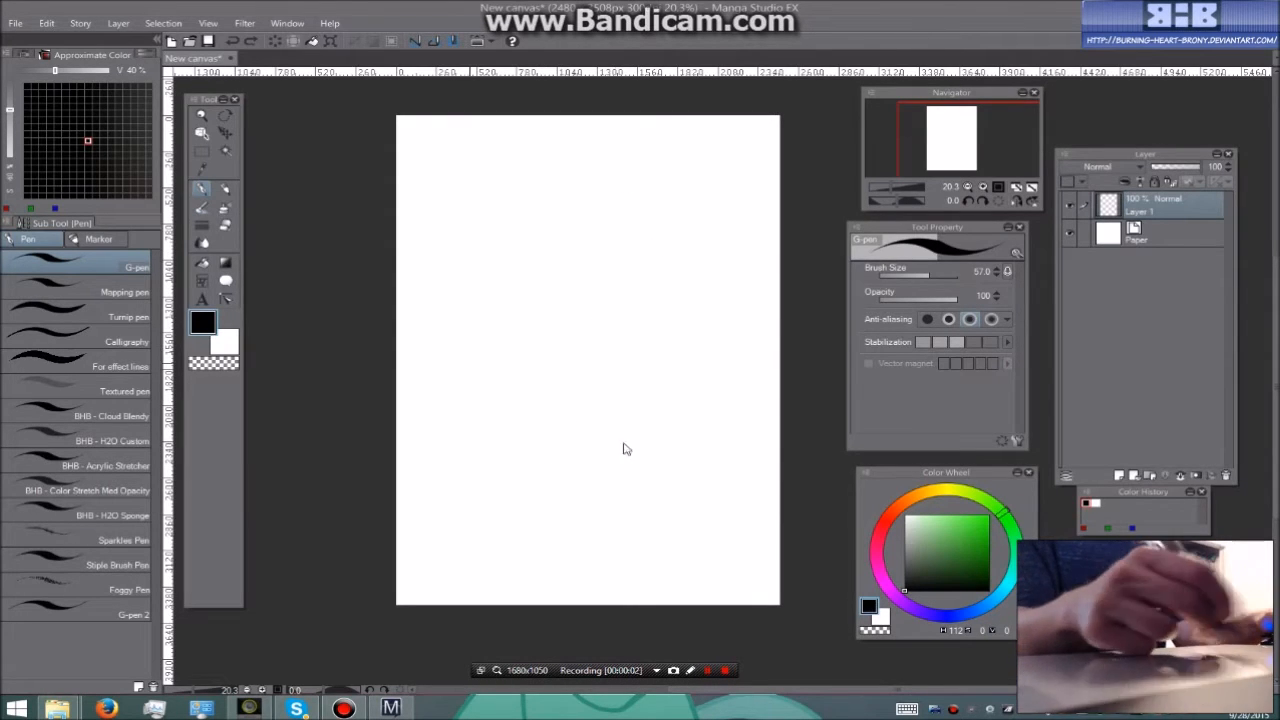
mouse_move(562, 293)
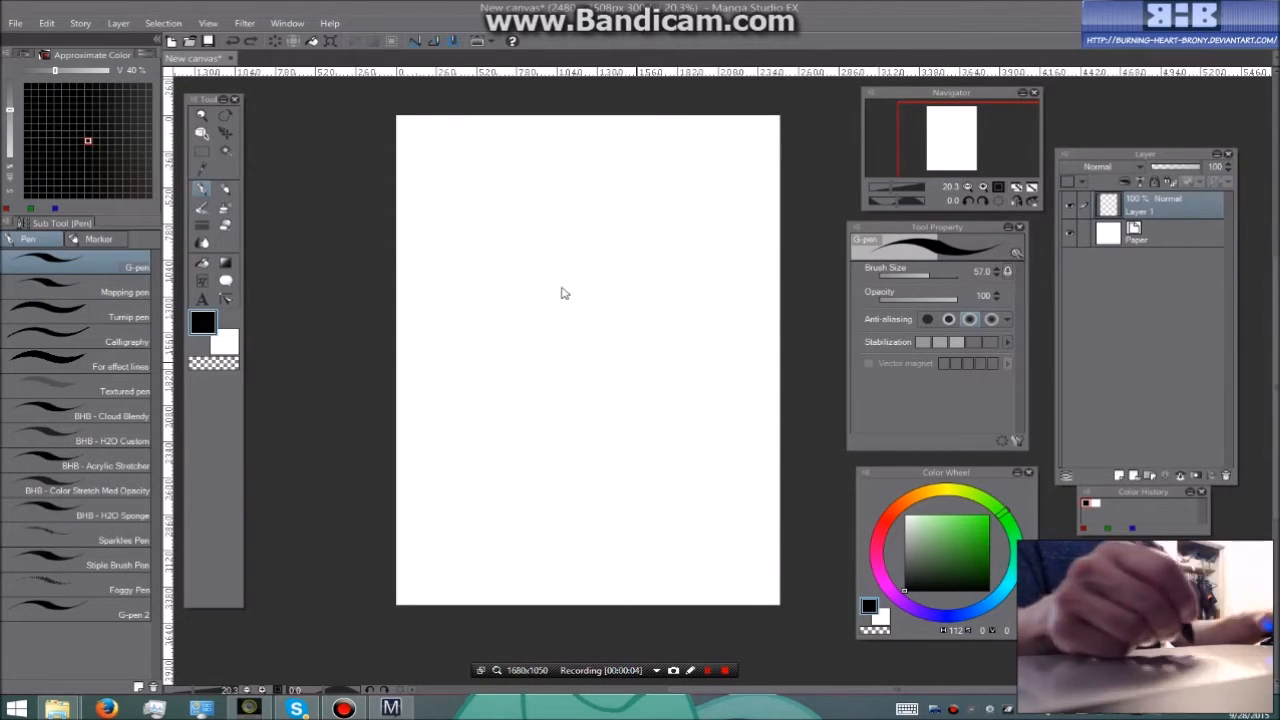
left_click(15, 22)
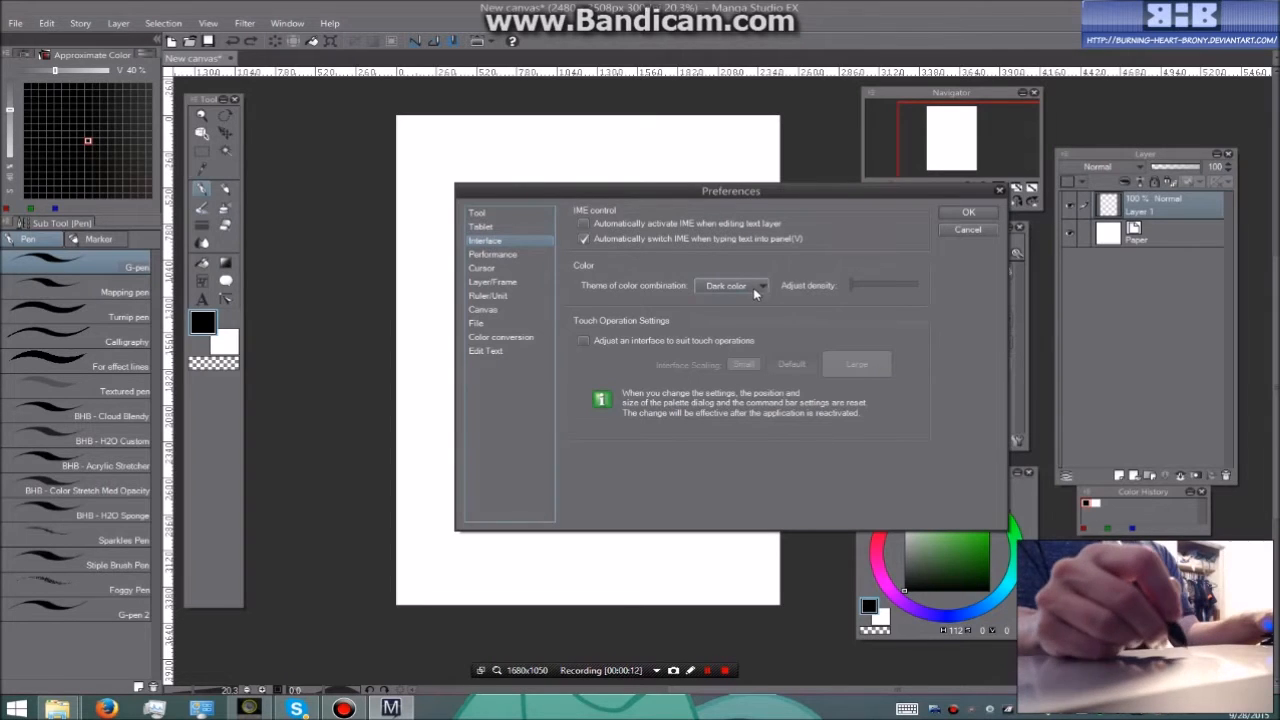
left_click(730, 285)
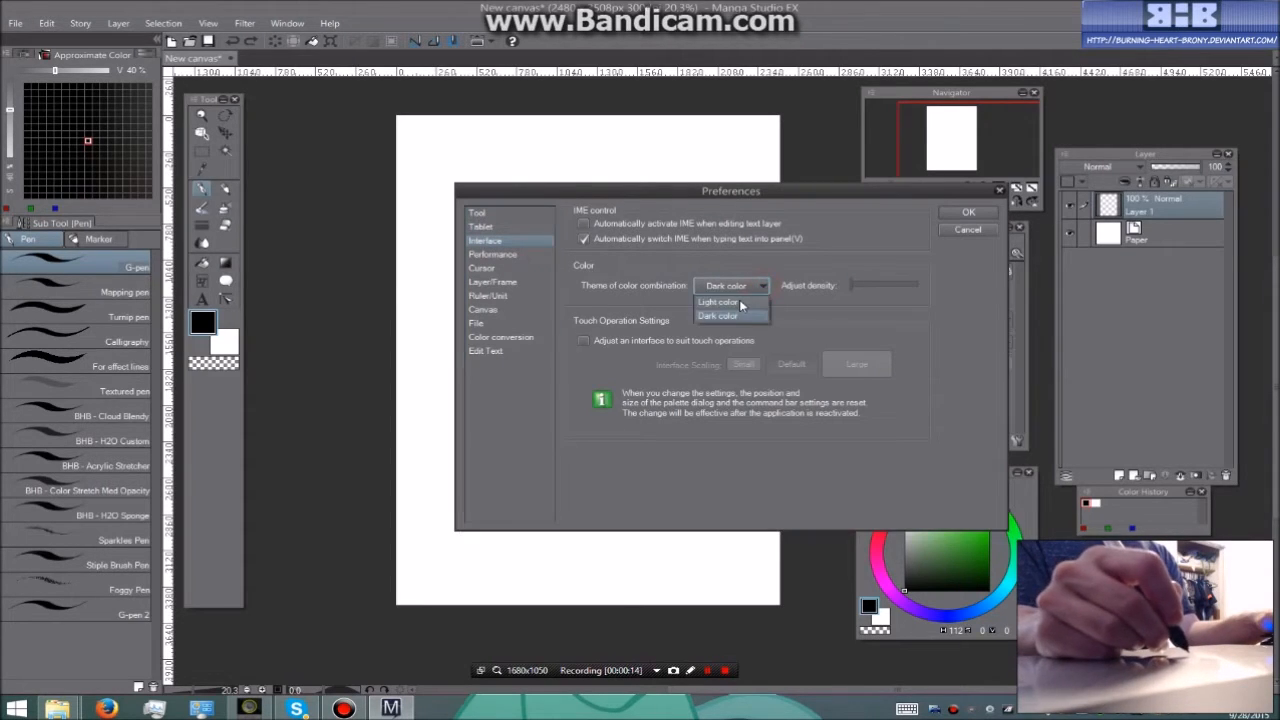
left_click(718, 301)
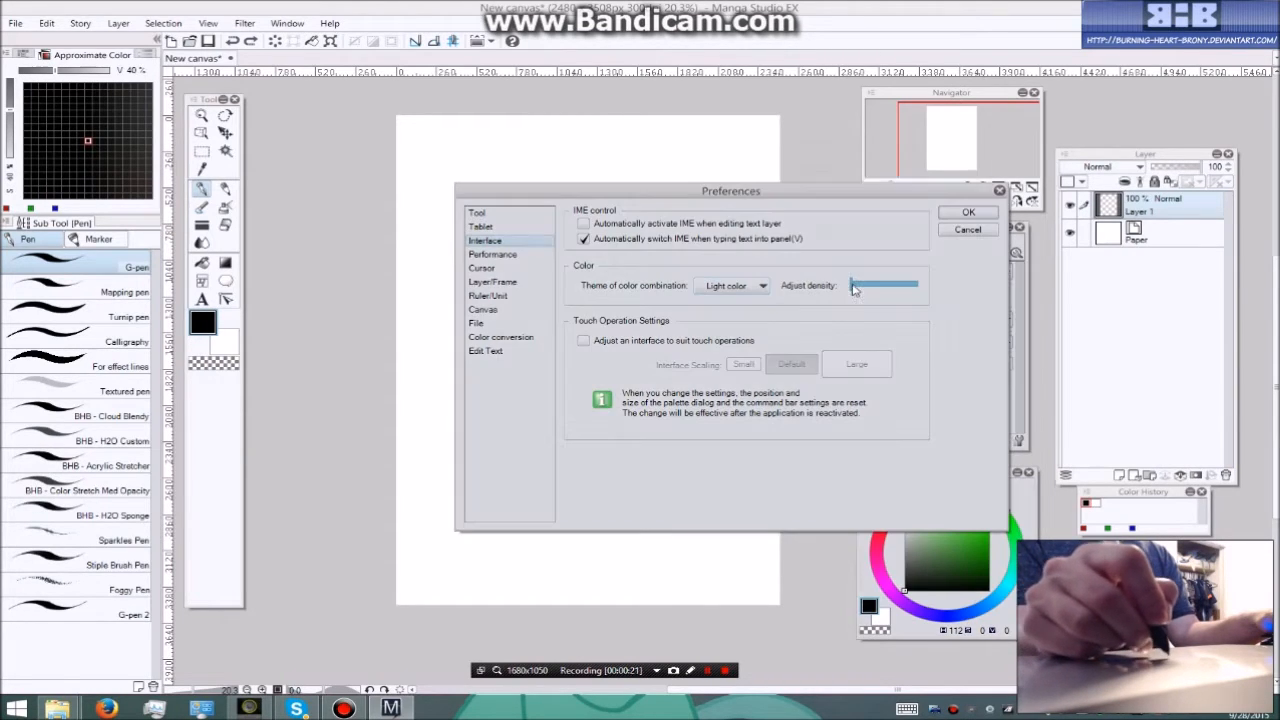
left_click(762, 285)
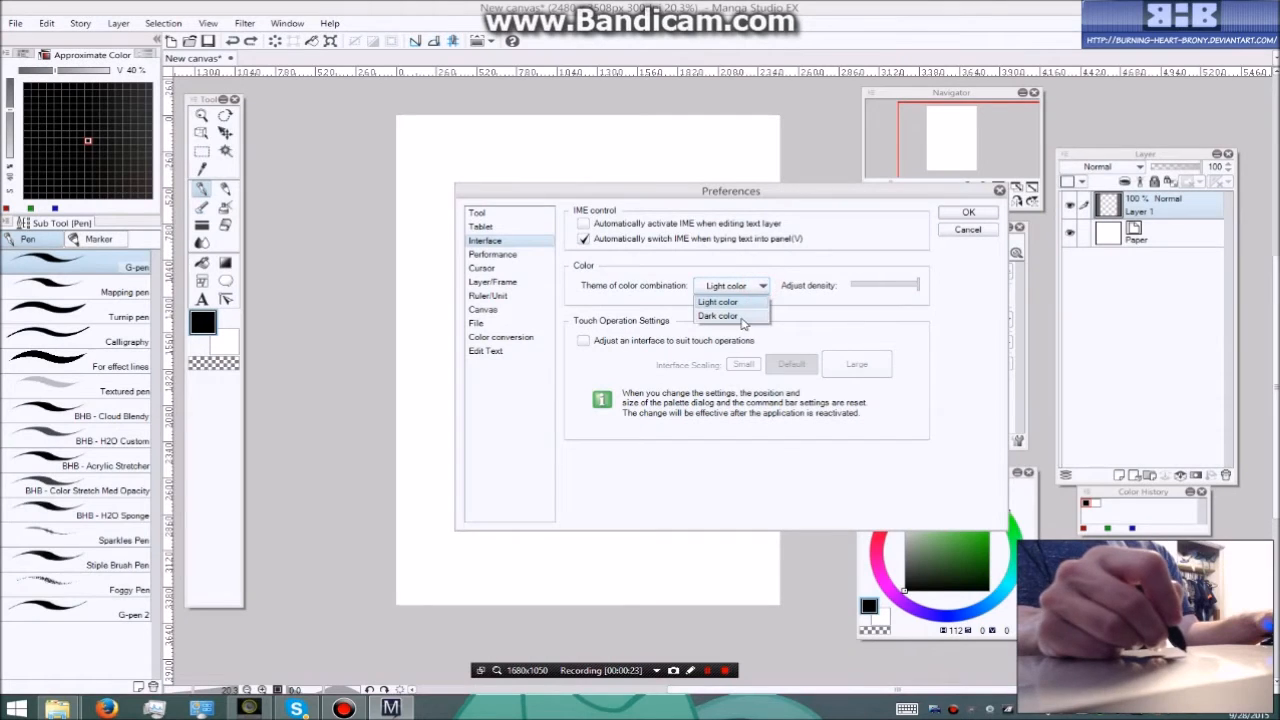
left_click(717, 315)
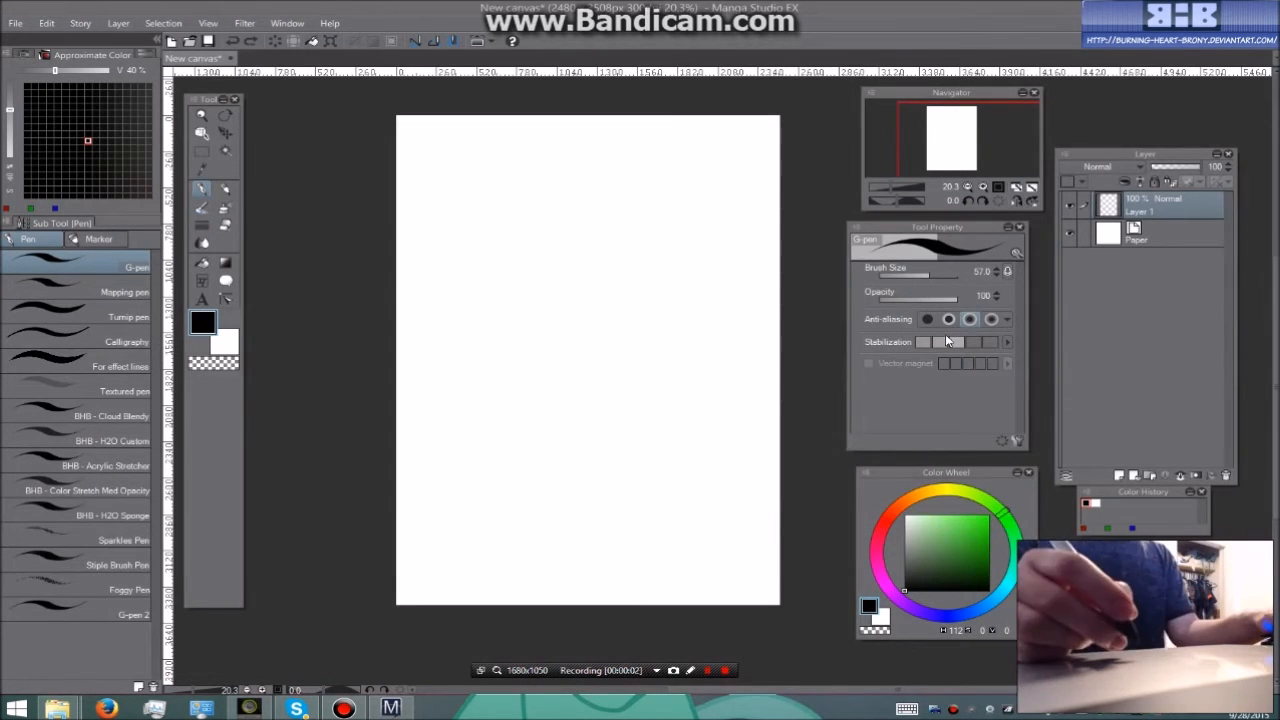
mouse_move(910, 65)
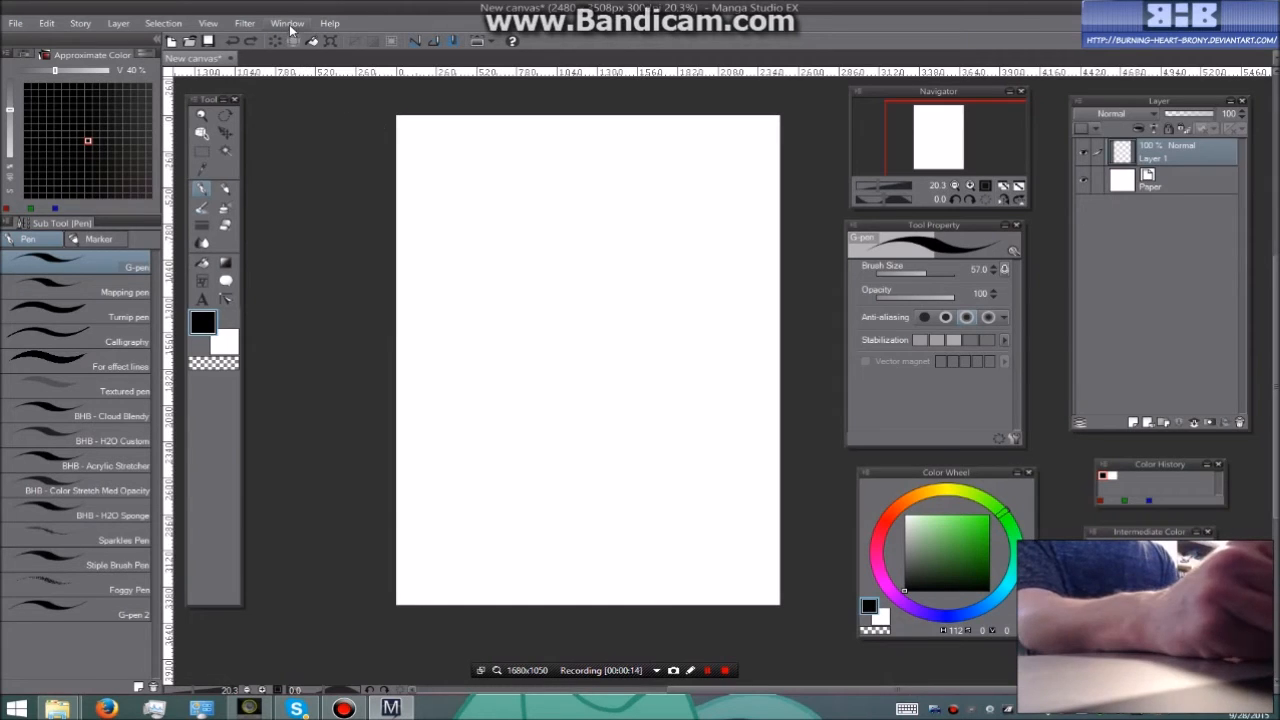
Show and close the History palette from the Window menu, then choose another panel entry.
left_click(287, 23)
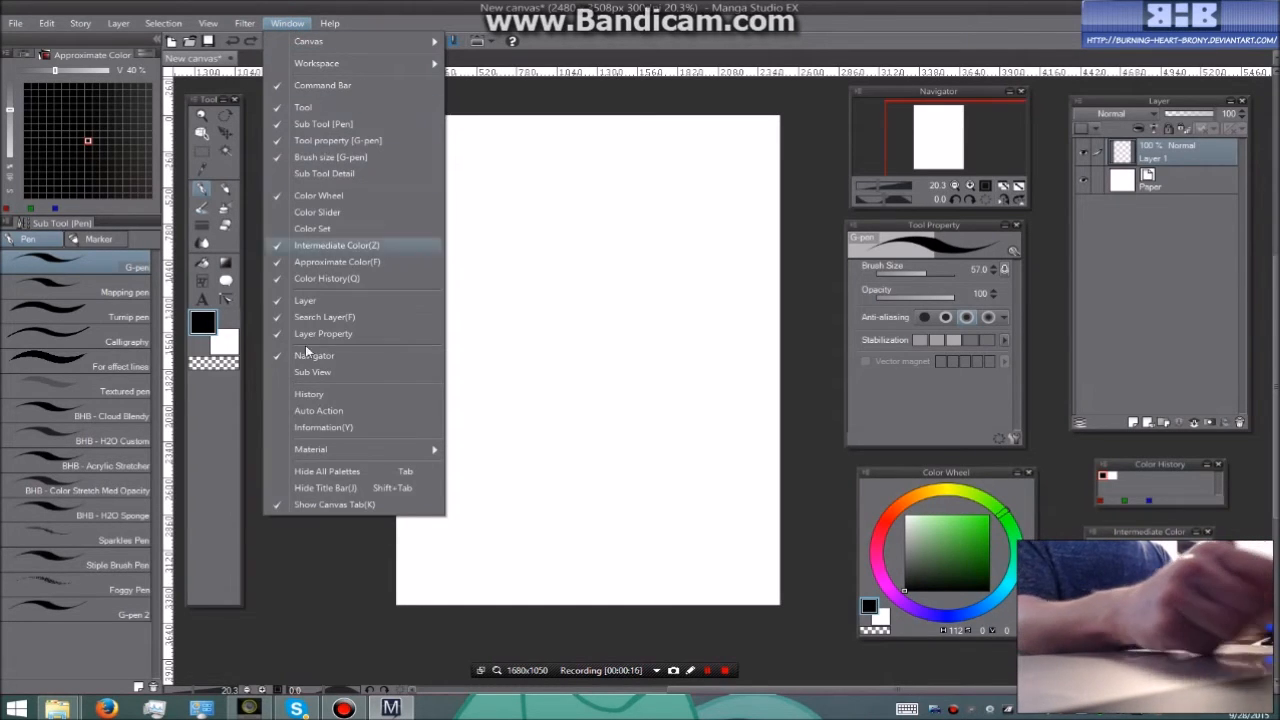
mouse_move(317, 212)
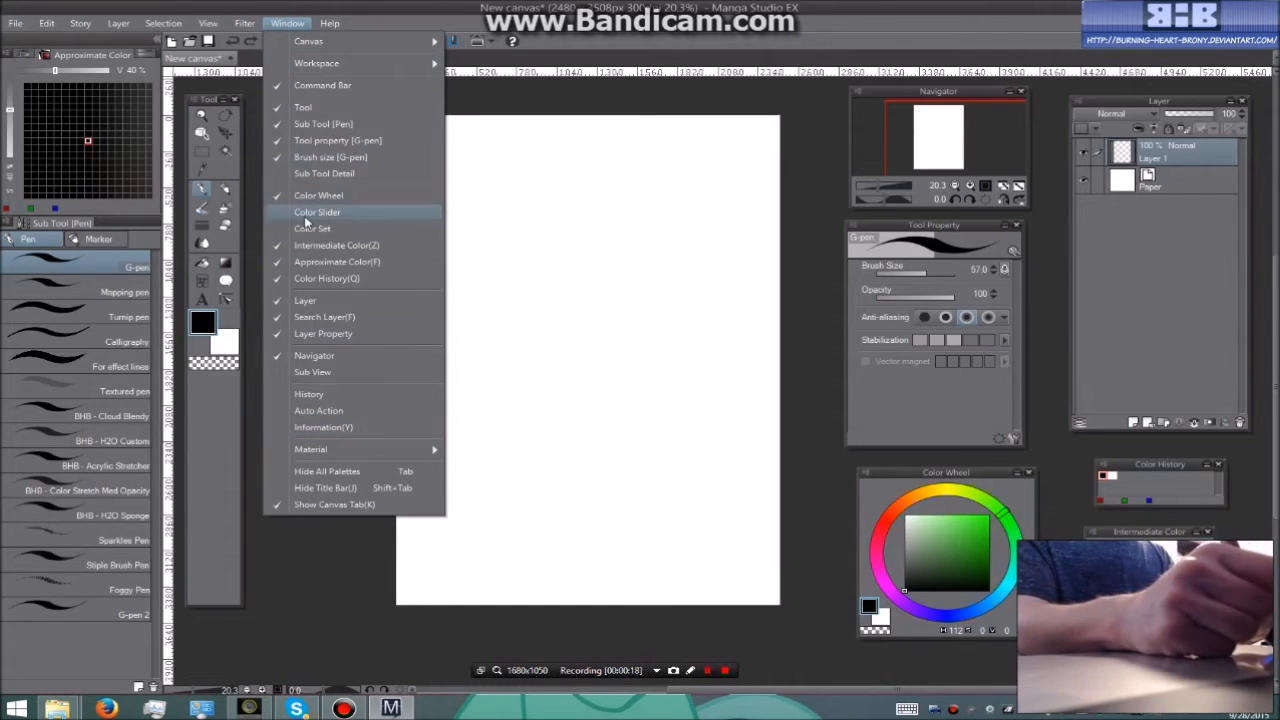
mouse_move(340, 427)
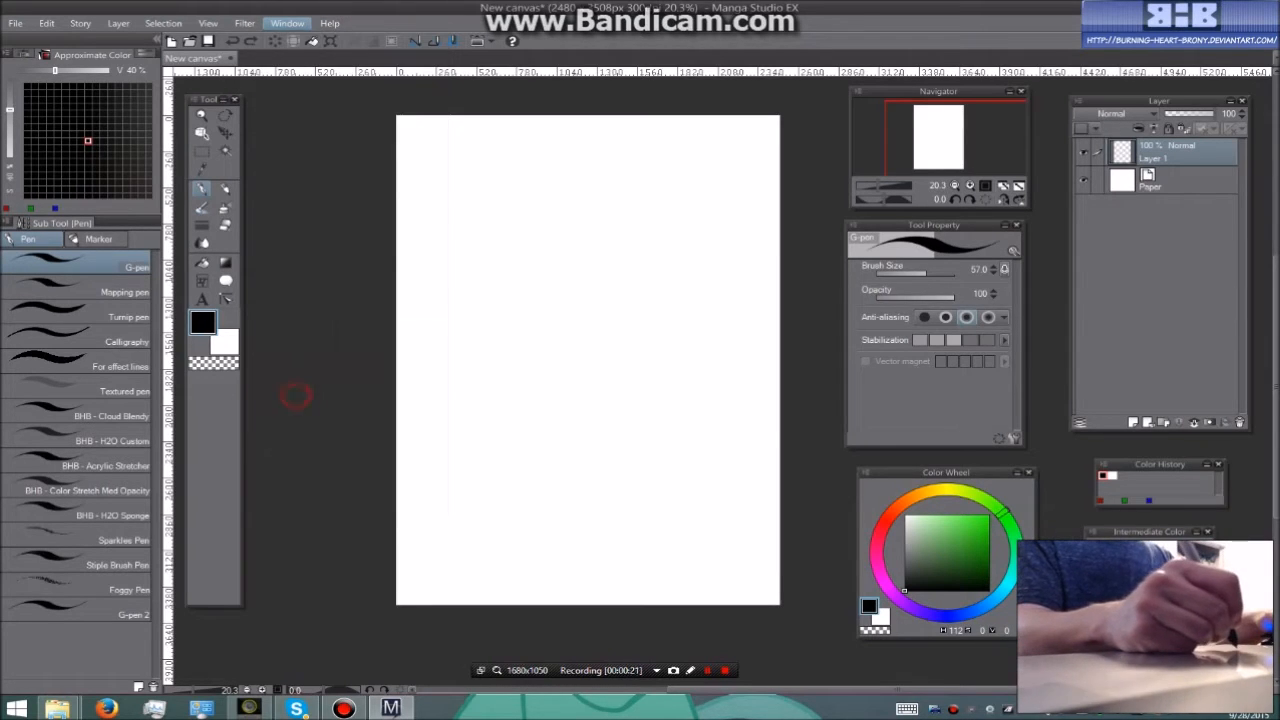
left_click(287, 23)
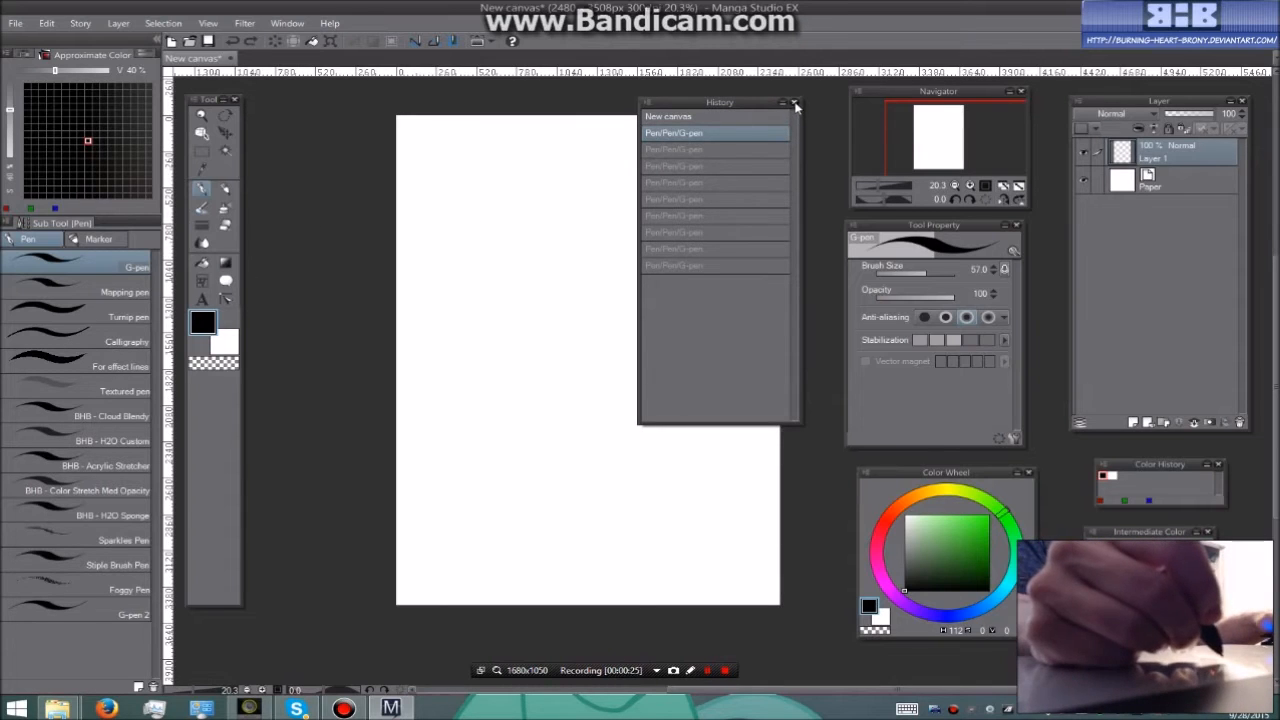
left_click(795, 104)
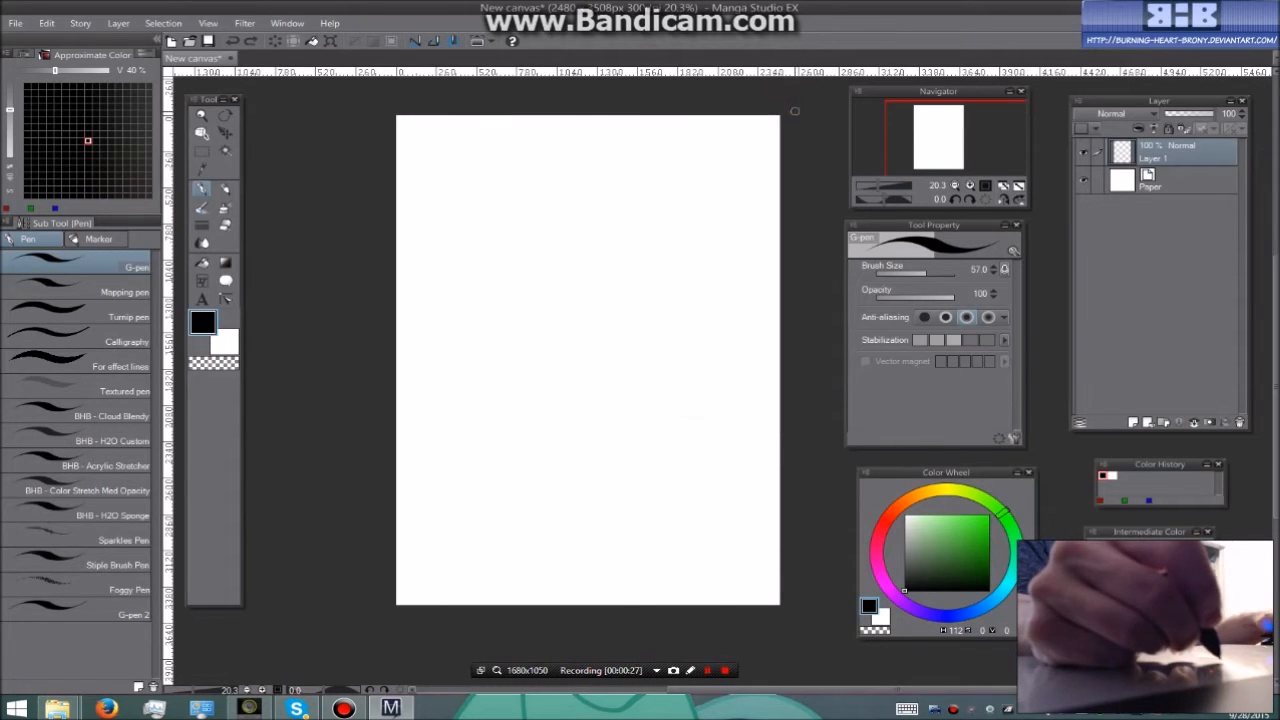
left_click(287, 23)
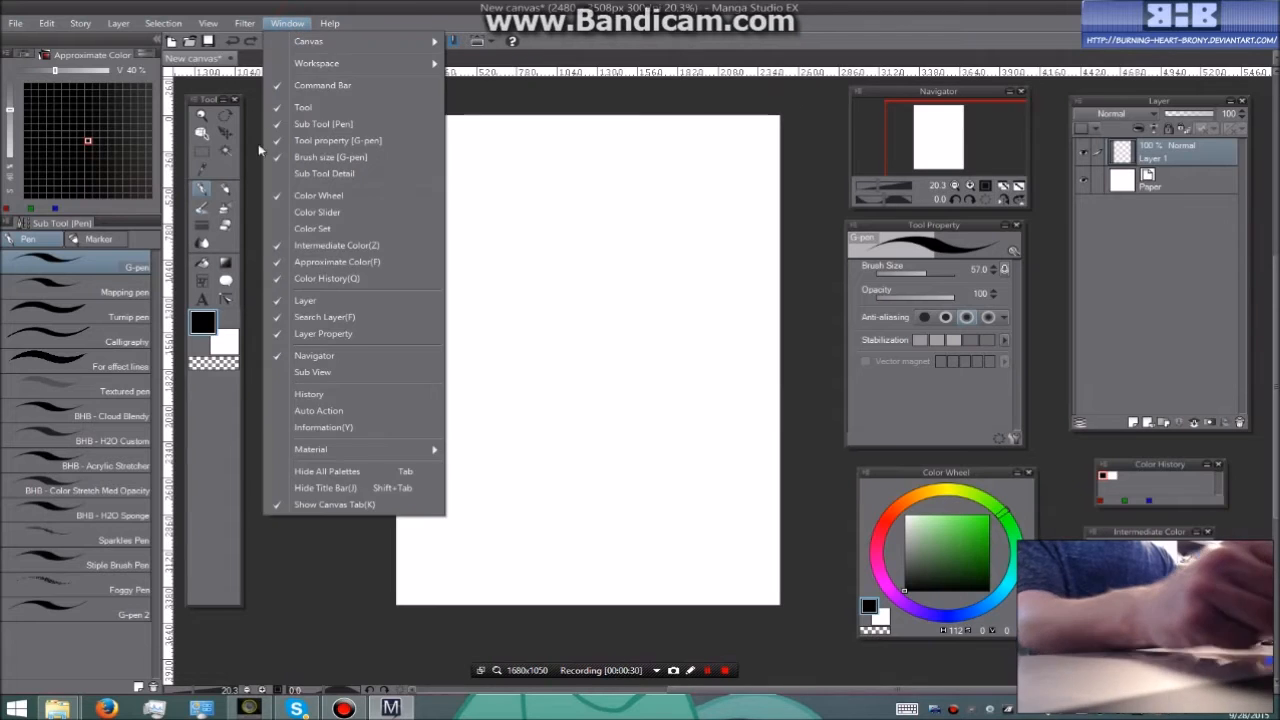
left_click(309, 393)
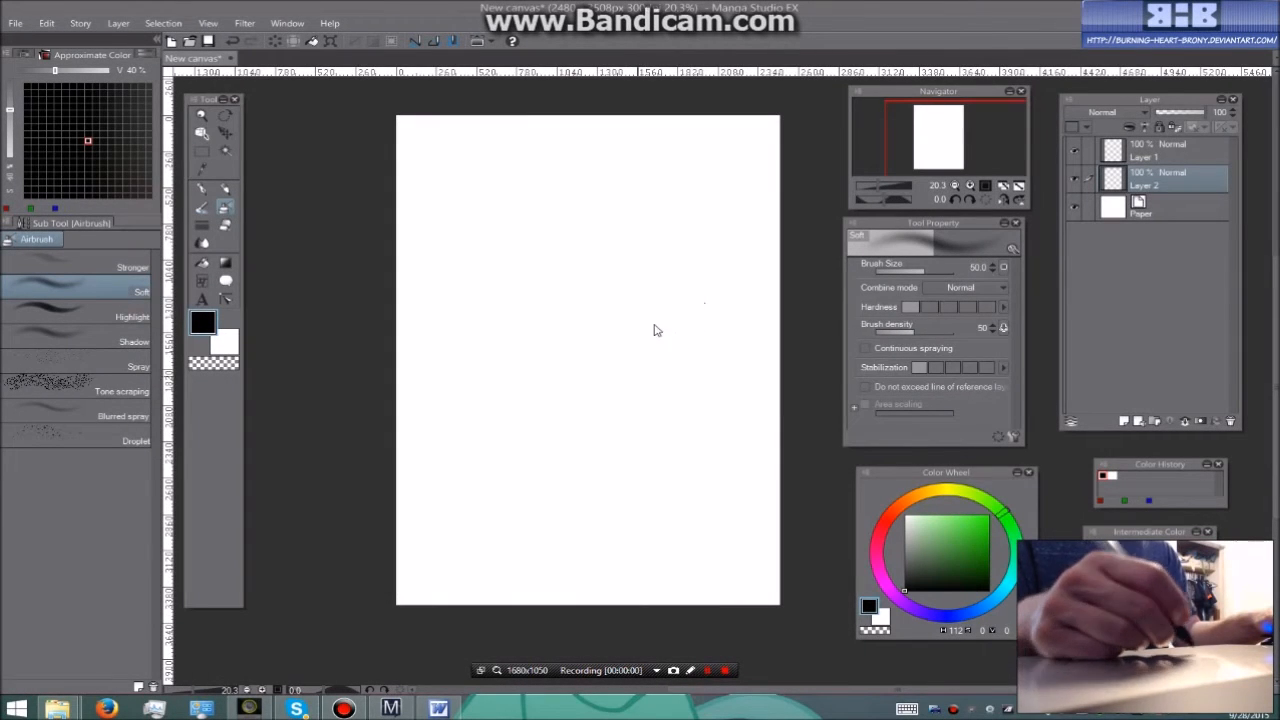
mouse_move(520, 353)
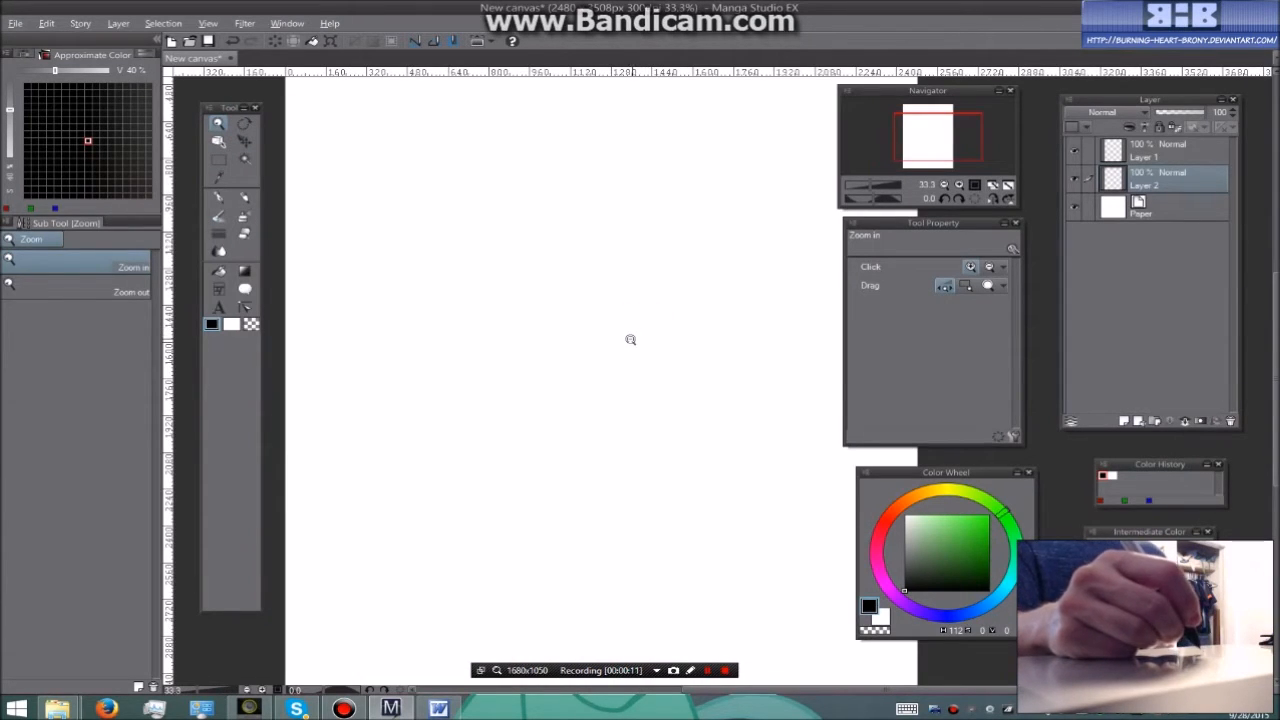
left_click(630, 339)
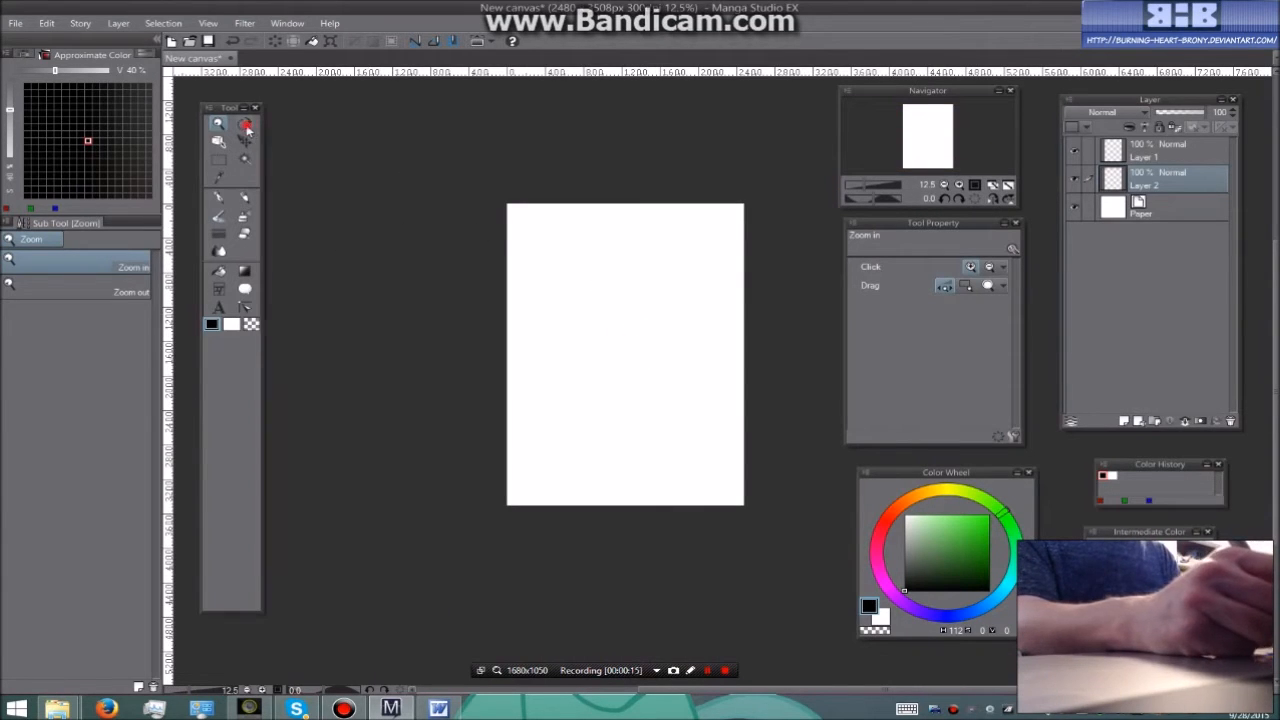
left_click(245, 123)
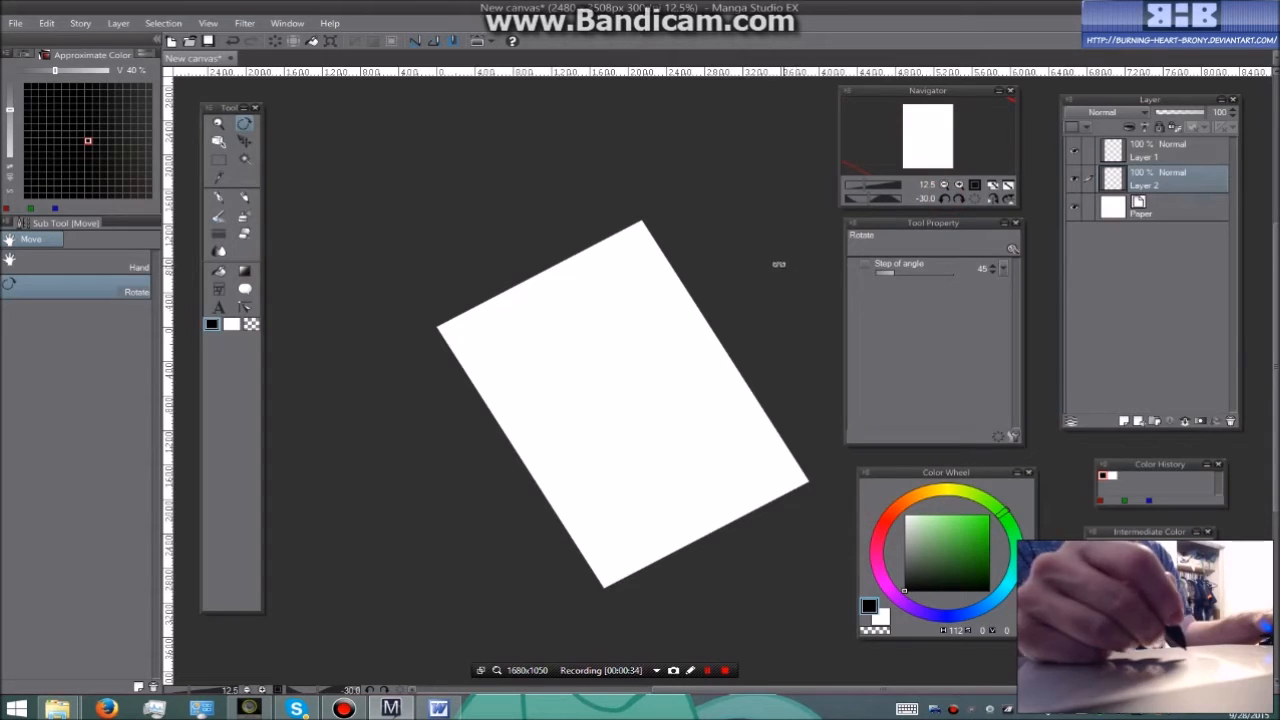
mouse_move(1007, 198)
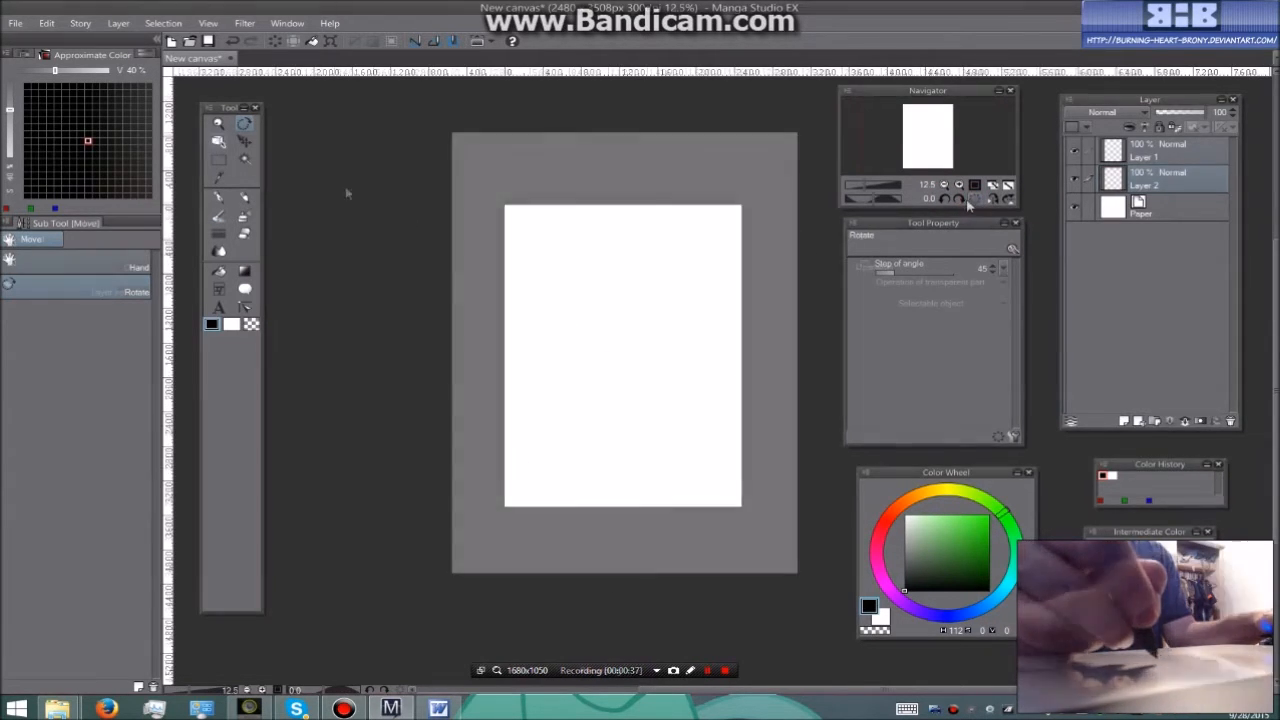
Select Layer 1 and switch to the Ellipse balloon tool for a speech balloon.
left_click(218, 141)
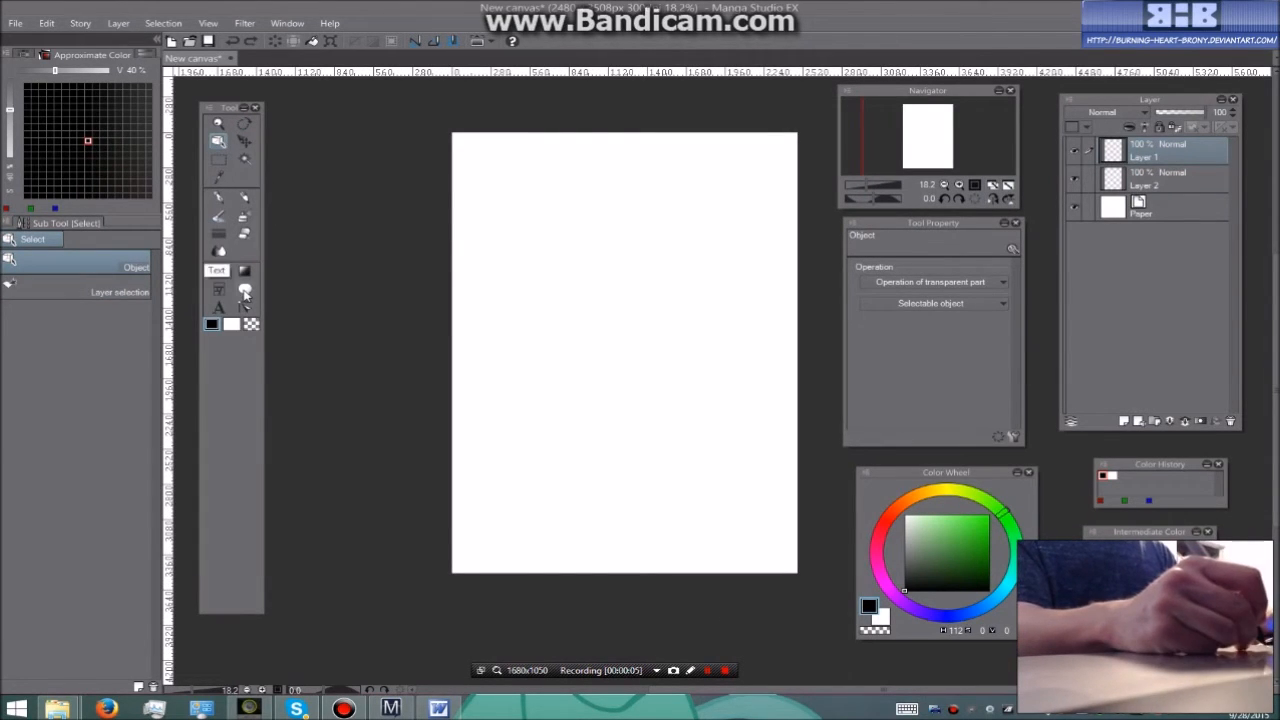
left_click(245, 289)
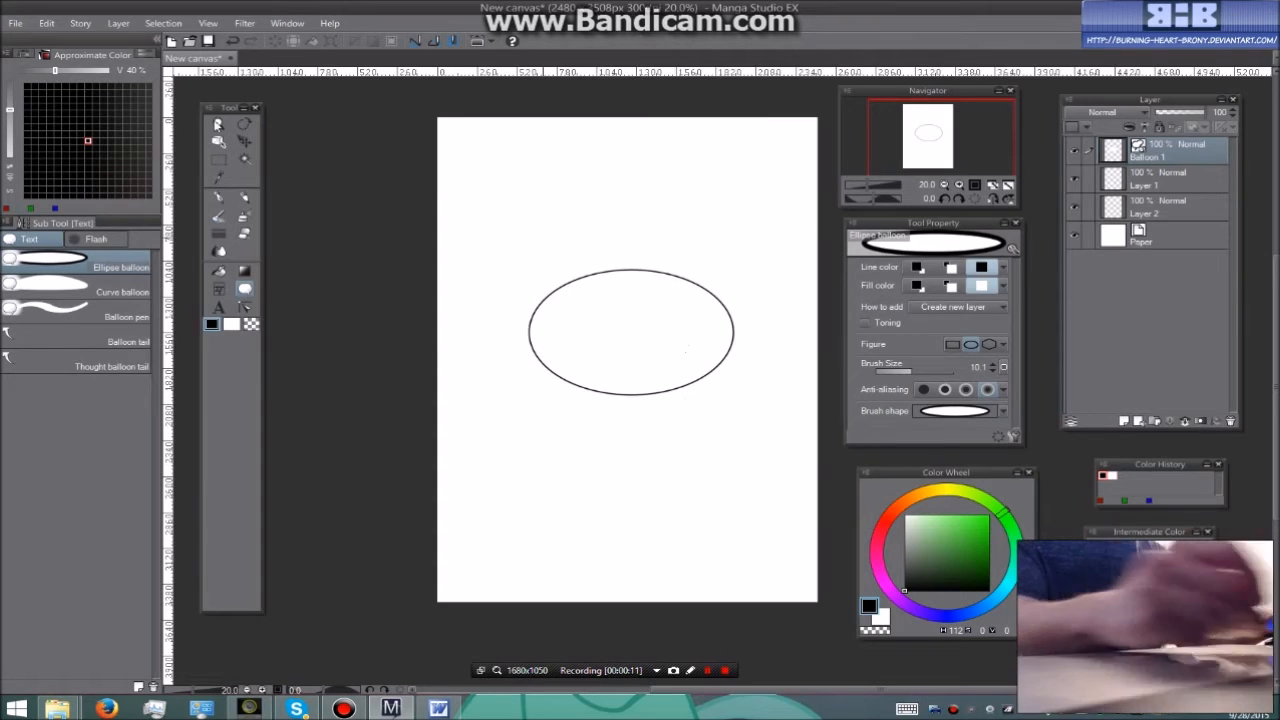
left_click(218, 141)
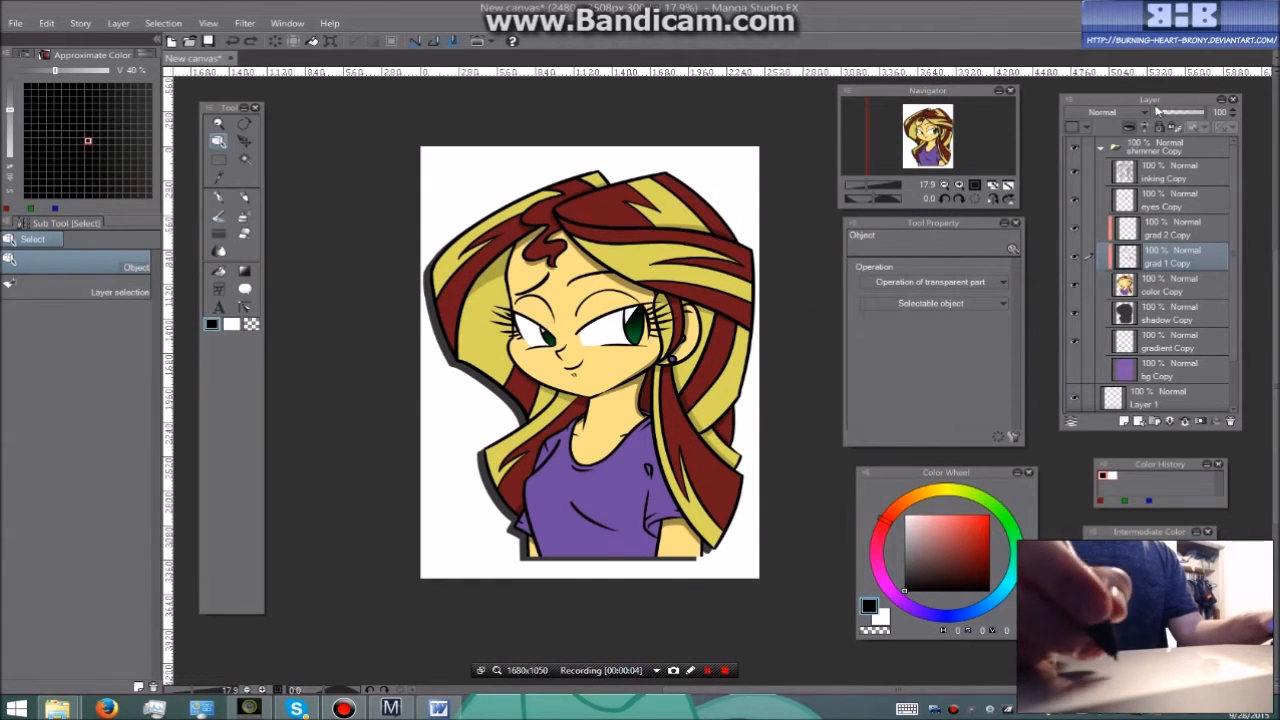
mouse_move(244, 142)
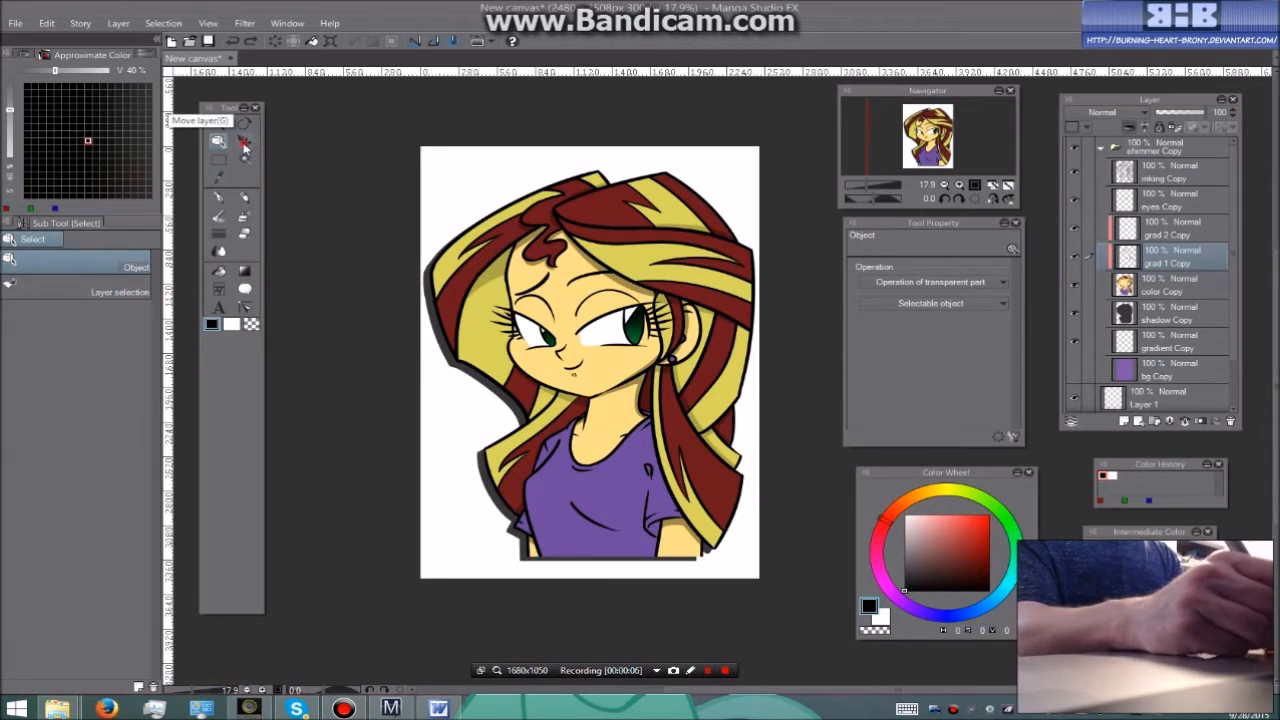
left_click(245, 141)
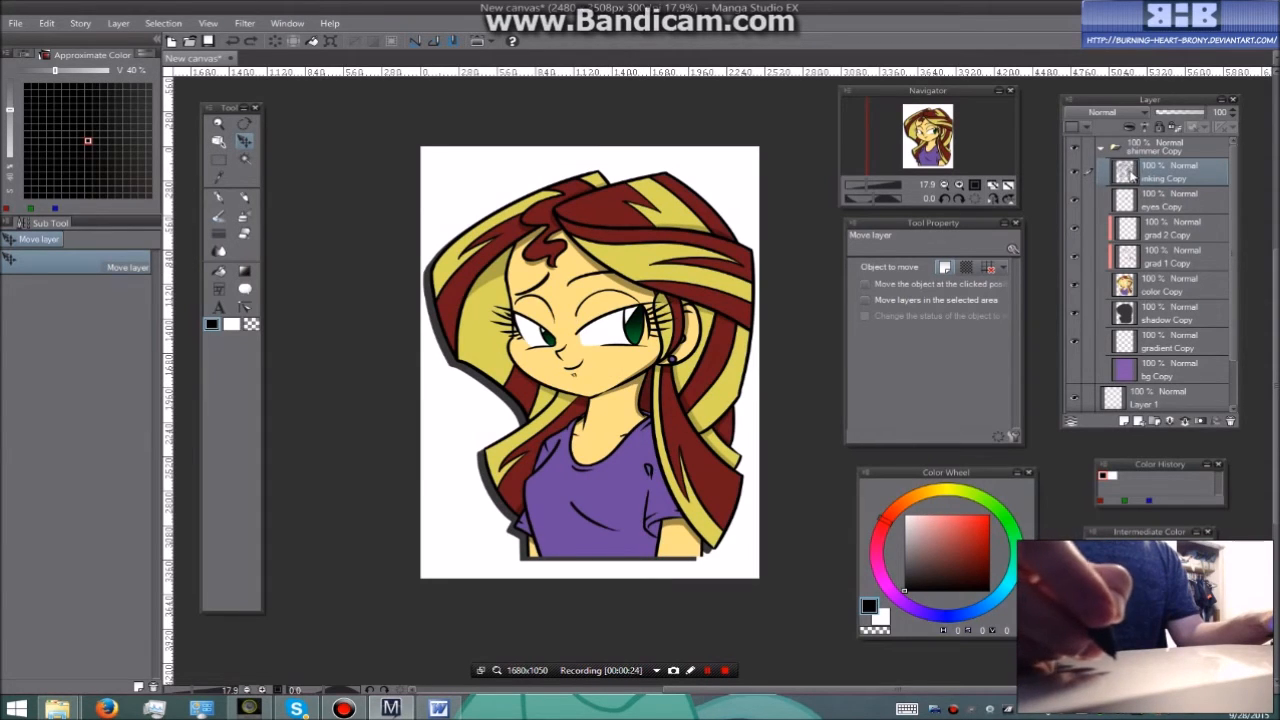
left_click(1165, 285)
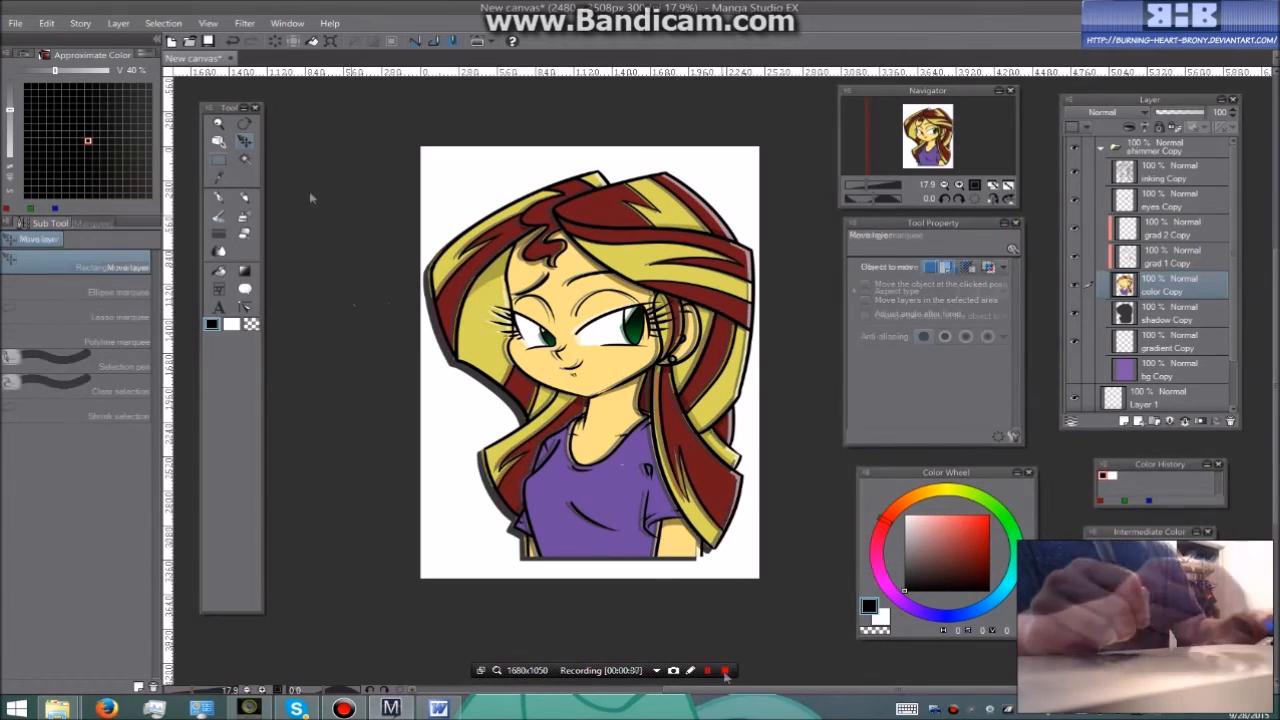
Draw a Polyline marquee across the face, return to Rectangle marquee, then Deselect it.
left_click(218, 158)
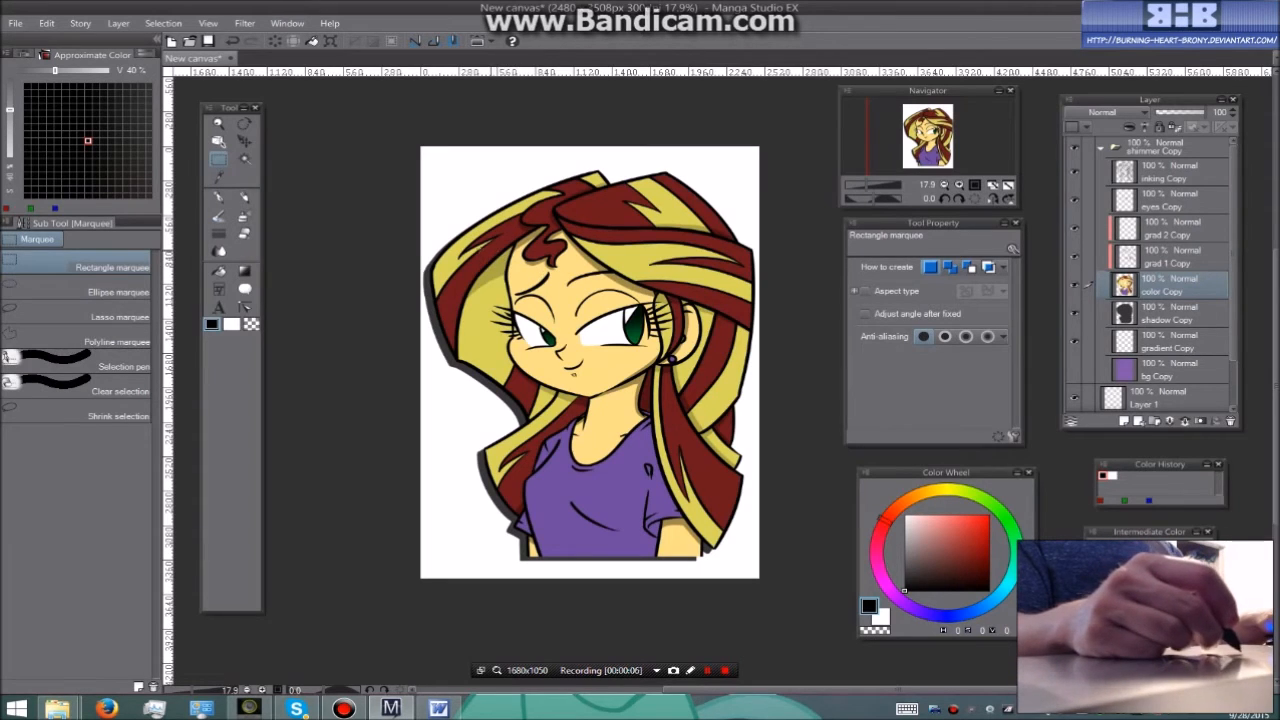
left_click_drag(478, 247, 703, 420)
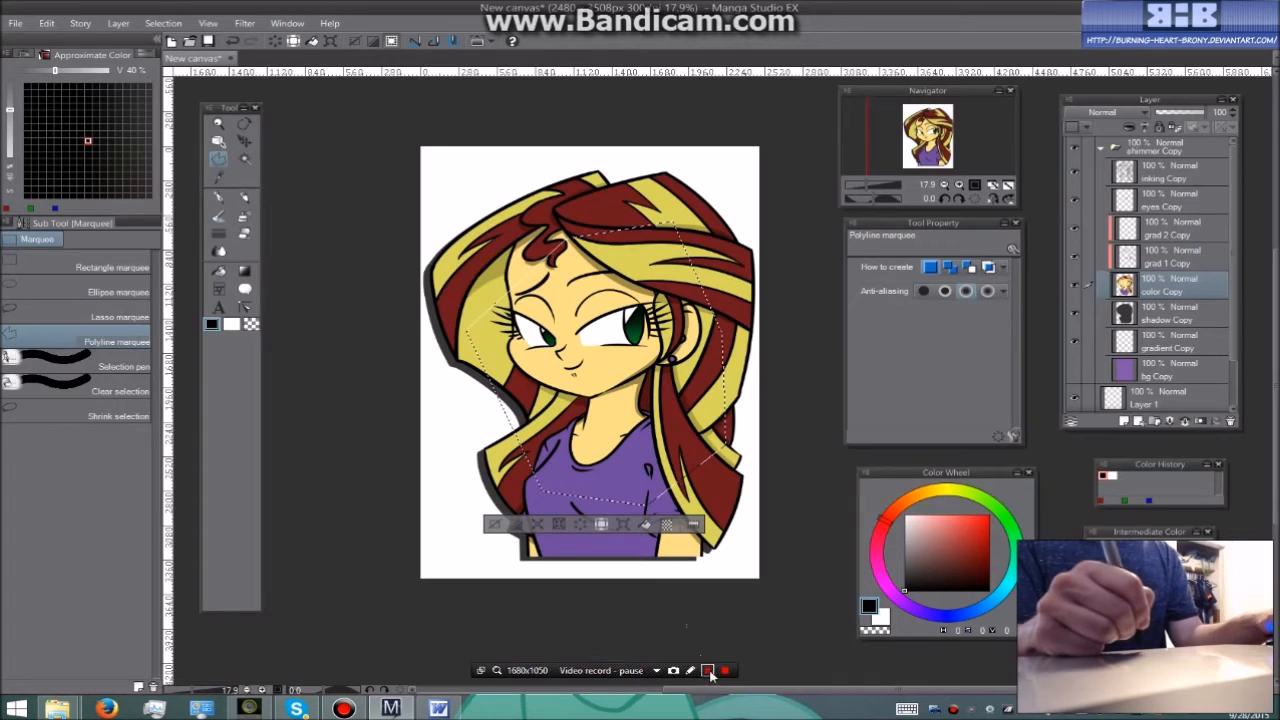
left_click(708, 670)
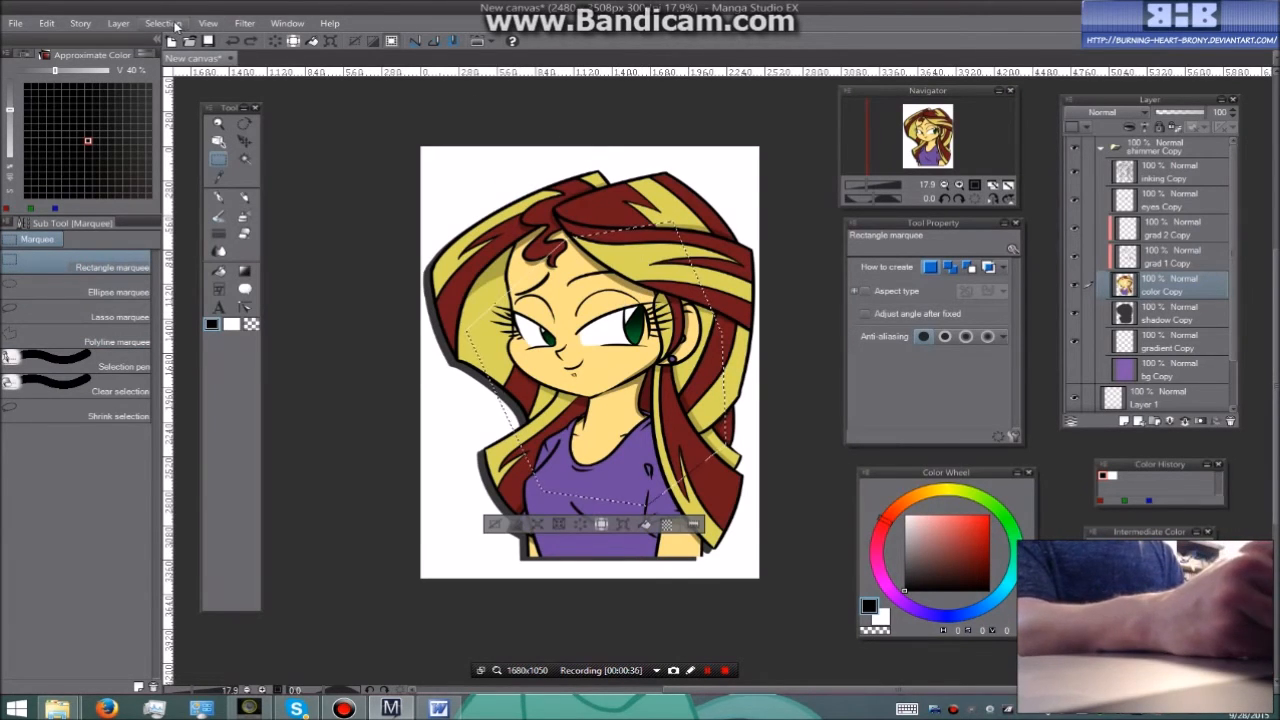
left_click(162, 22)
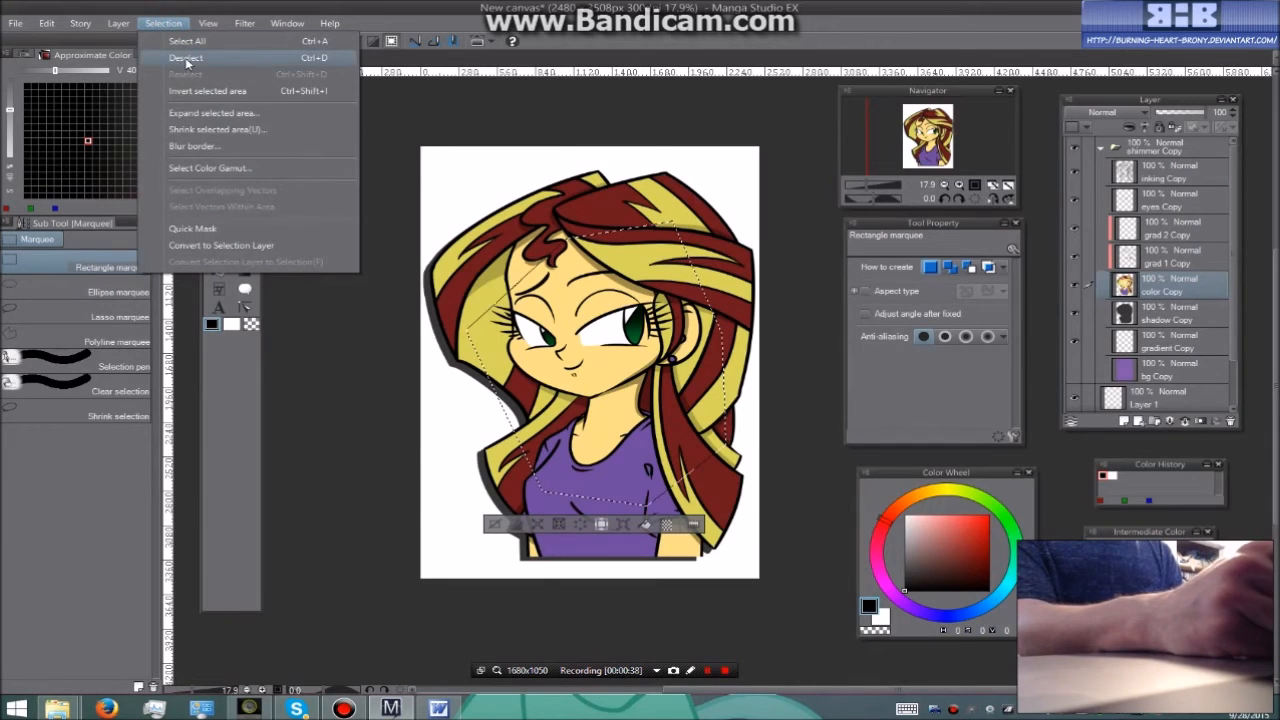
left_click(185, 57)
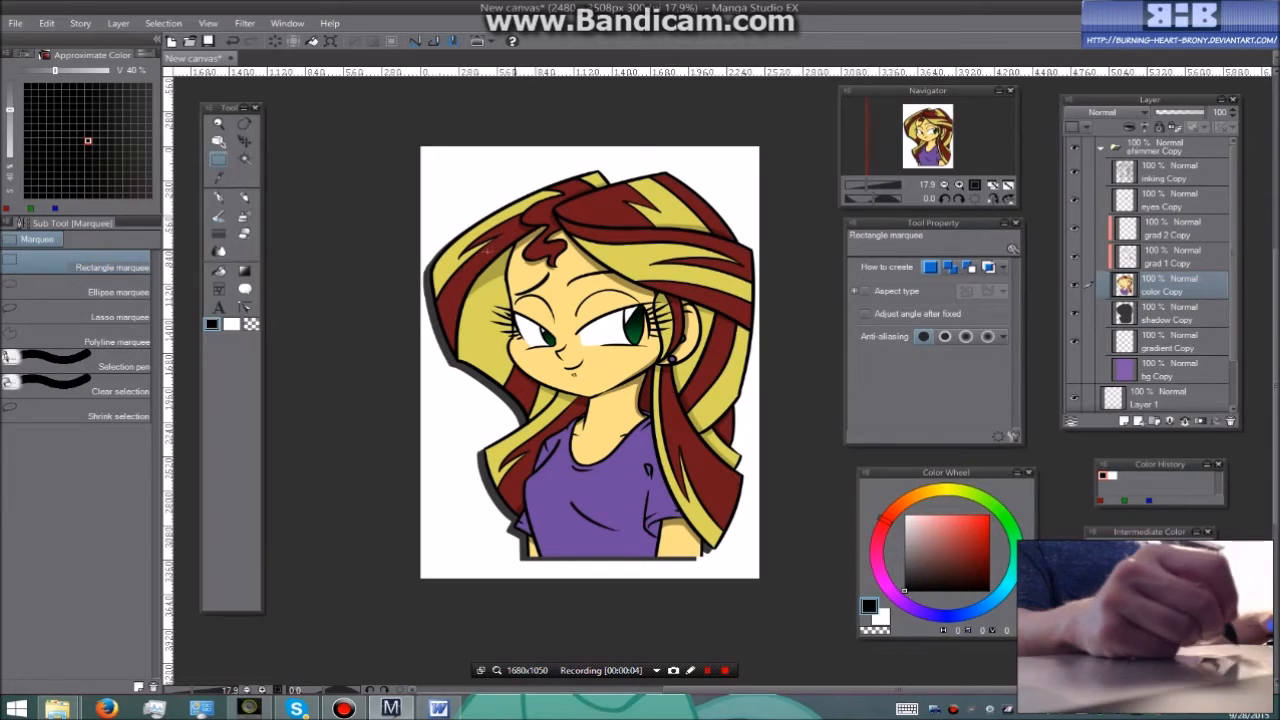
Select a rectangle over the face and hair, pick the G-pen, and invert the selected area.
left_click_drag(485, 245, 700, 400)
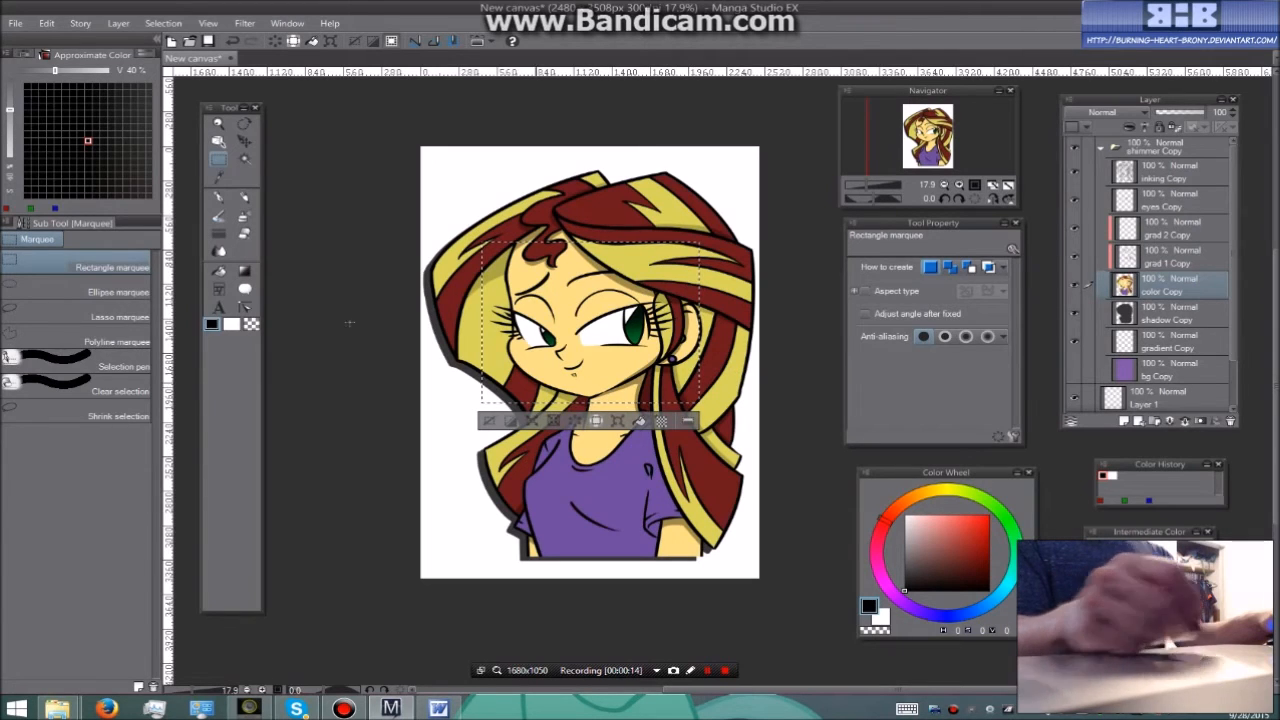
left_click(218, 195)
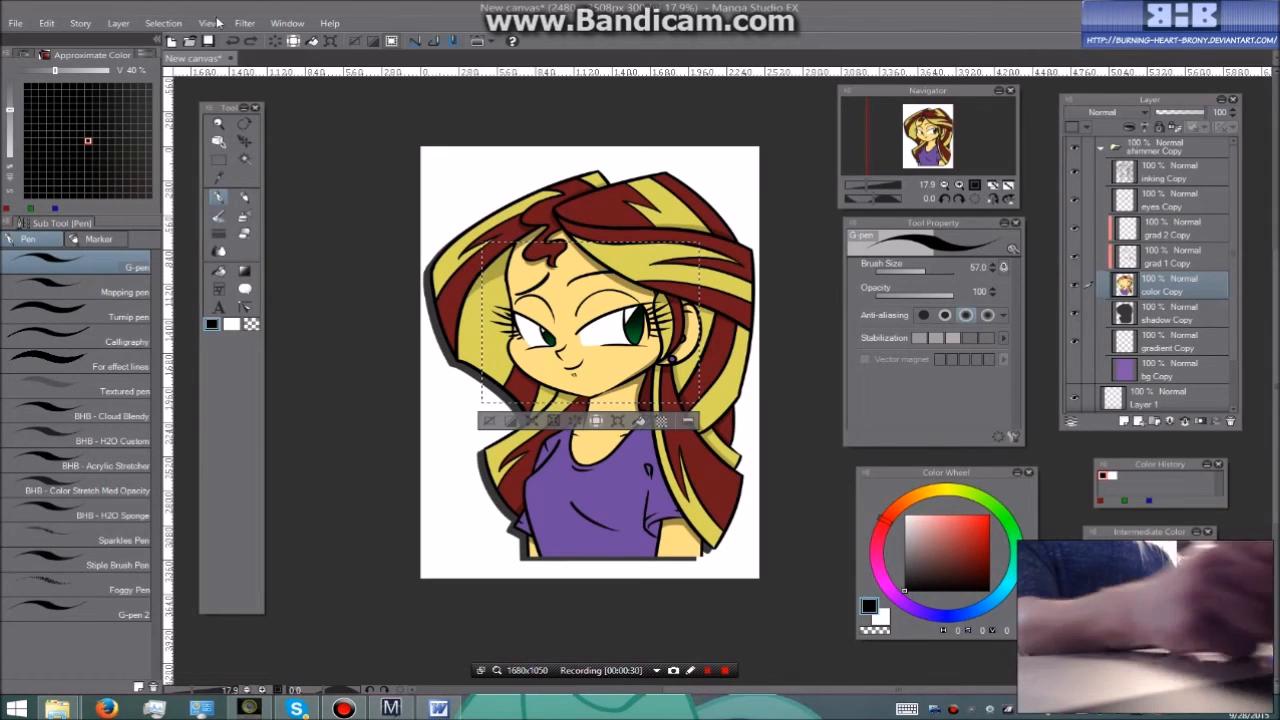
left_click(163, 23)
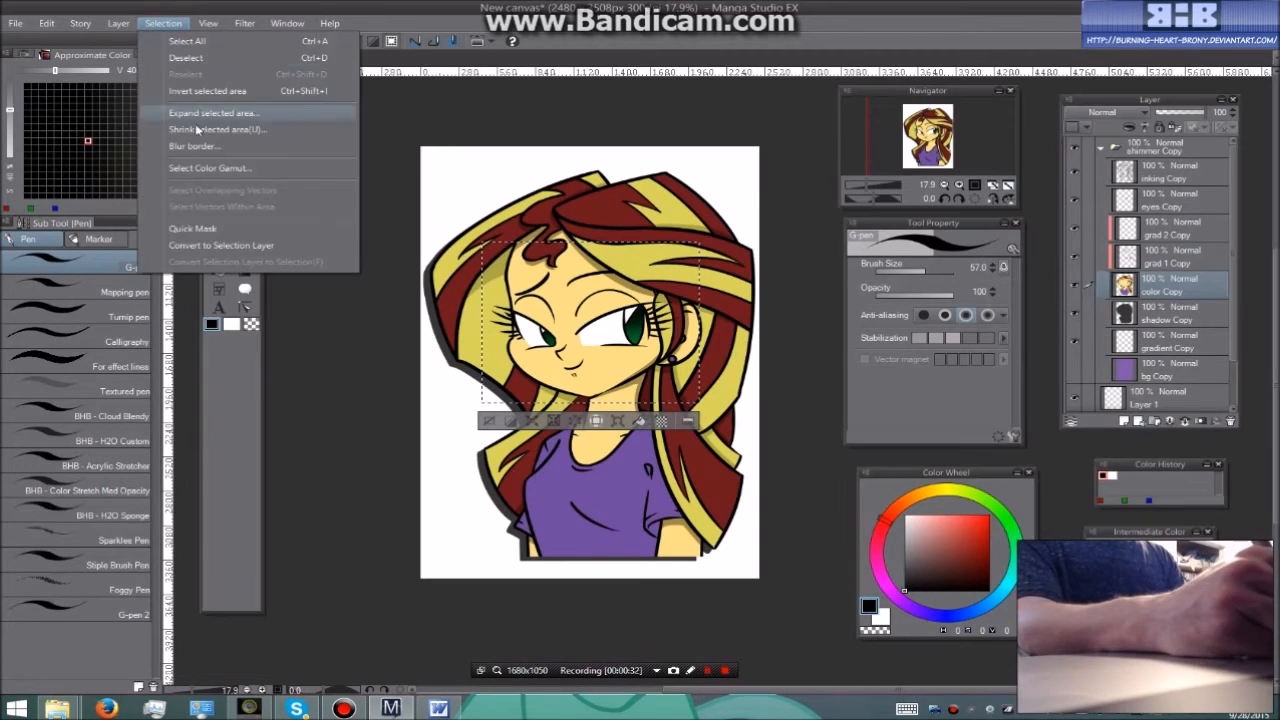
mouse_move(207, 91)
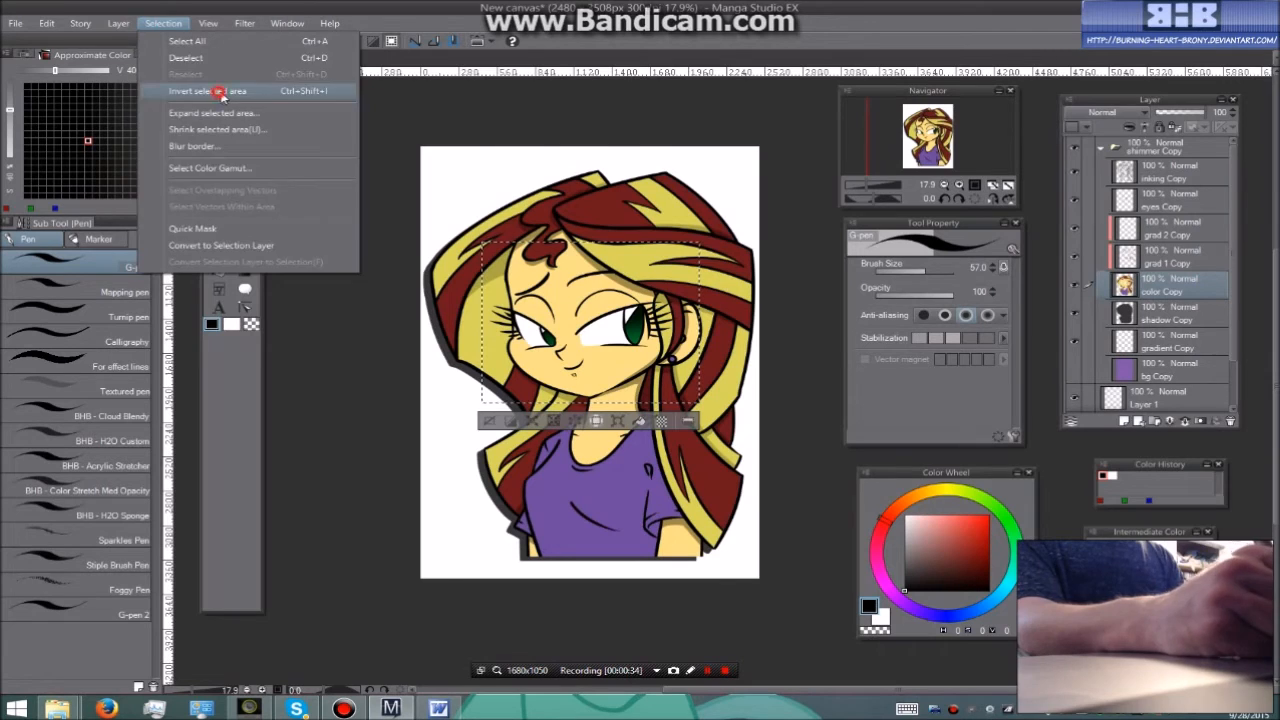
left_click(205, 91)
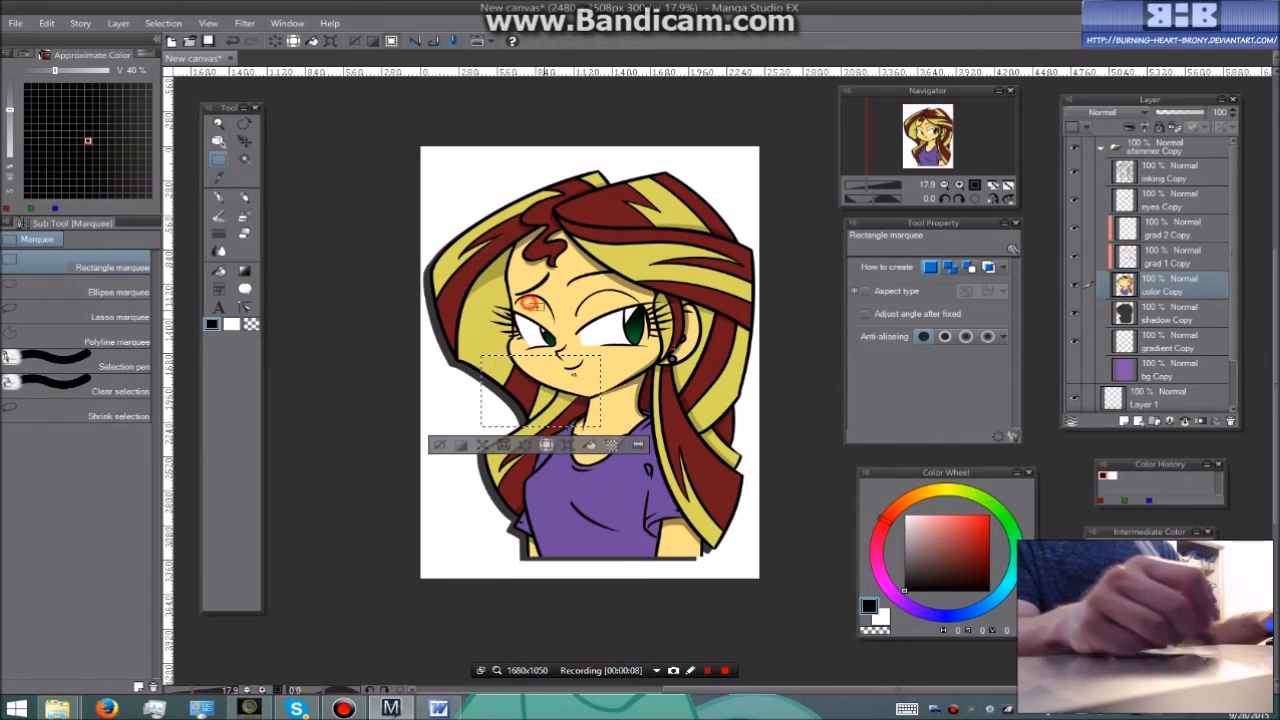
Drag a small rectangular marquee around the mouth and chin area.
left_click_drag(535, 395, 640, 245)
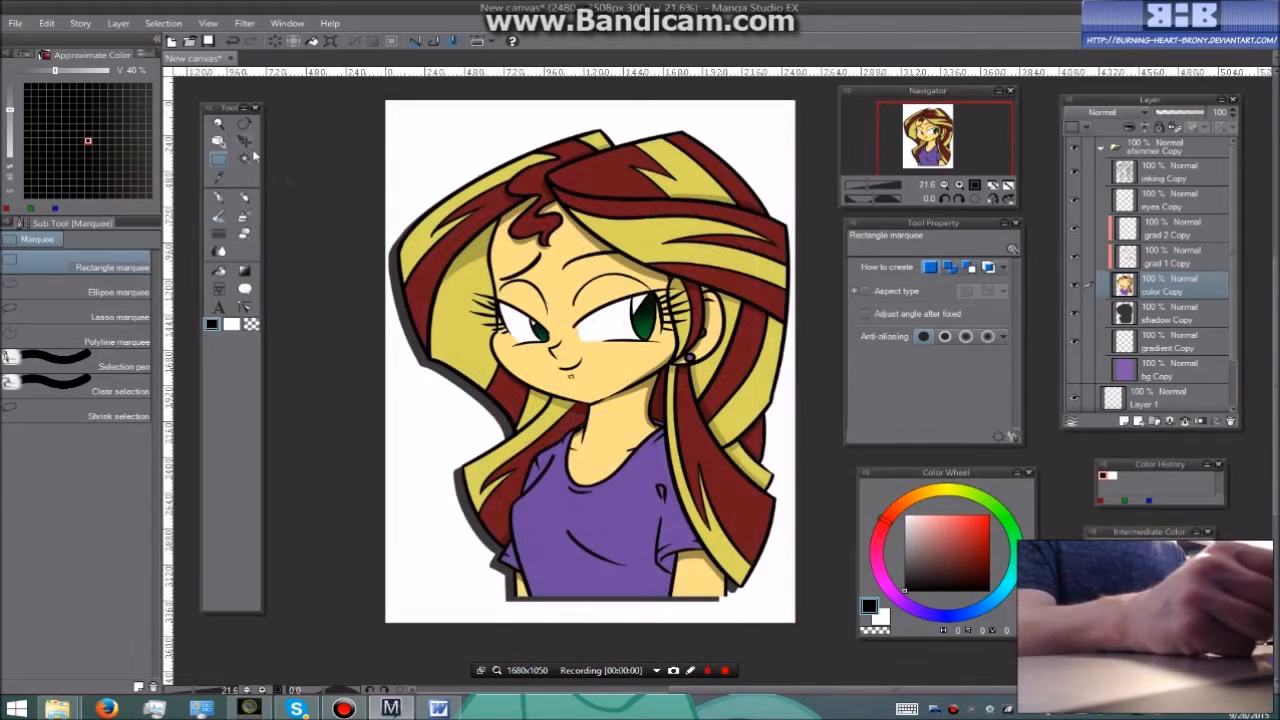
Switch to the Eyedropper tool with the Color picker sub tool.
left_click(245, 158)
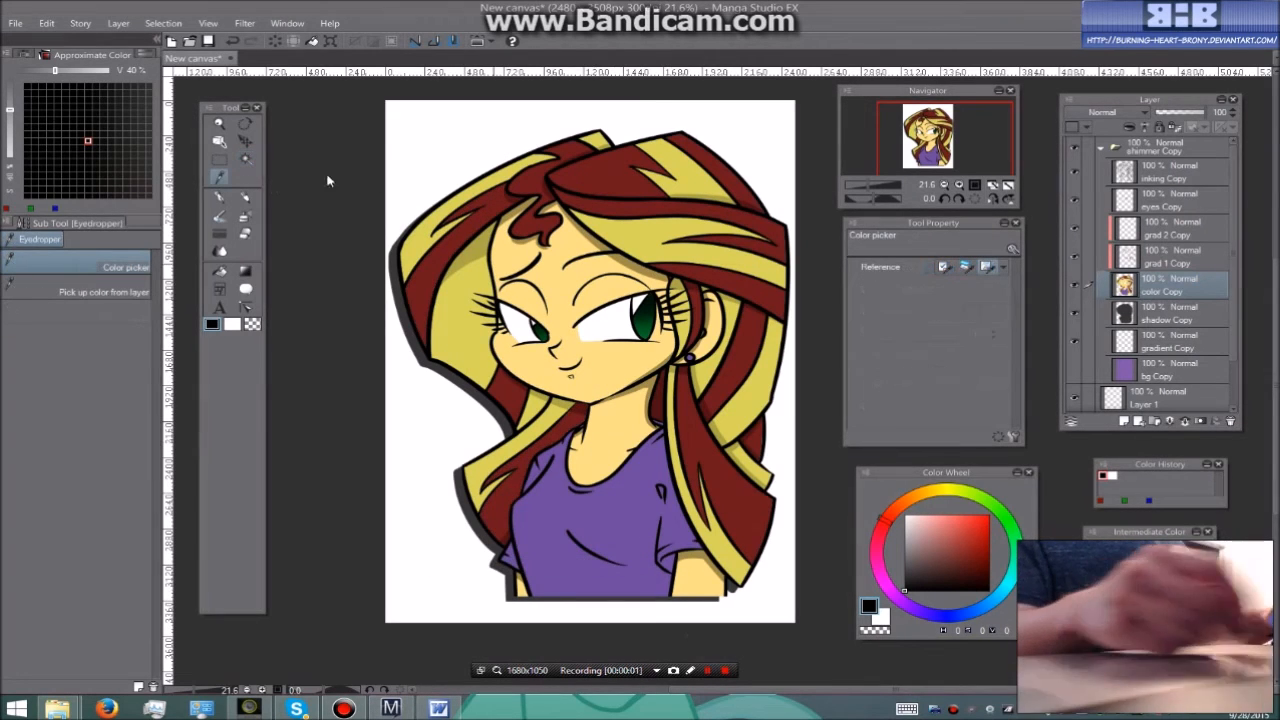
mouse_move(297, 233)
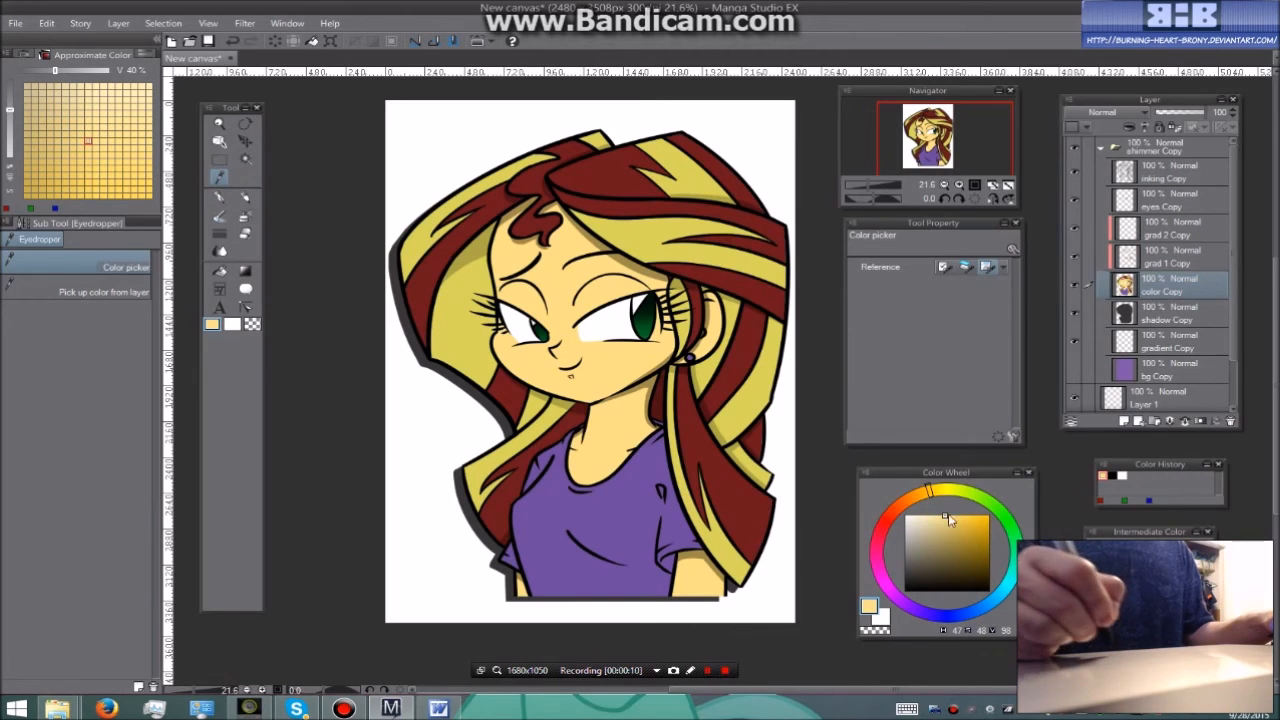
Sample the hair's yellow, then a lighter hair yellow, with the Eyedropper.
left_click(955, 527)
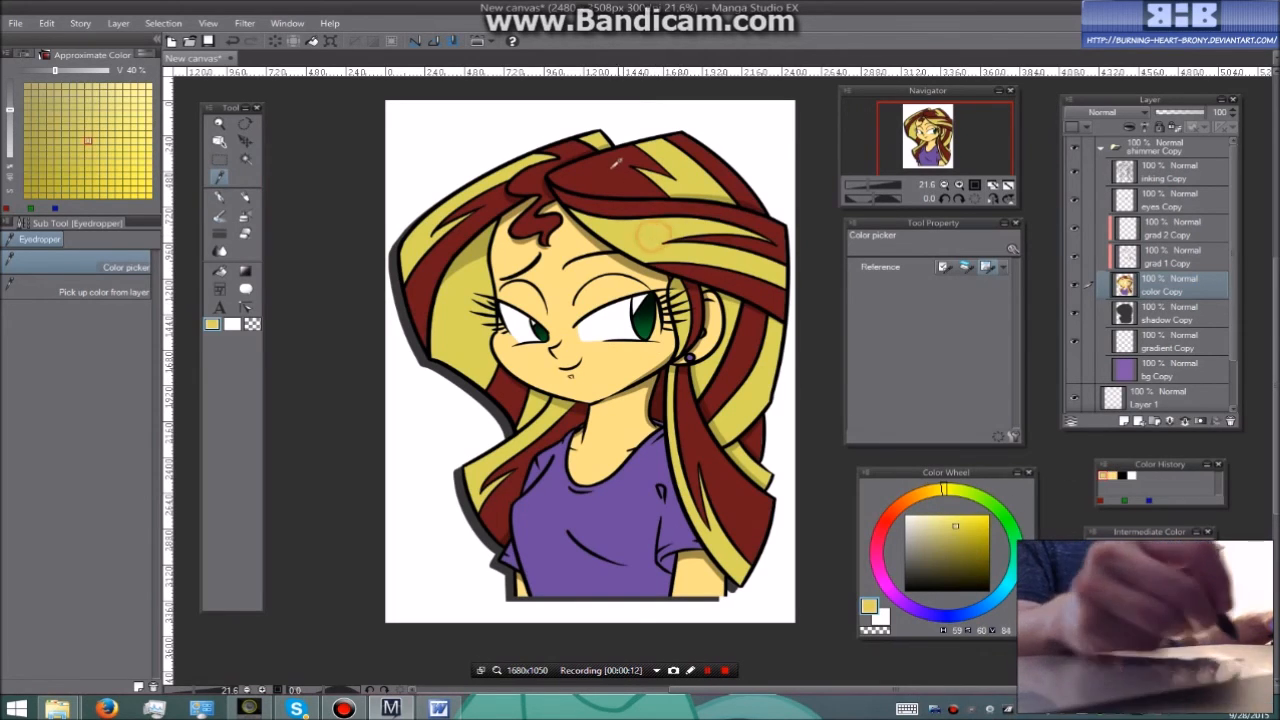
left_click(968, 556)
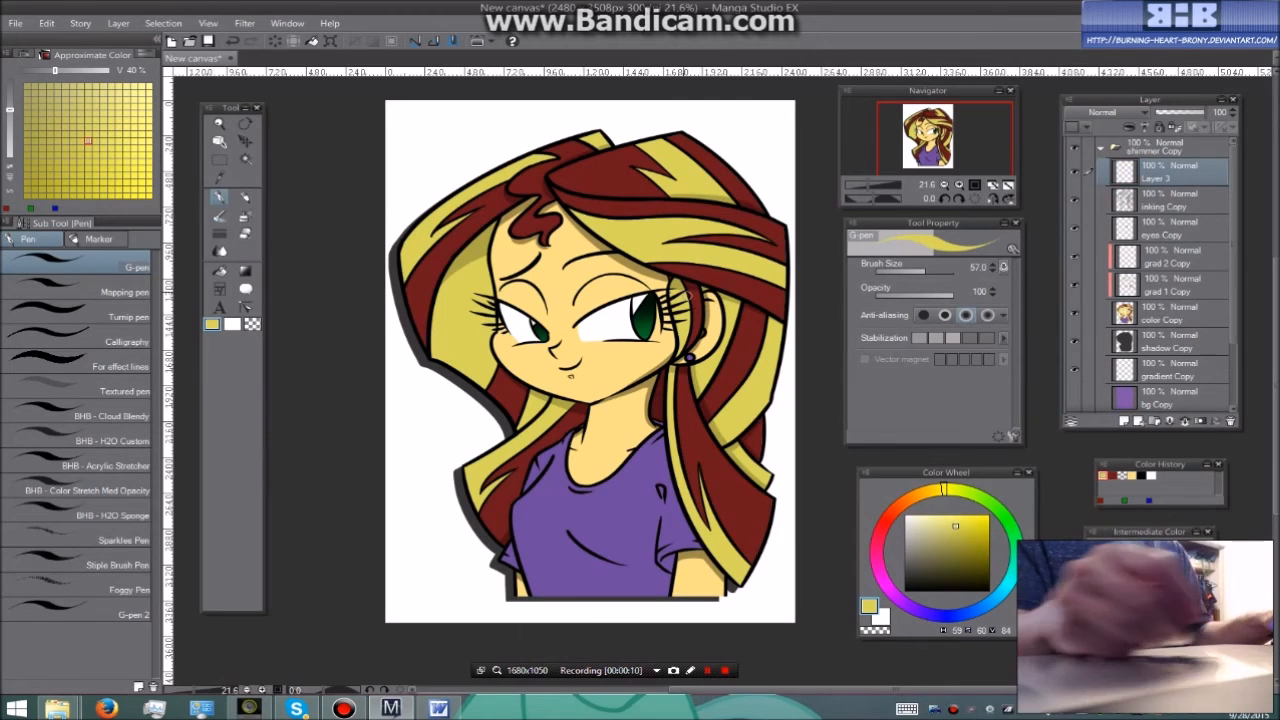
Sample the hair's dark red, shaded yellow and darker red shading, ending on a yellow drawing colour.
left_click(219, 178)
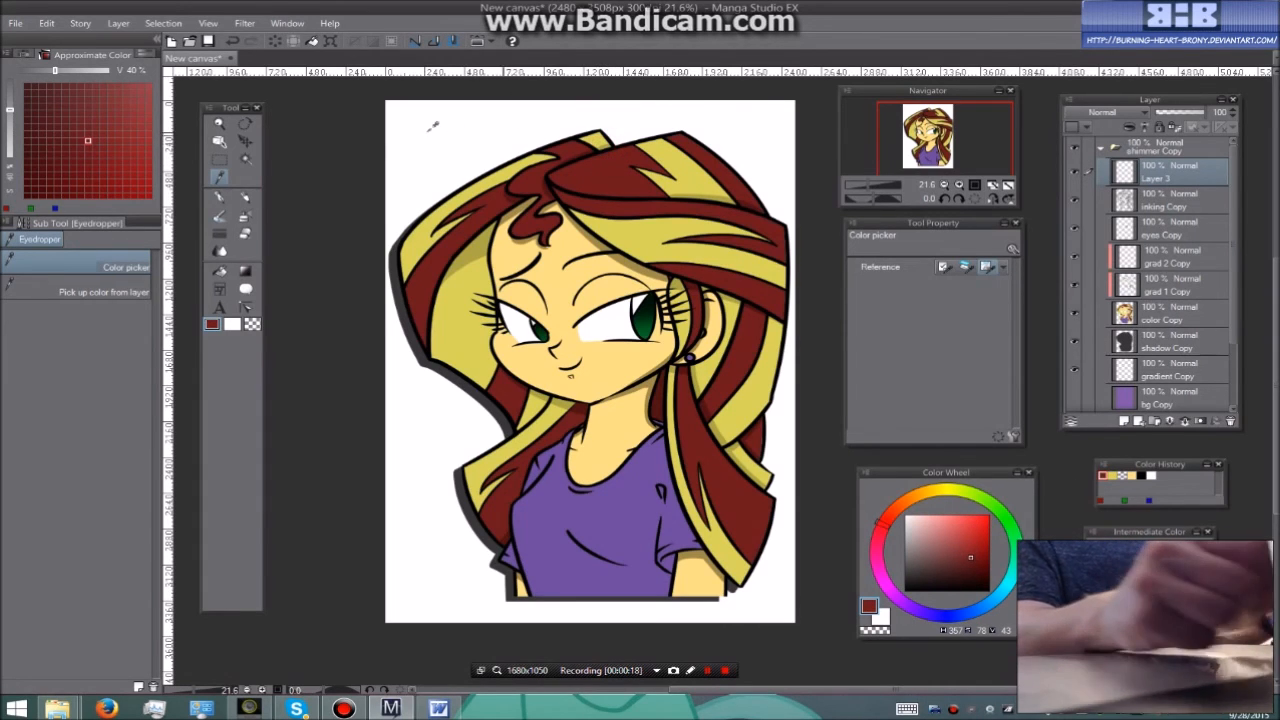
left_click(219, 196)
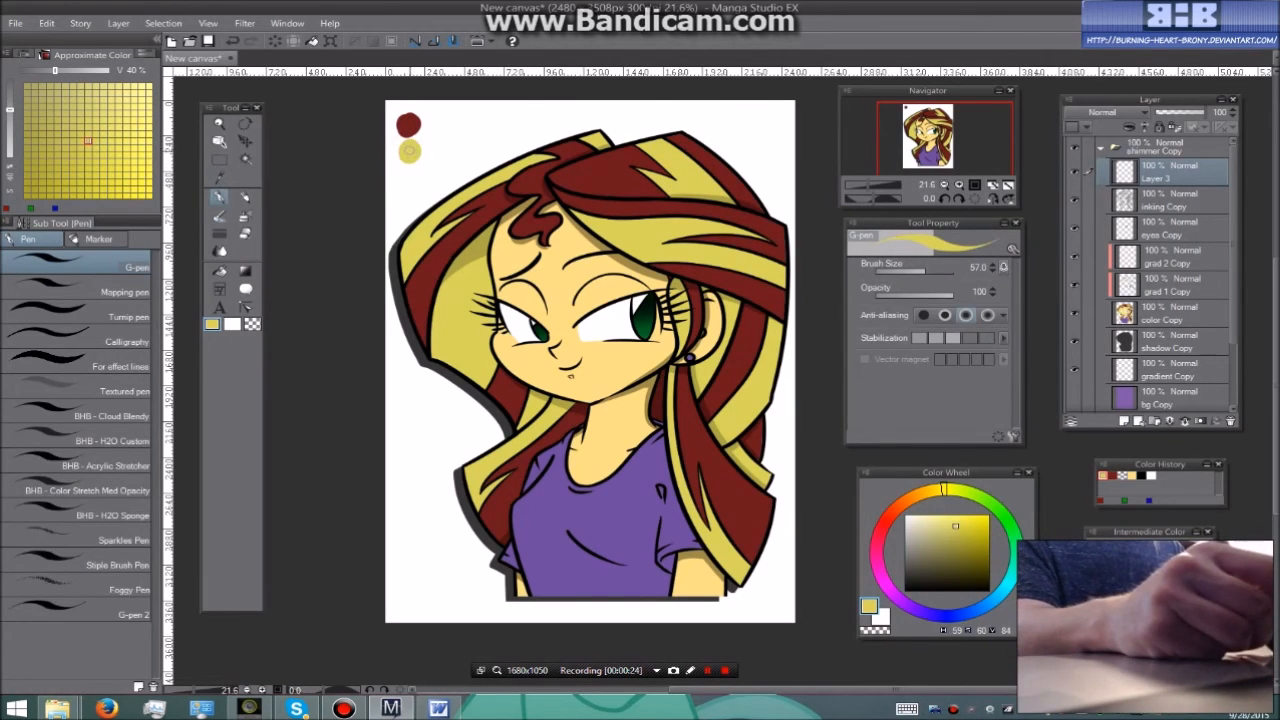
left_click(219, 177)
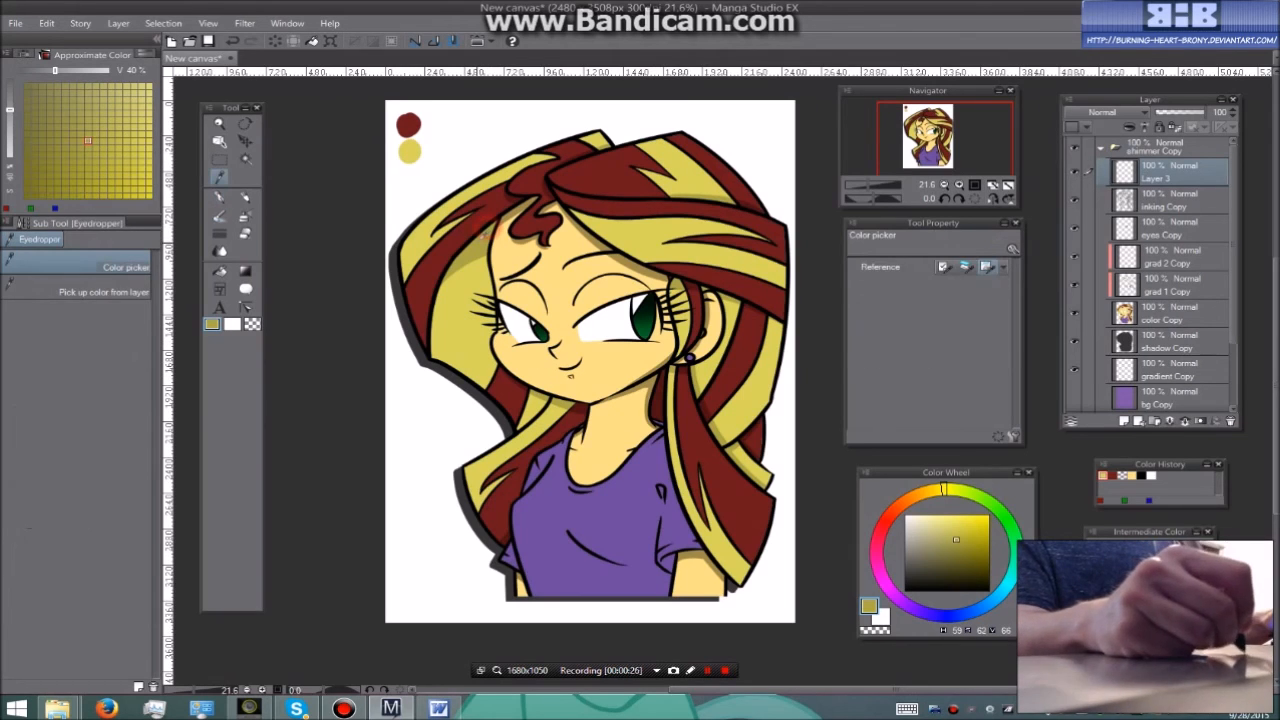
left_click(219, 197)
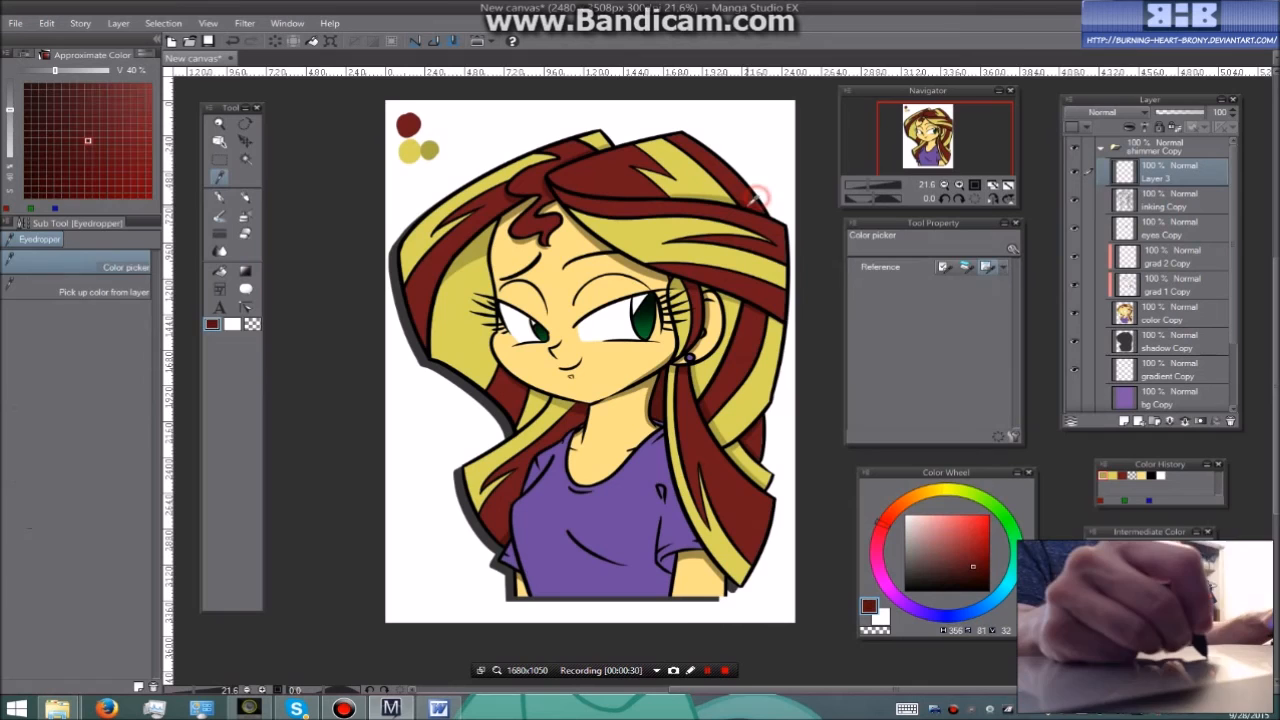
left_click(219, 195)
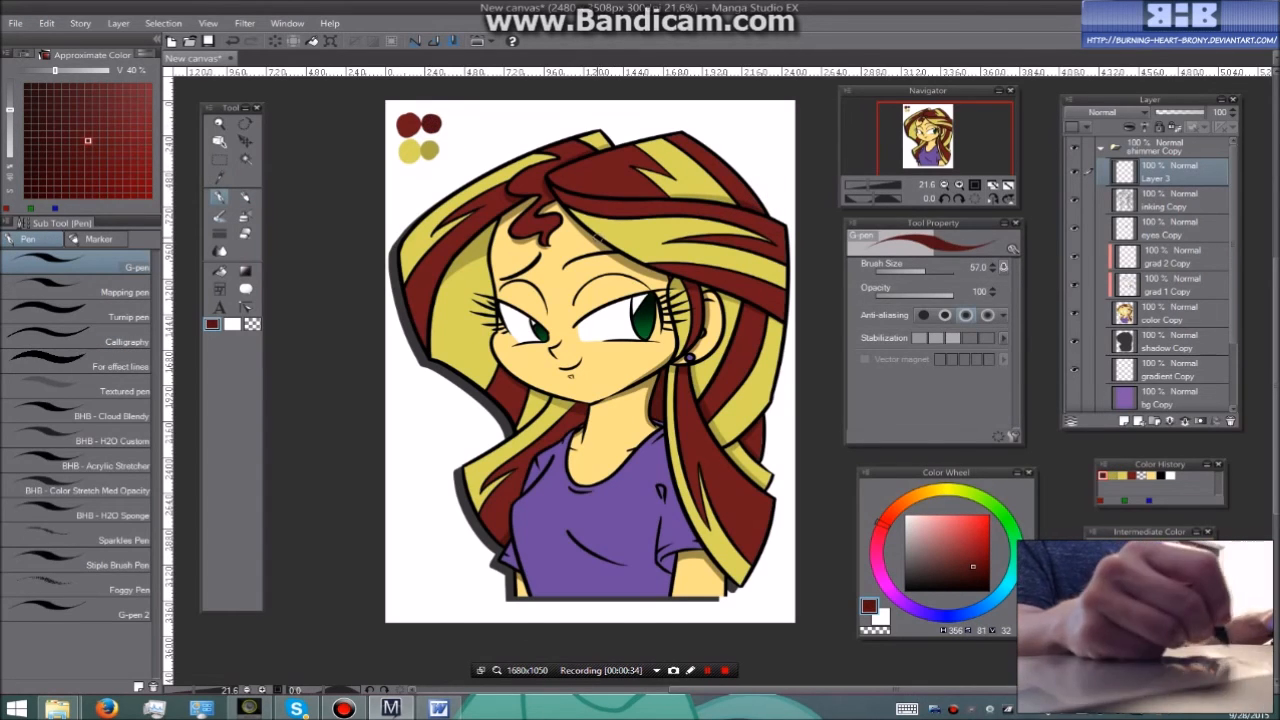
left_click(218, 178)
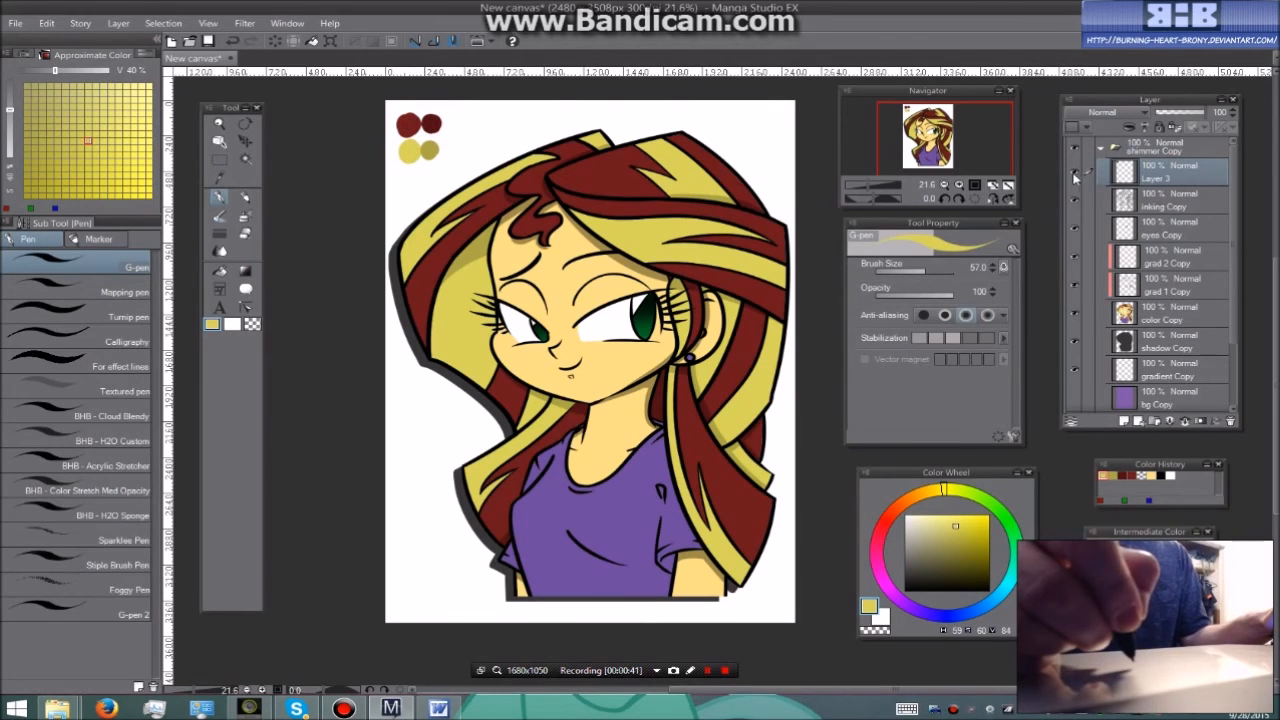
mouse_move(1085, 180)
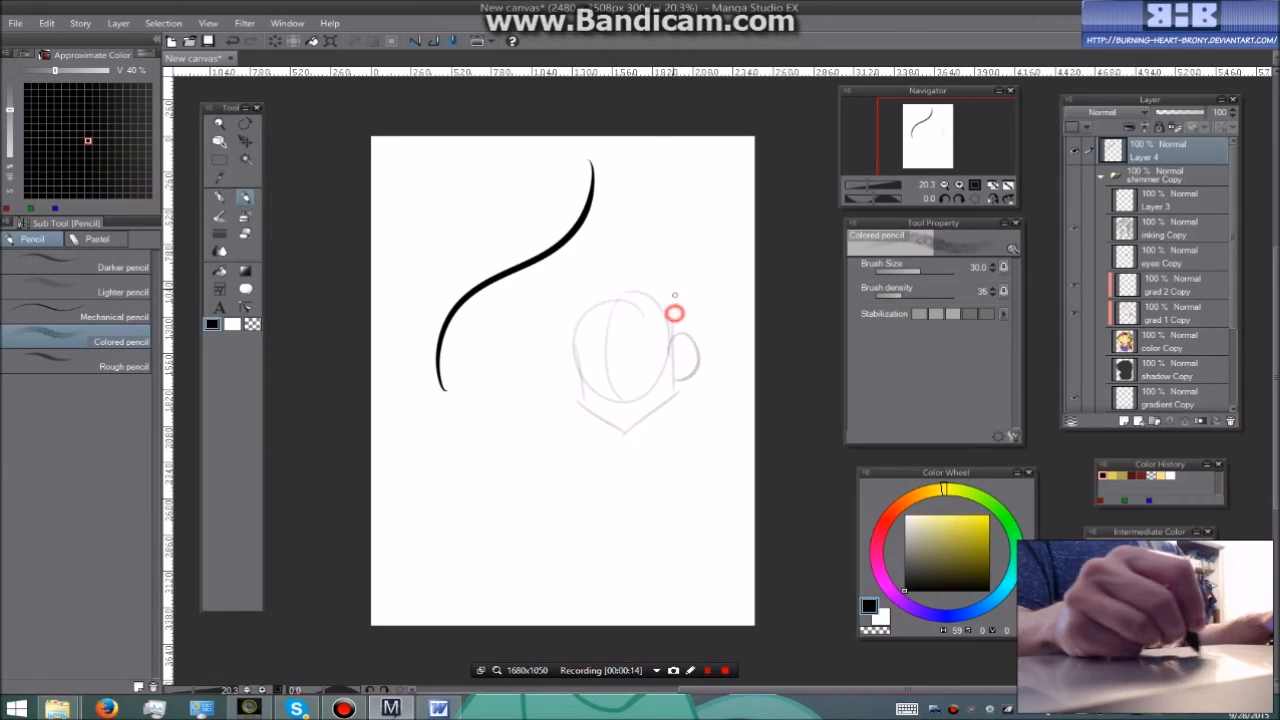
Sketch more of the light-grey head outline with the Colored pencil on Layer 4.
left_click_drag(675, 312, 630, 382)
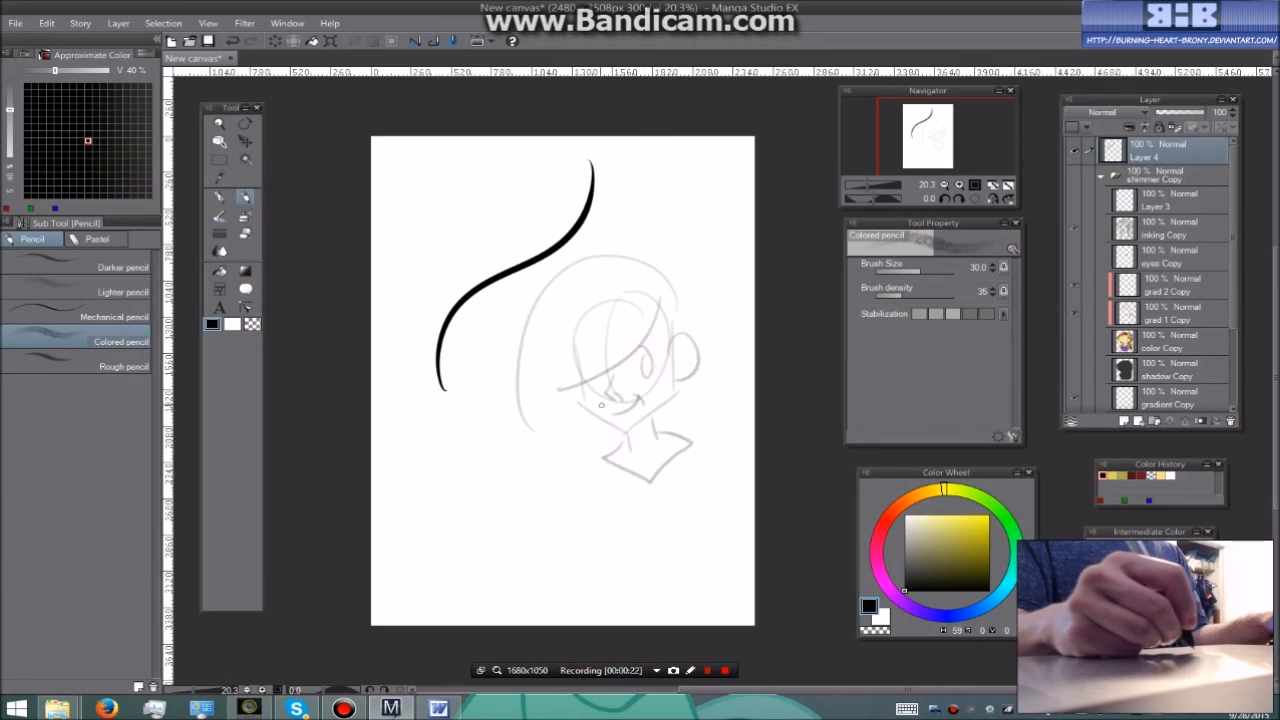
left_click(708, 670)
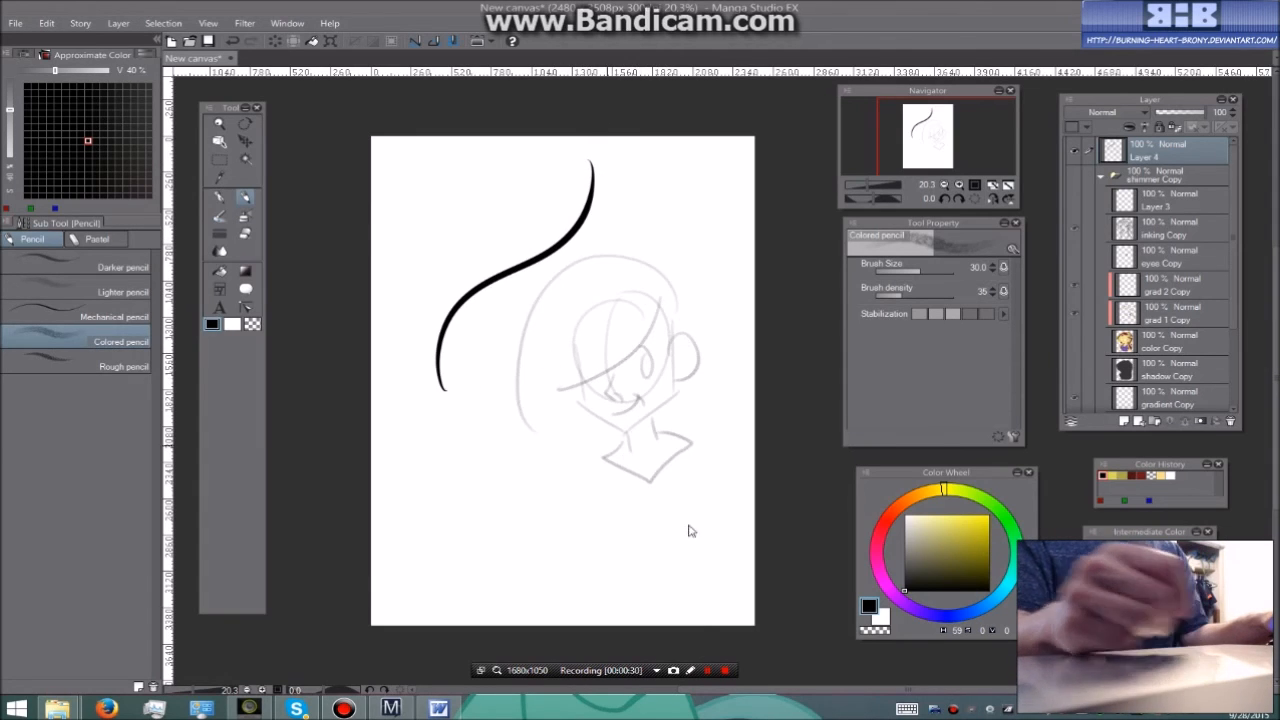
mouse_move(686, 438)
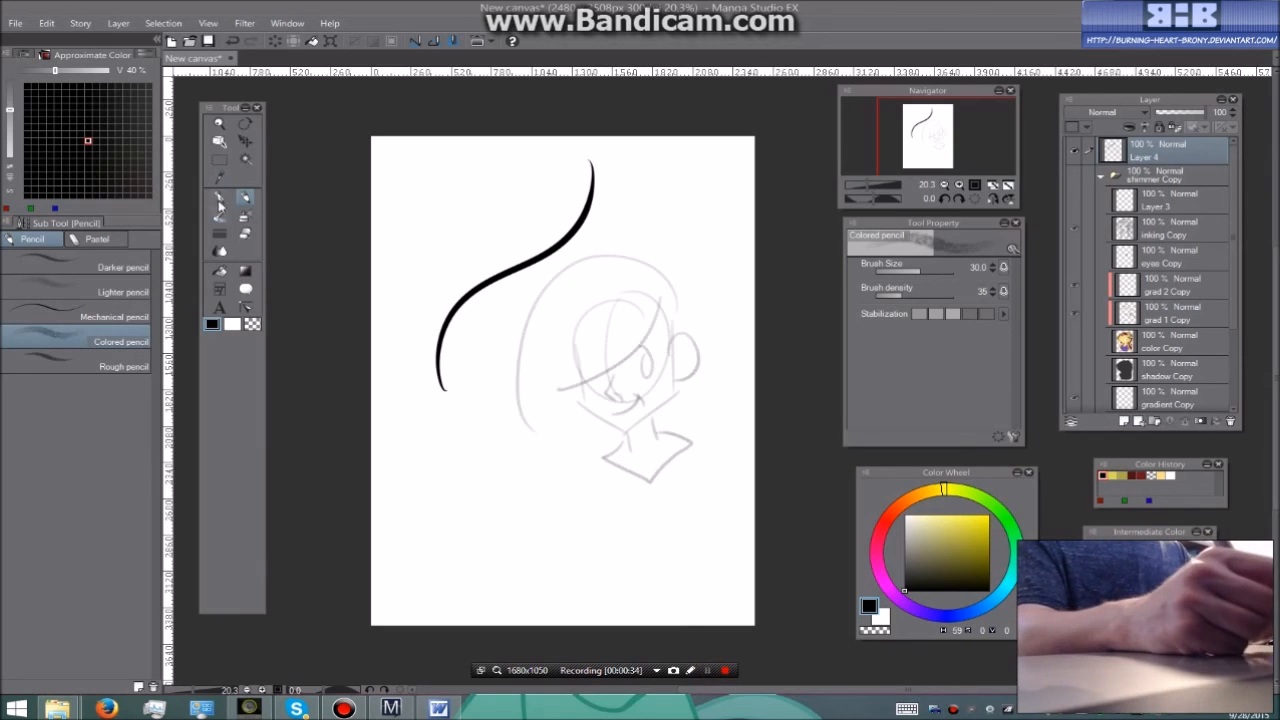
Switch to the G-pen and raise its opacity to 100.
left_click(218, 198)
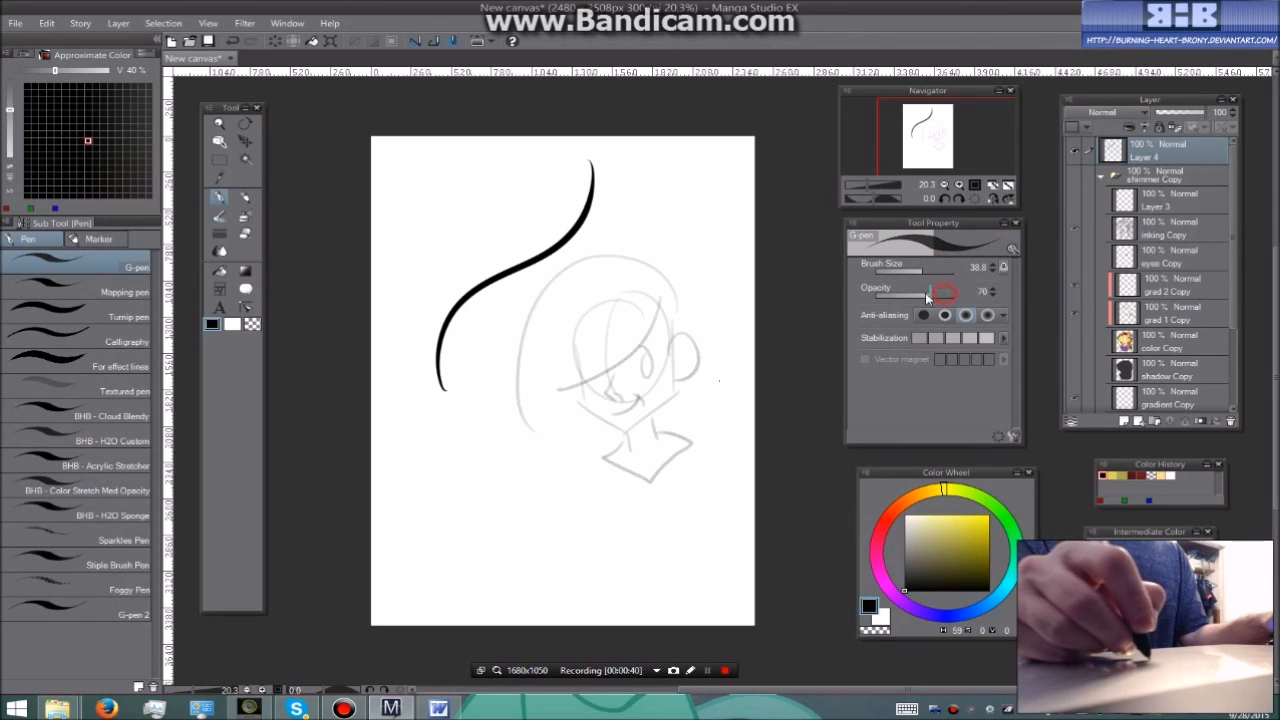
left_click_drag(925, 291, 990, 291)
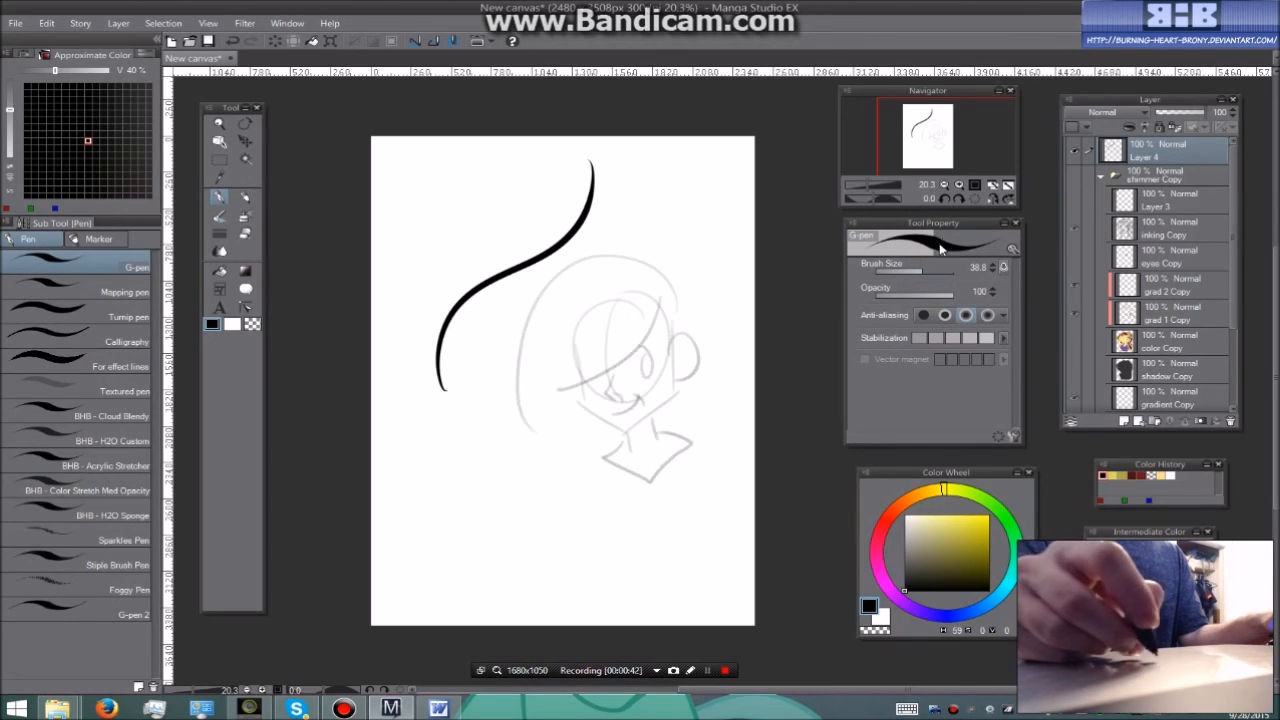